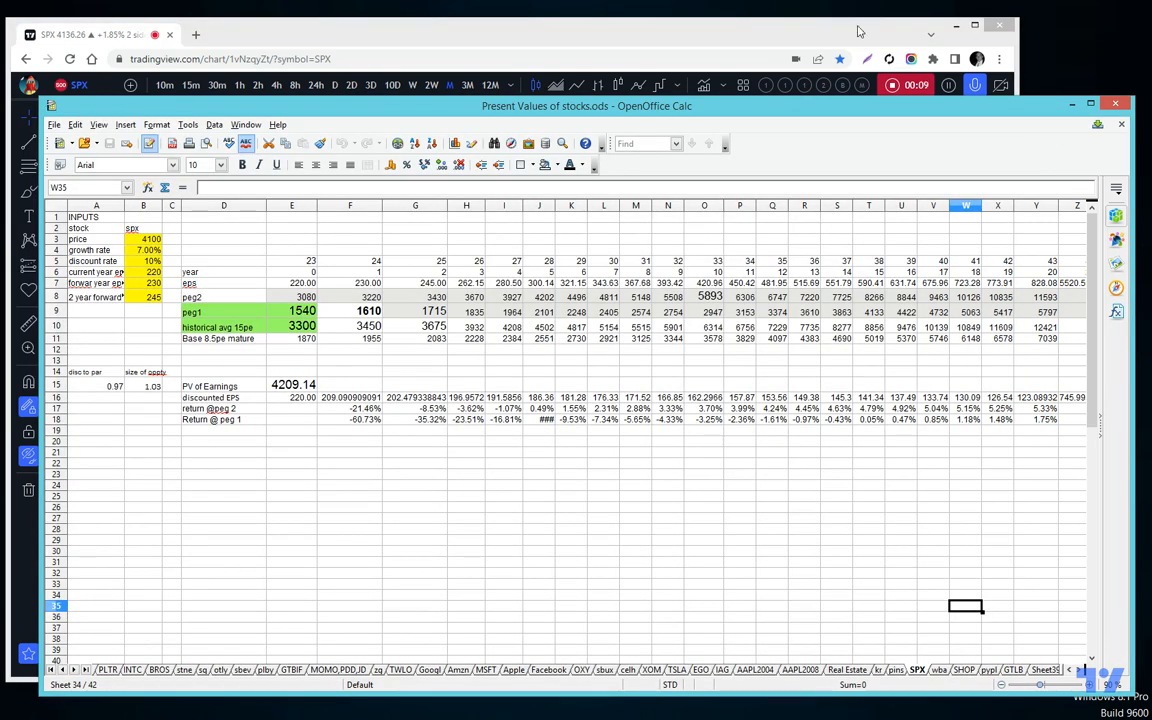
mouse_move(800, 364)
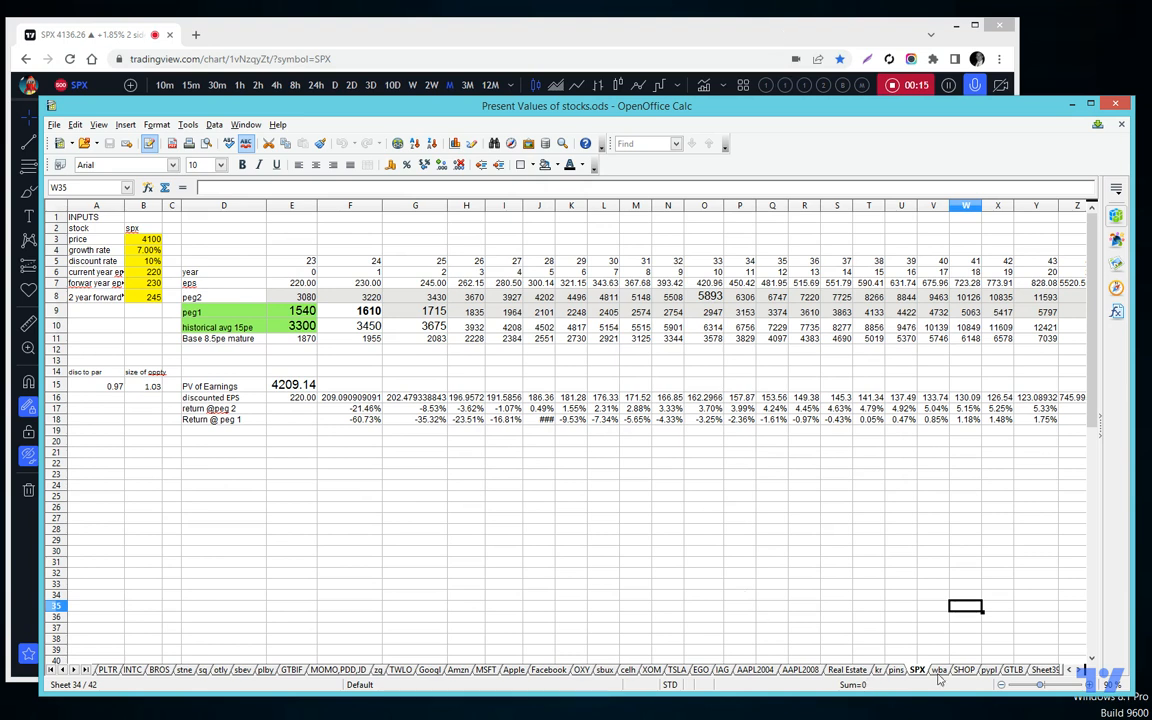
mouse_move(844, 554)
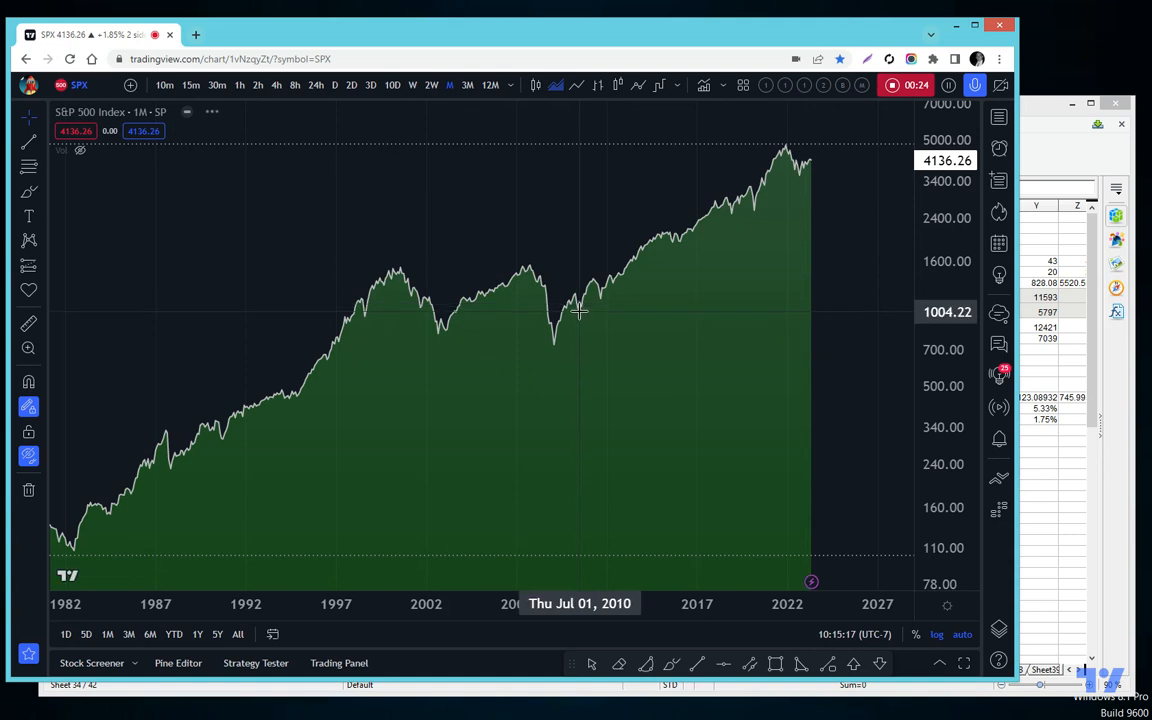
mouse_move(444, 350)
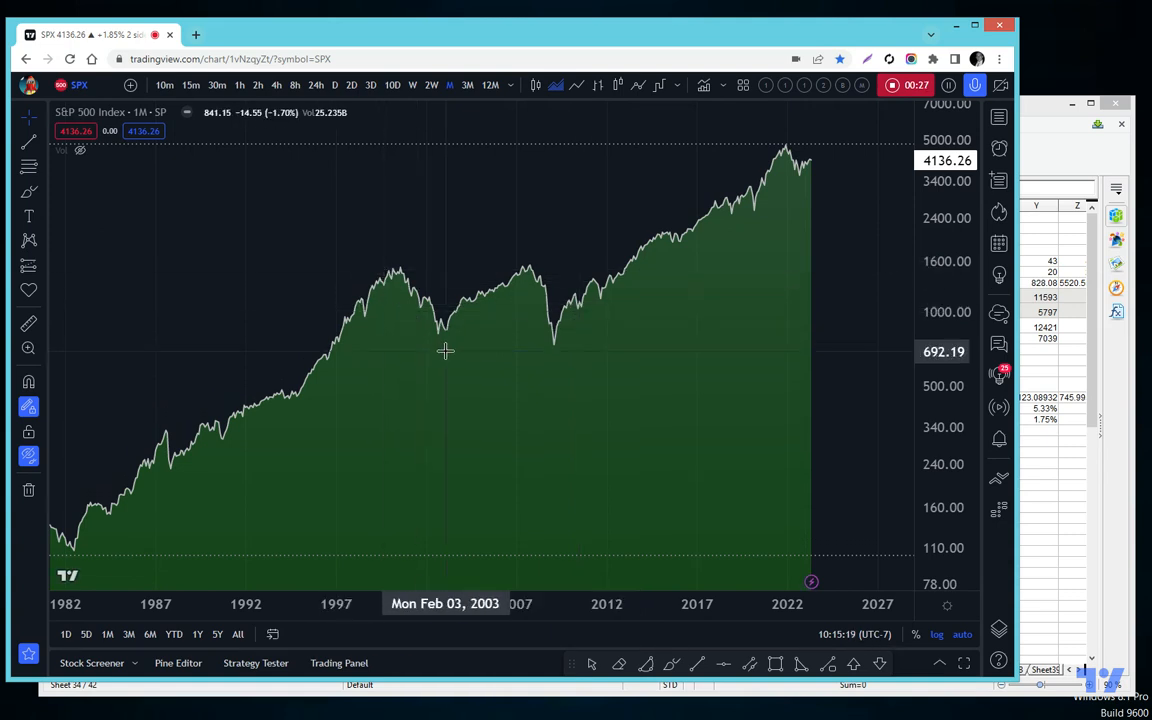
mouse_move(372, 250)
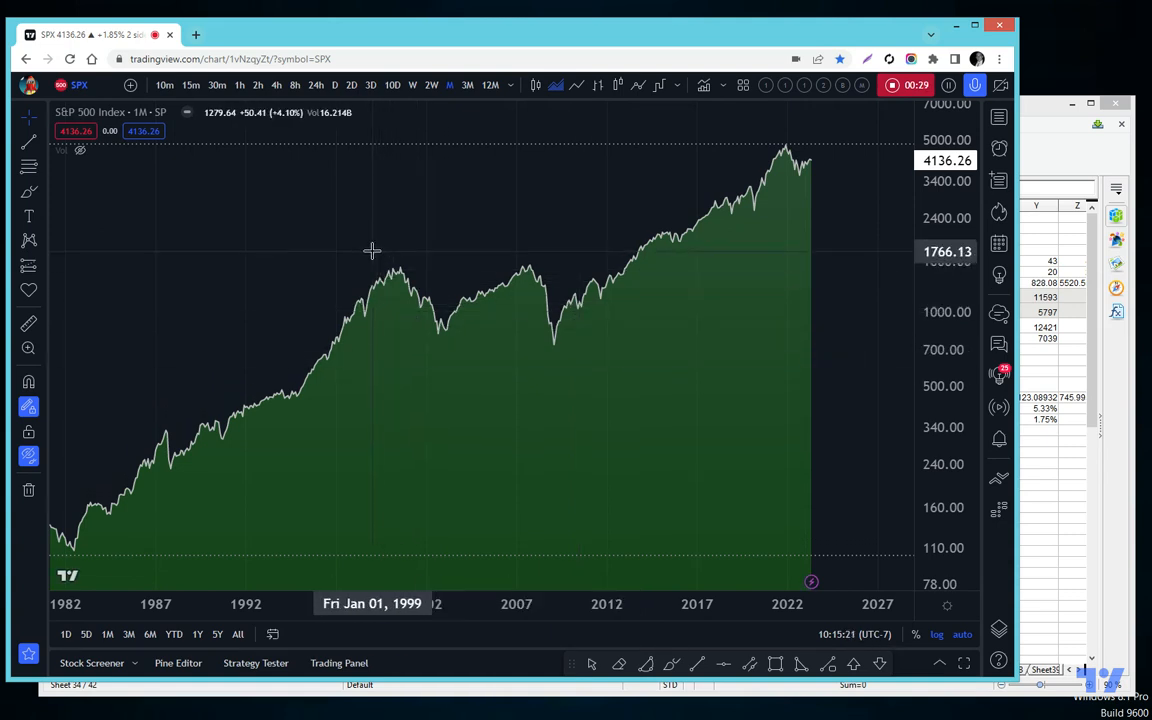
mouse_move(356, 360)
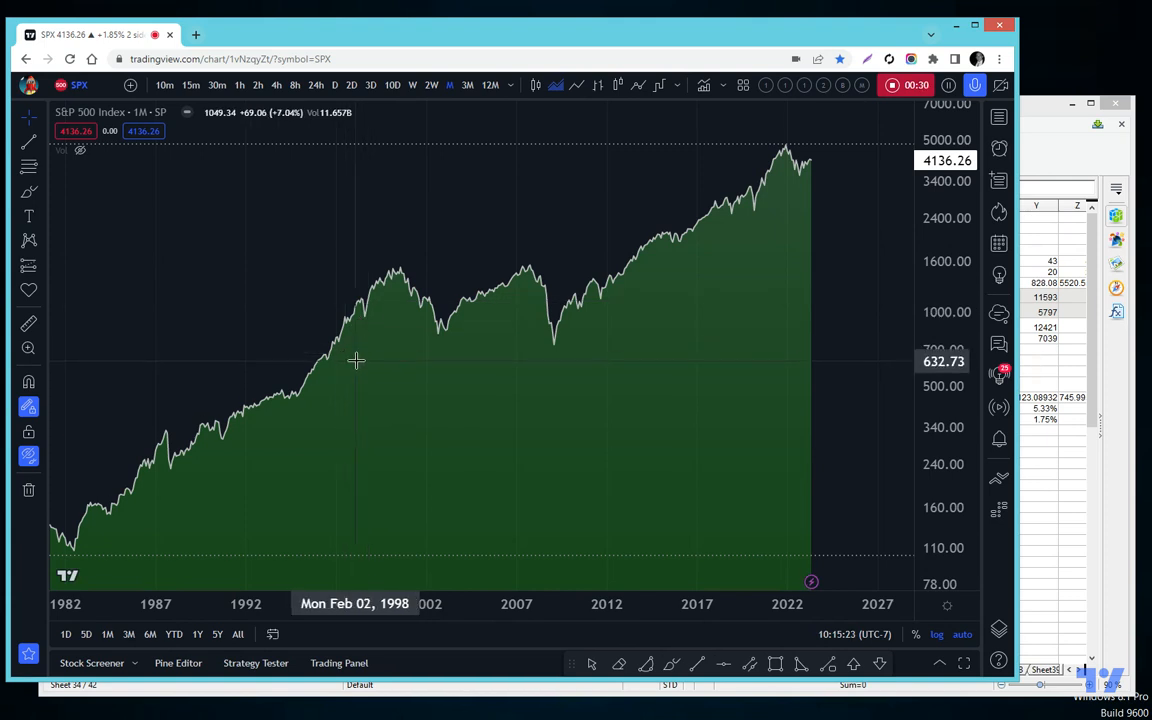
mouse_move(412, 342)
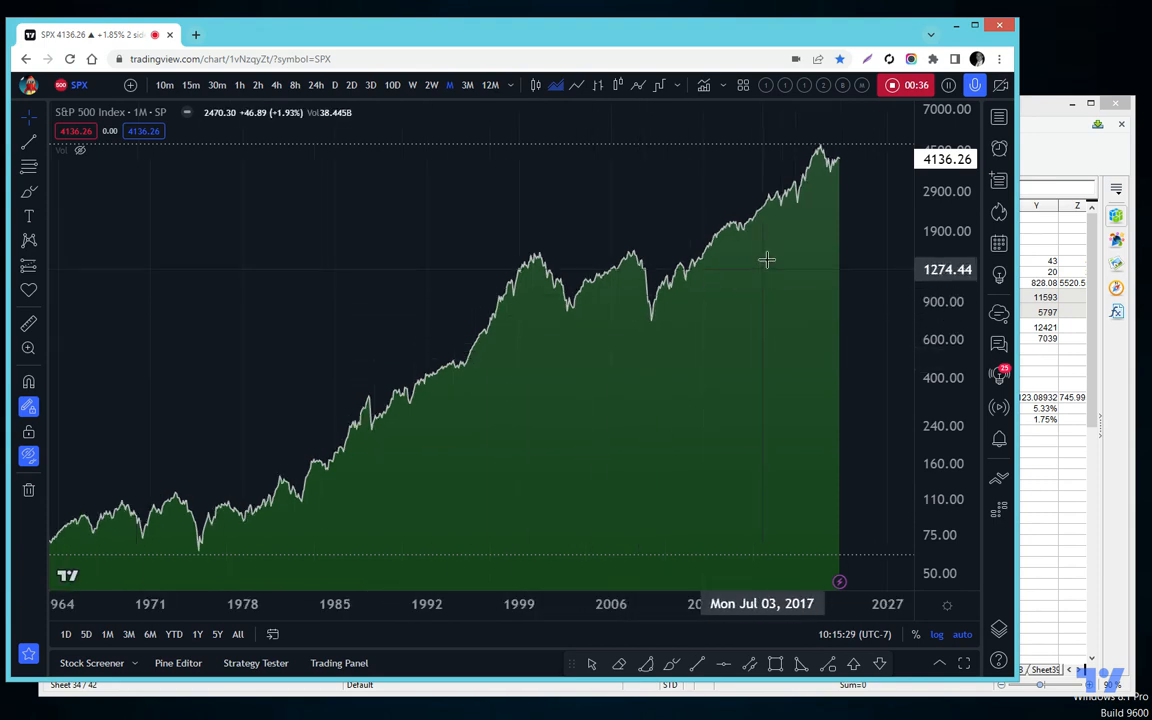
mouse_move(756, 382)
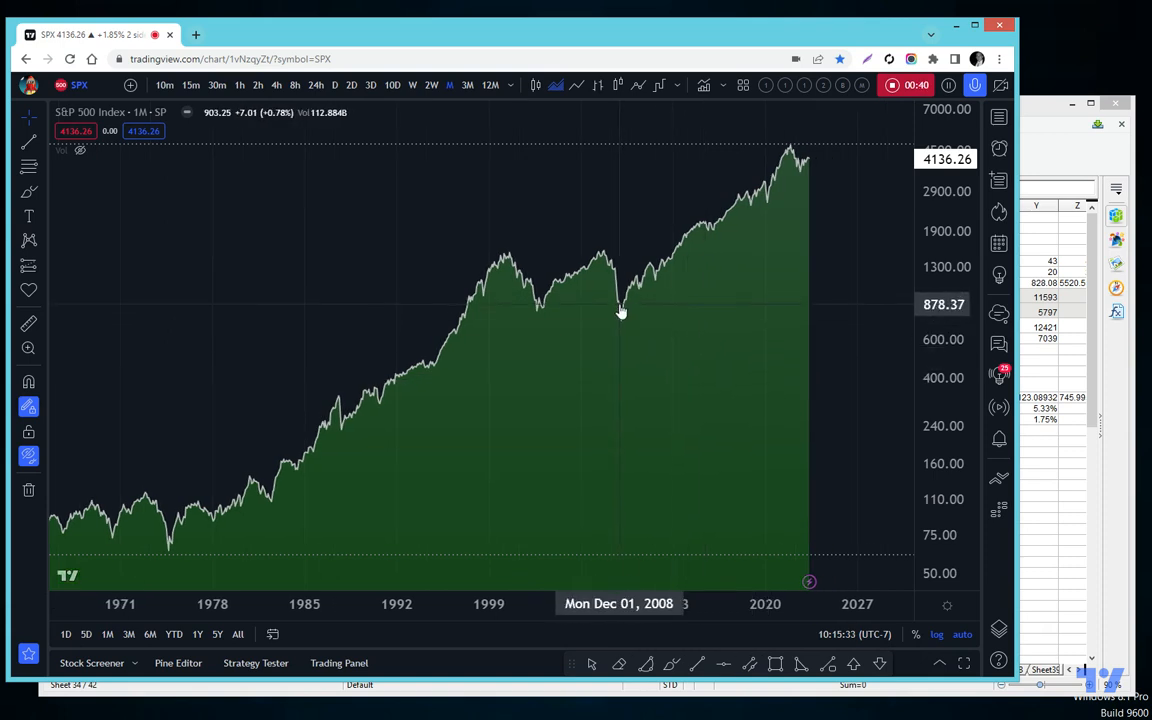
mouse_move(612, 310)
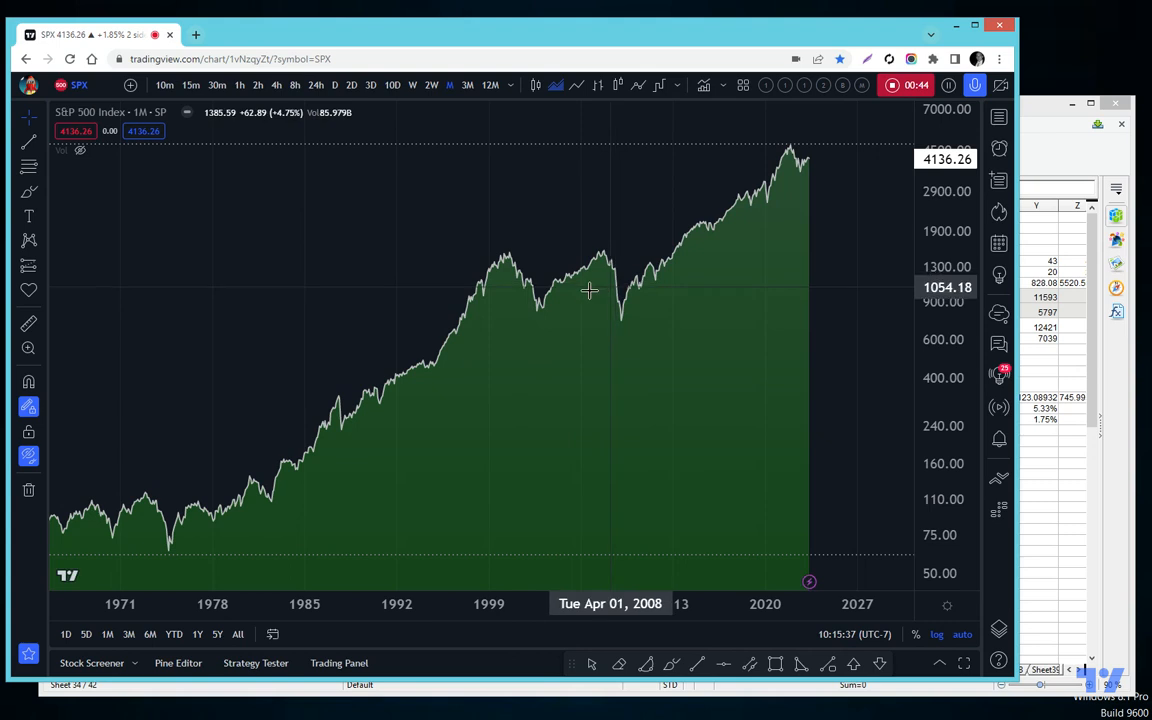
mouse_move(492, 276)
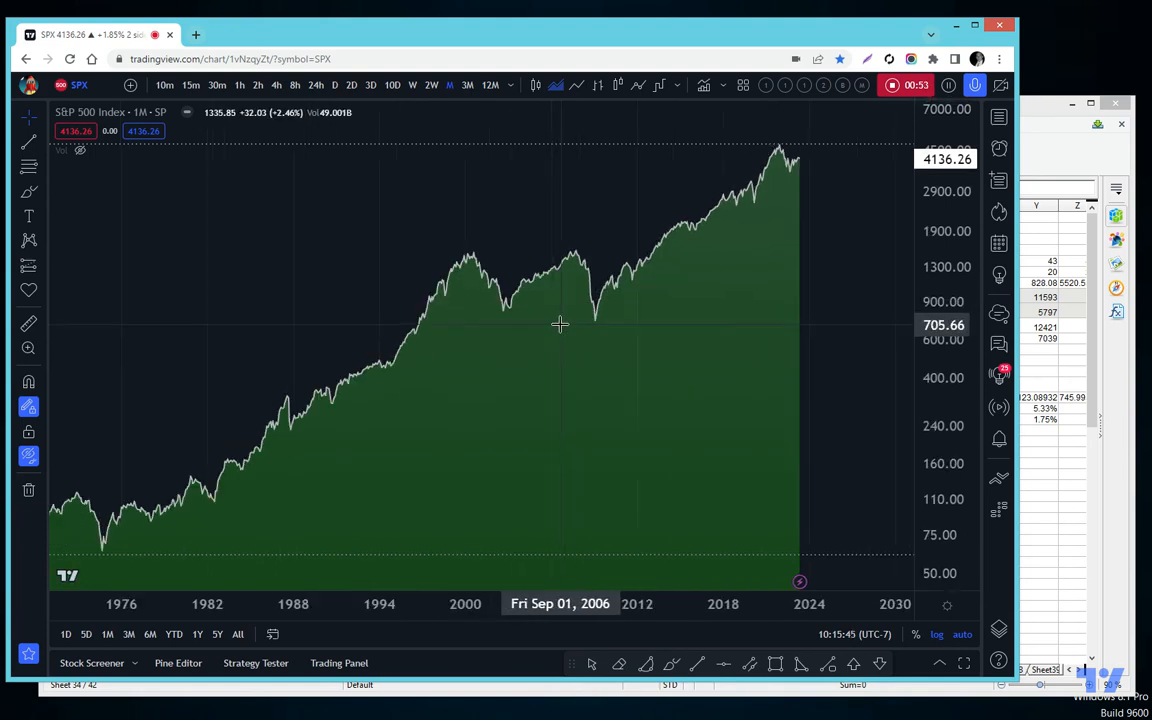
mouse_move(696, 340)
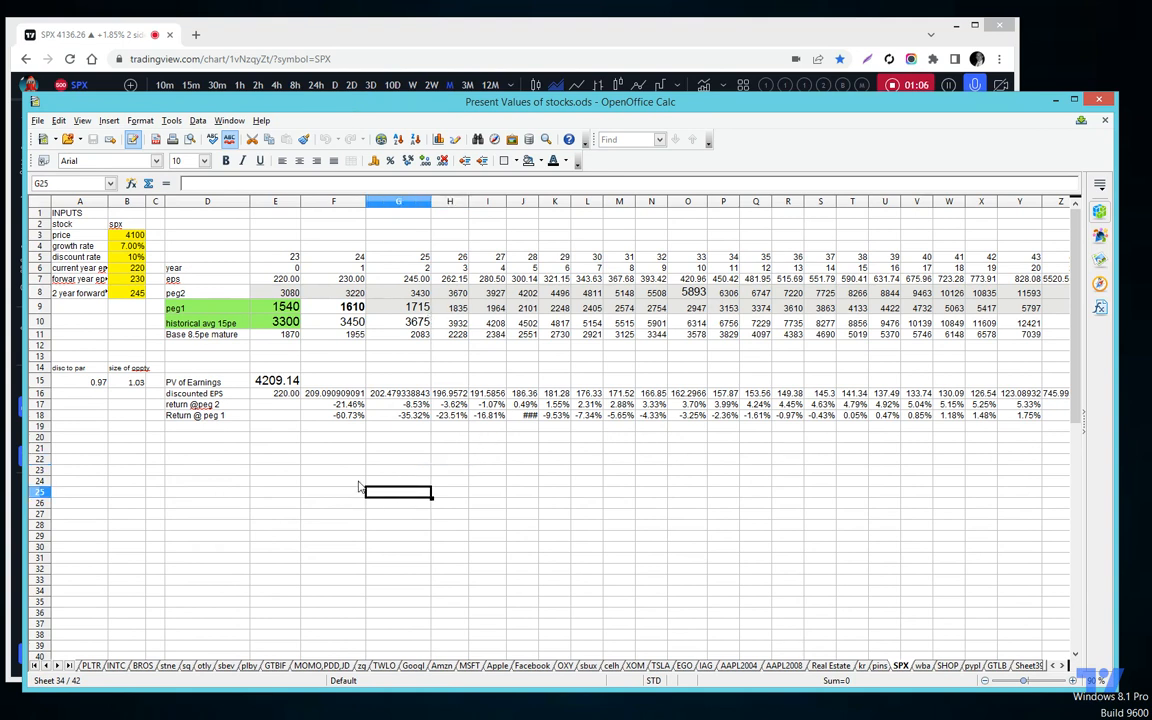
mouse_move(294, 480)
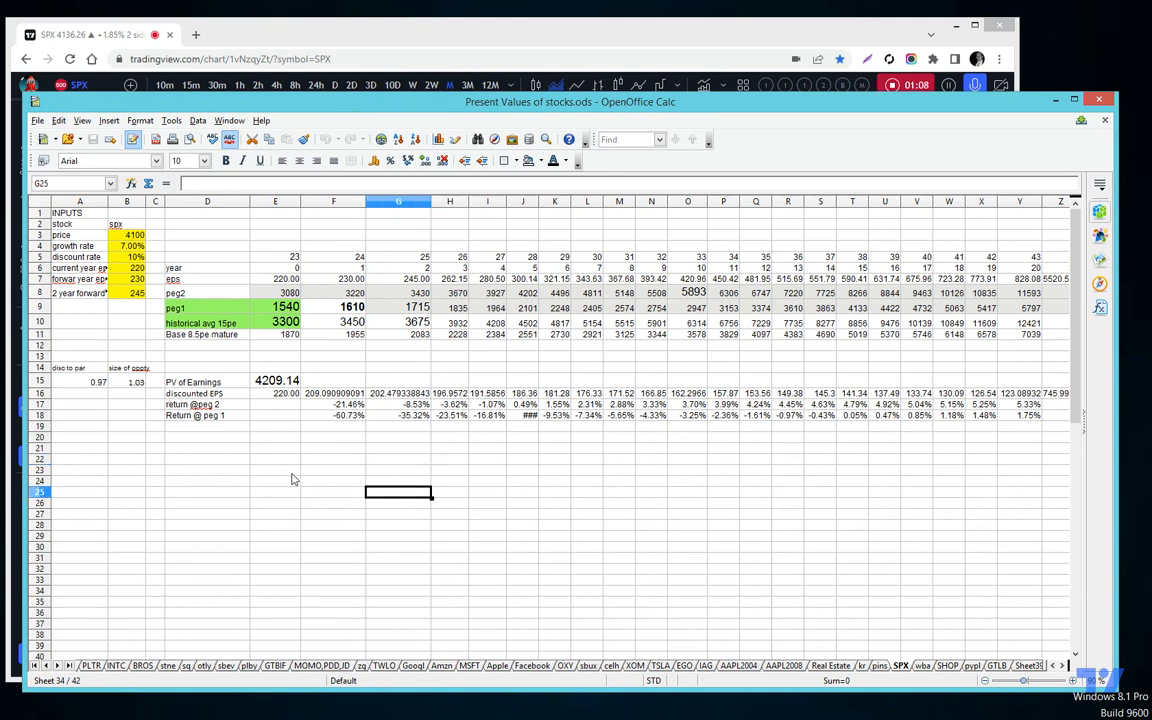
mouse_move(276, 472)
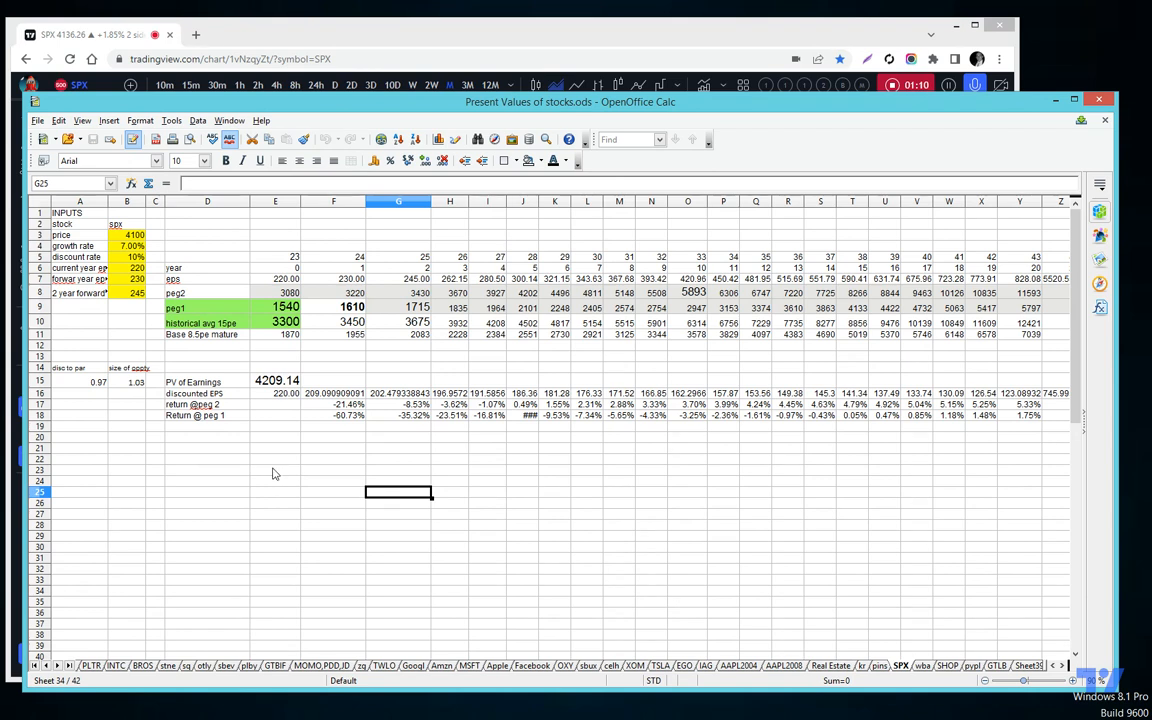
mouse_move(796, 292)
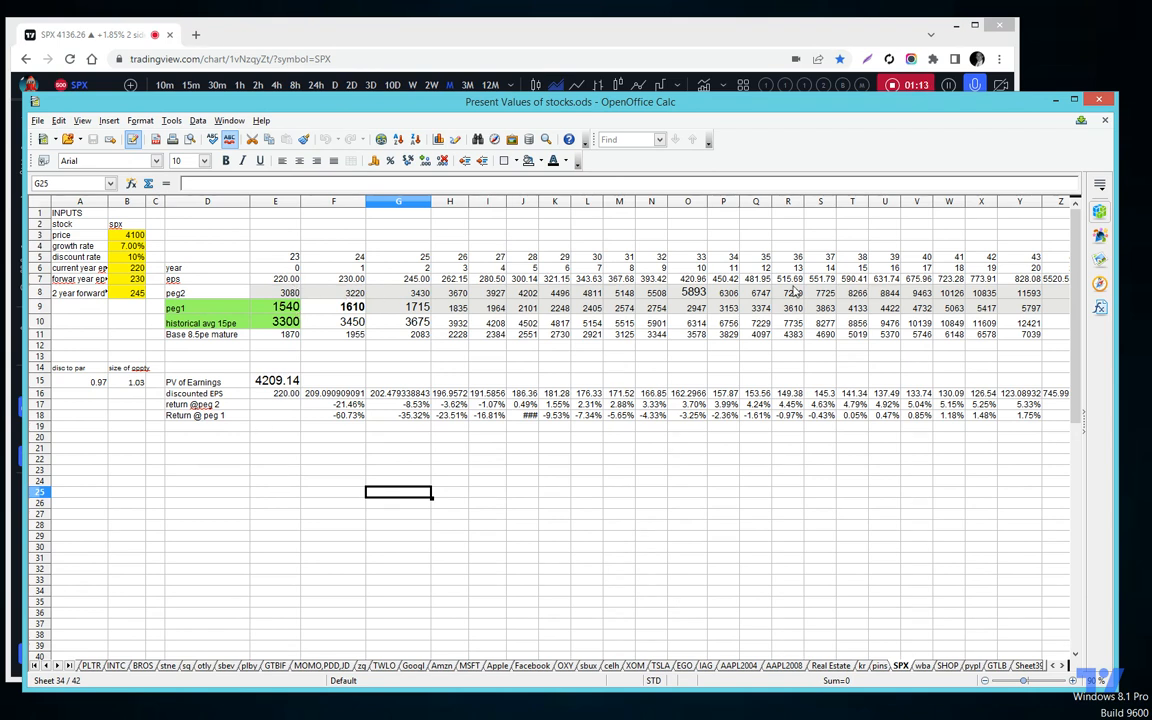
mouse_move(240, 318)
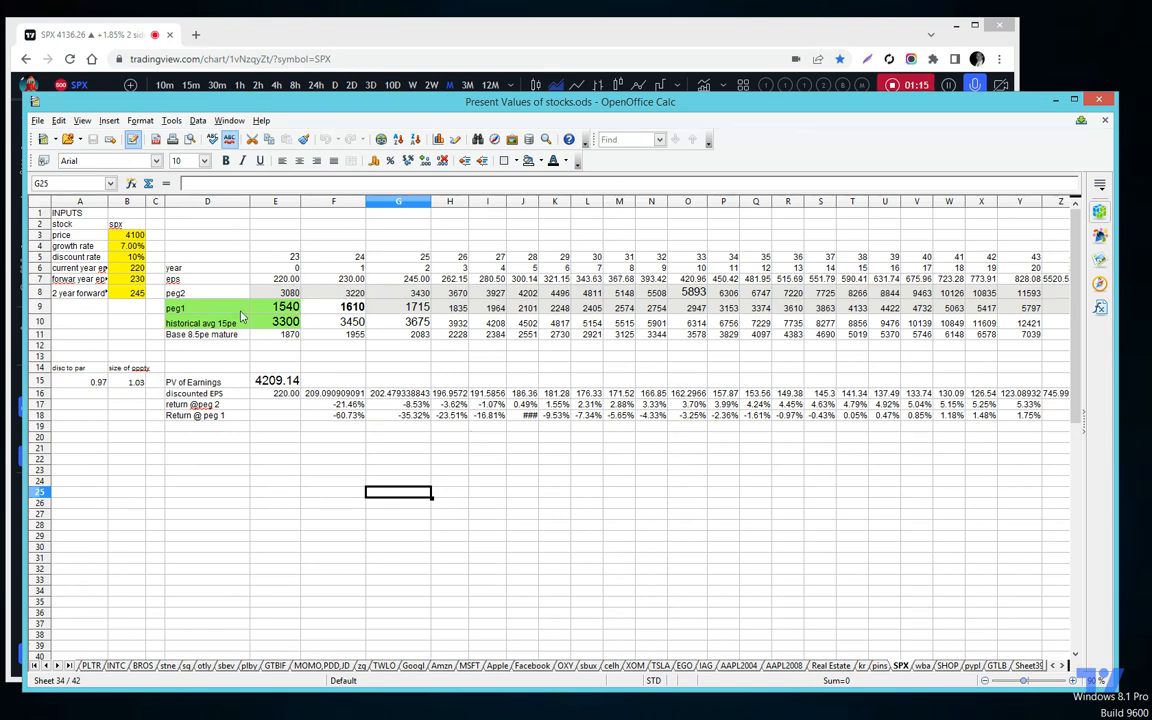
click(128, 292)
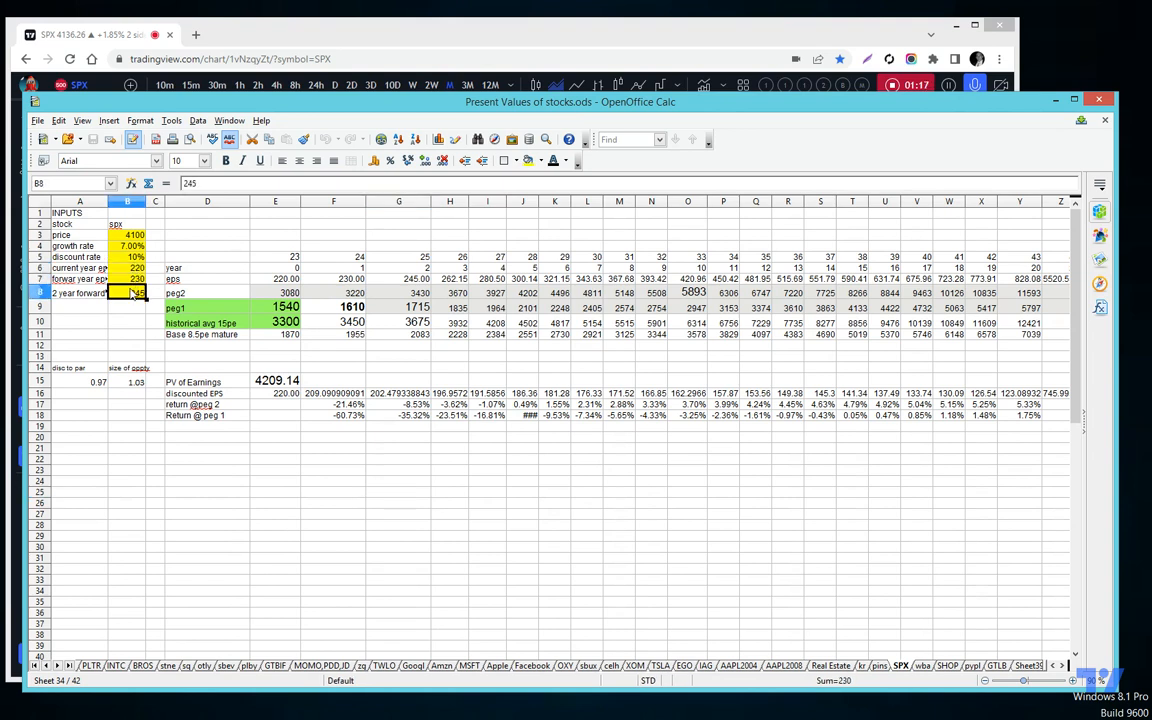
click(128, 268)
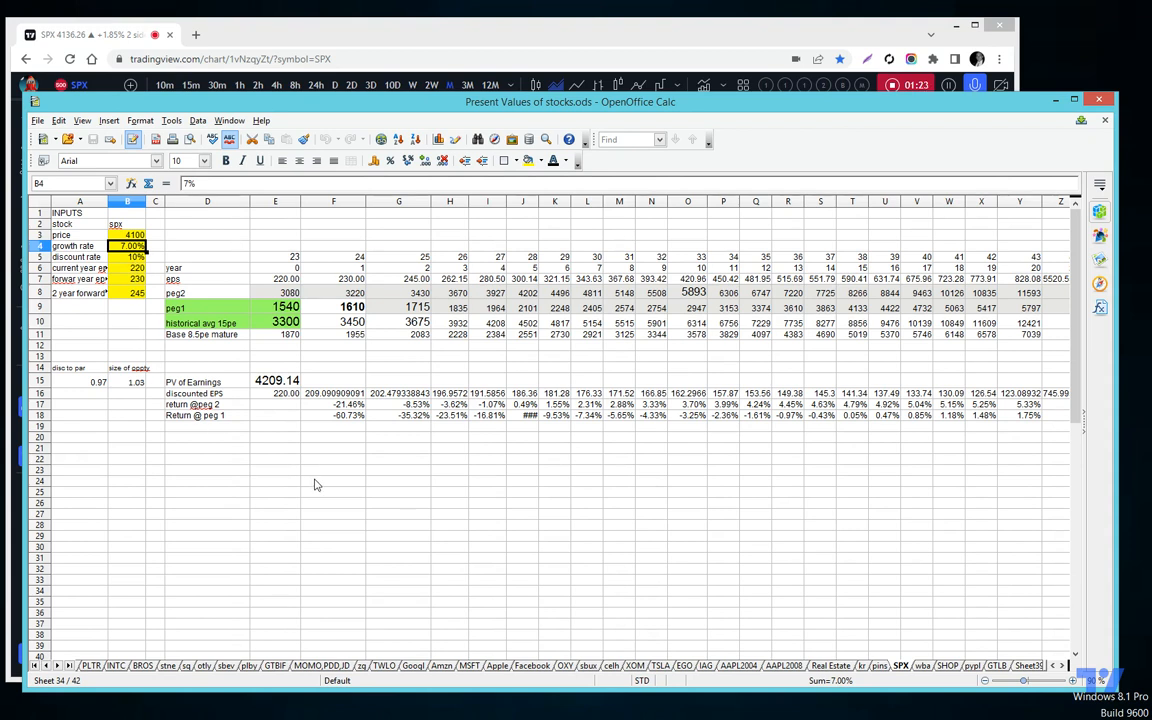
mouse_move(984, 300)
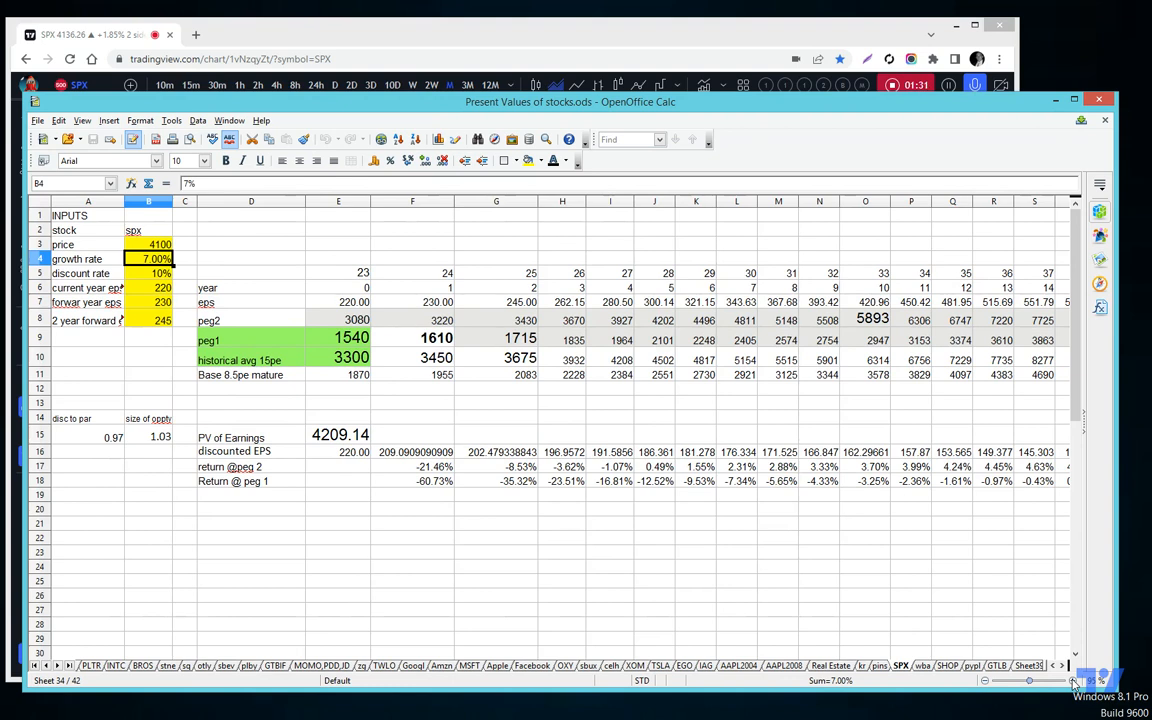
Zoom the SPX sheet view so the inputs and PEG/PE scenario rows read larger.
scroll(down, 3)
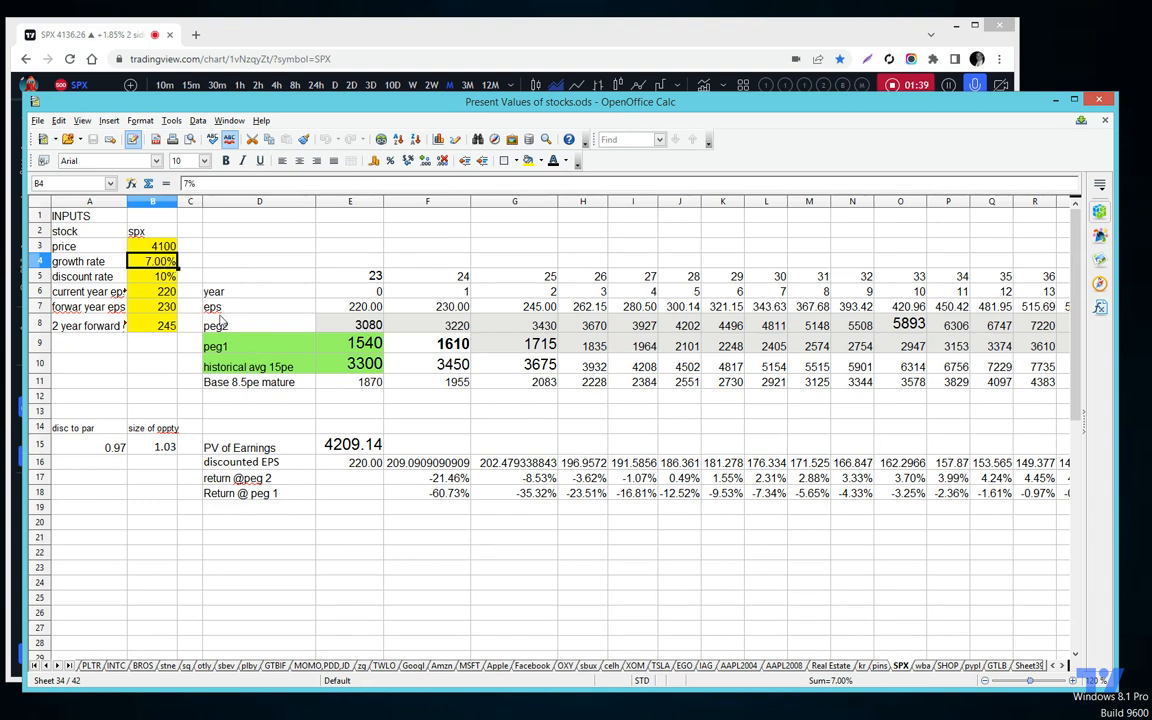
mouse_move(920, 340)
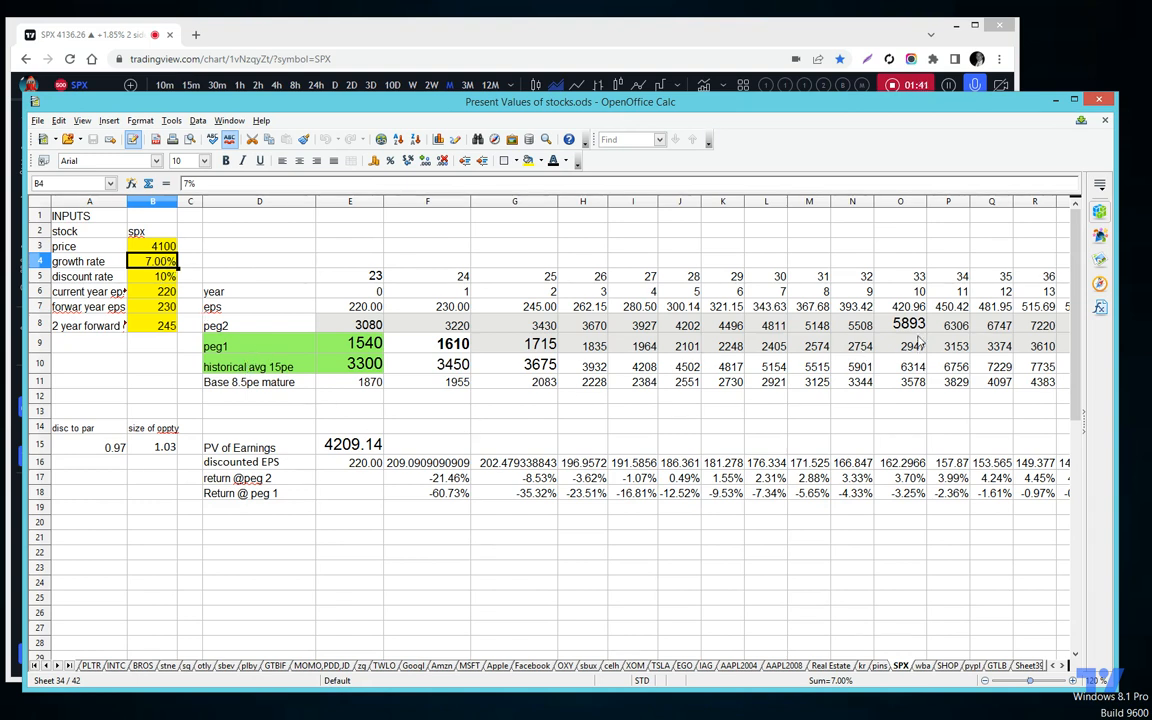
click(900, 324)
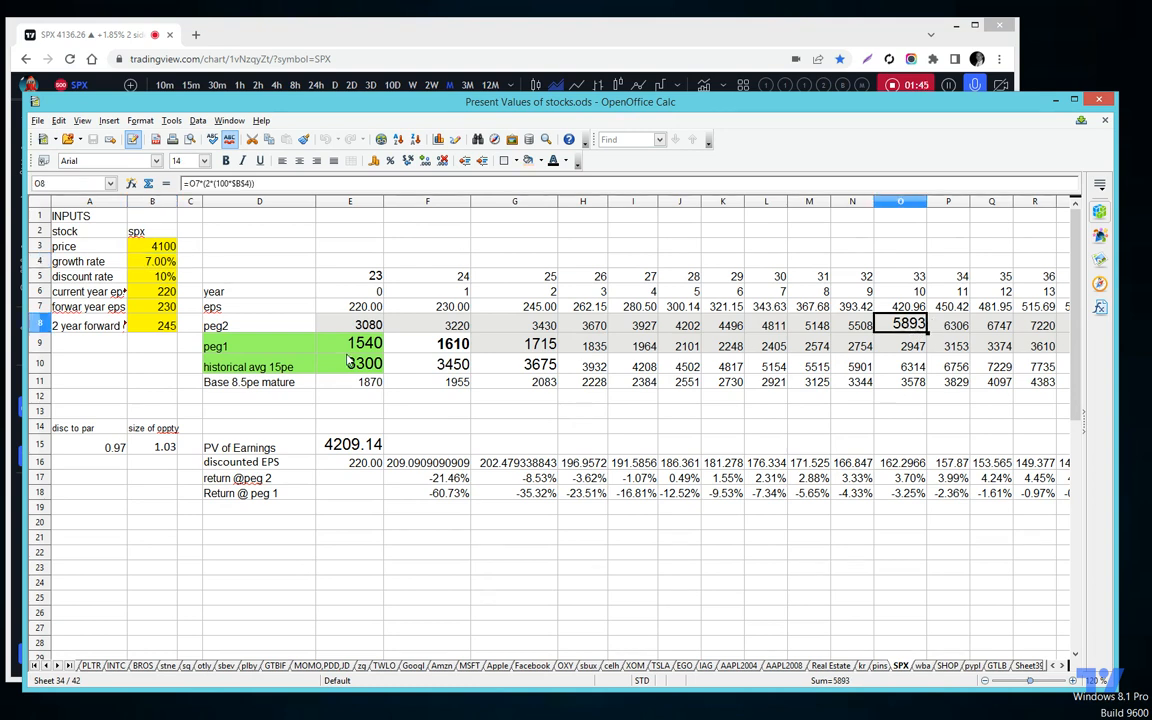
mouse_move(920, 340)
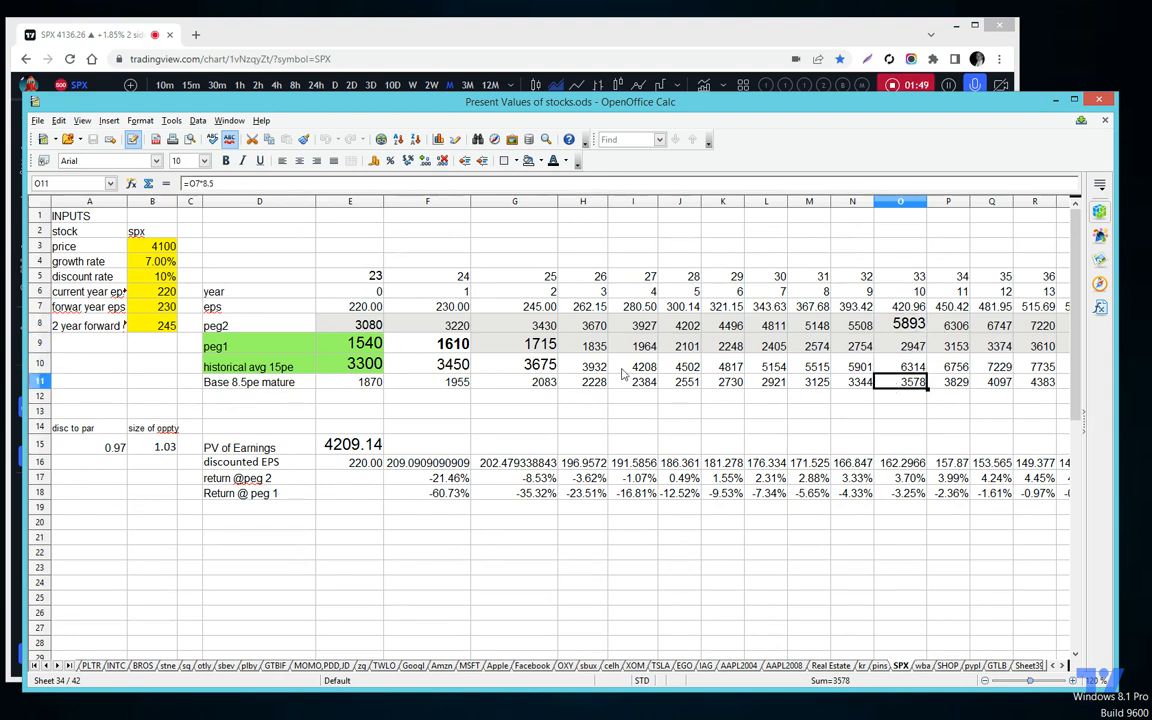
click(260, 324)
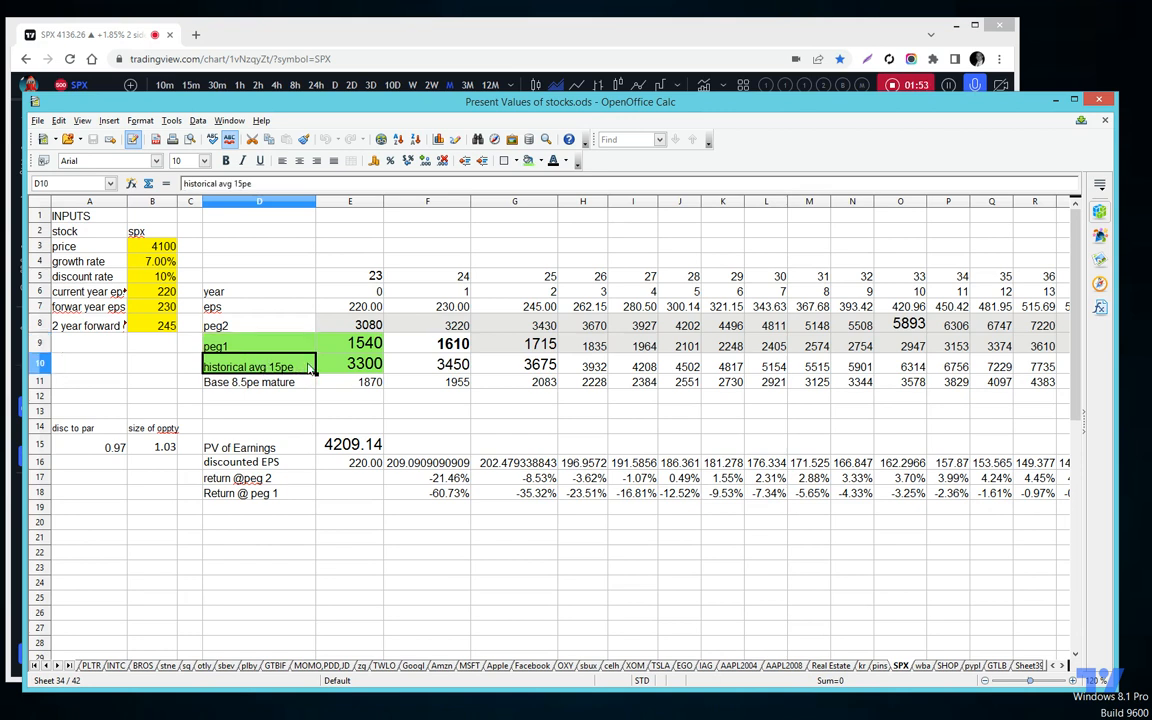
click(260, 382)
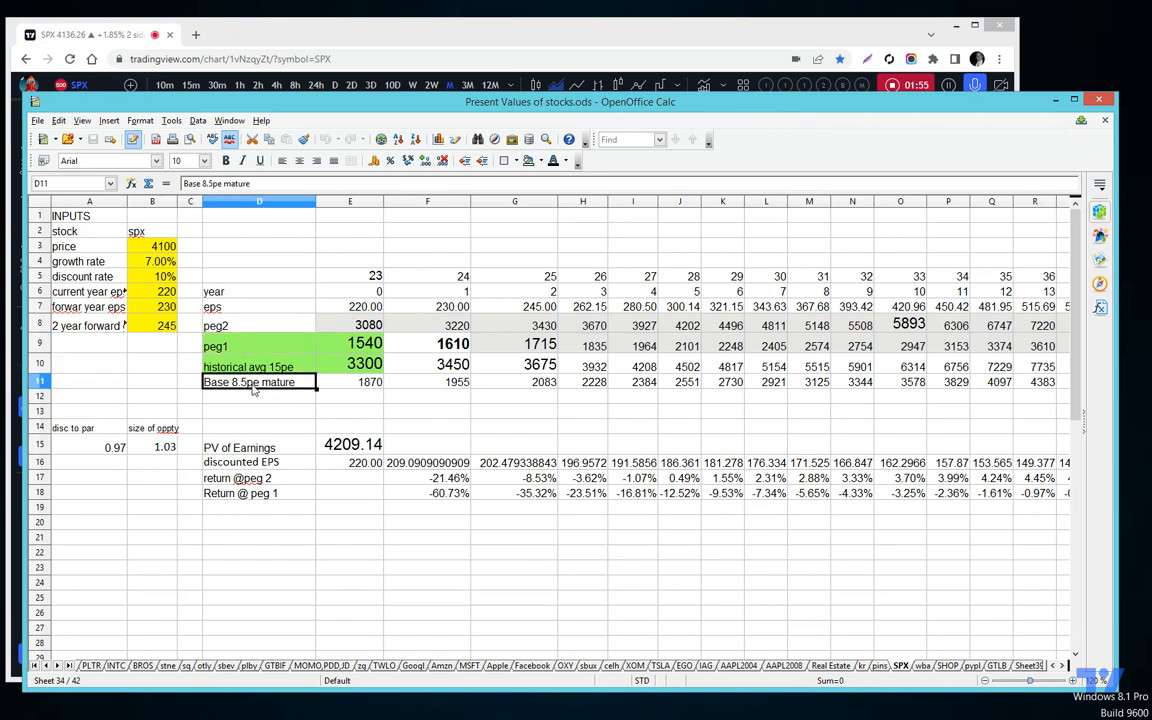
mouse_move(840, 376)
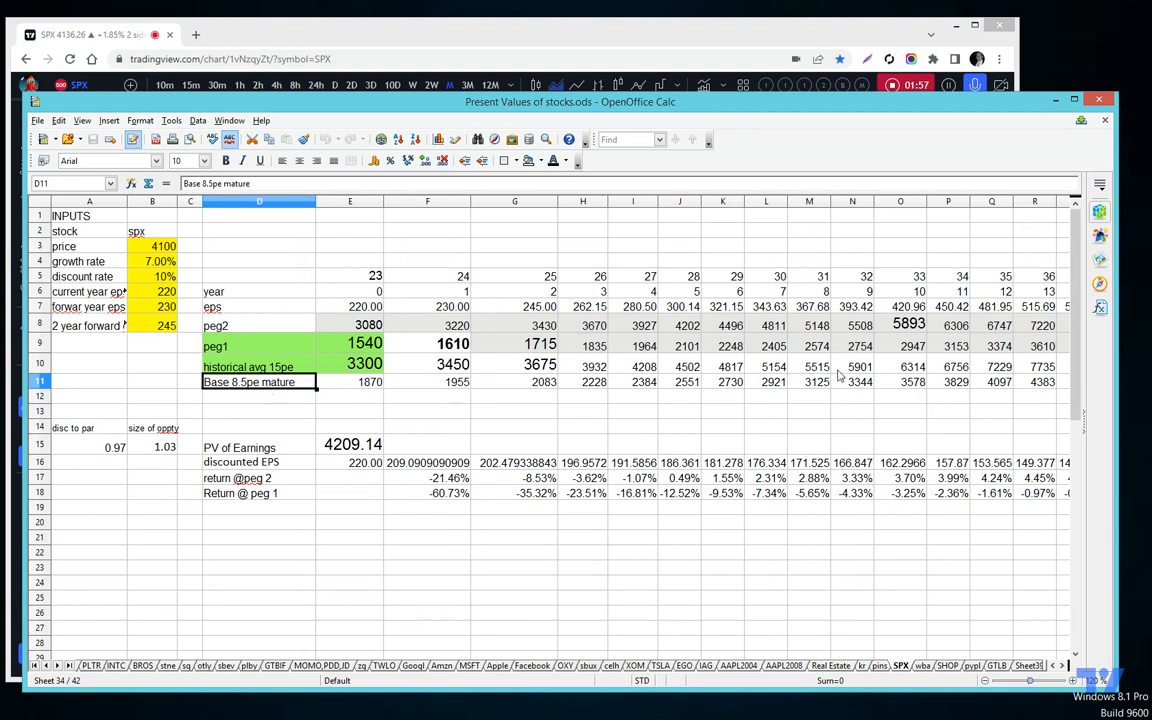
click(900, 366)
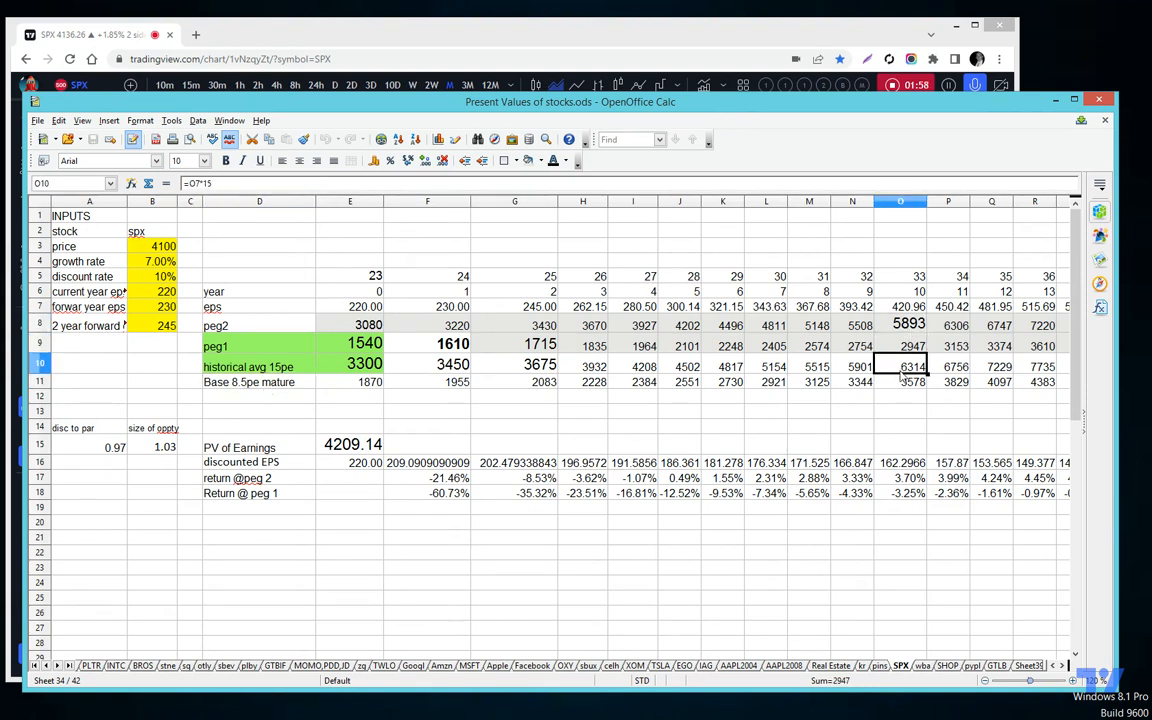
click(900, 324)
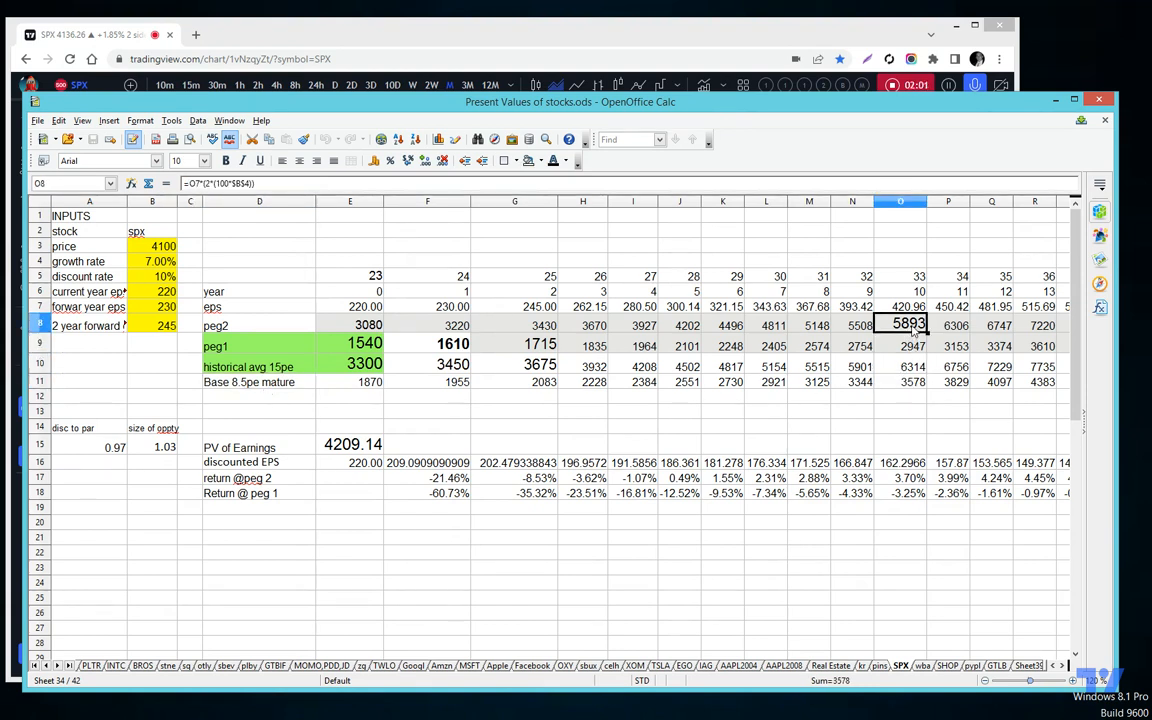
click(900, 306)
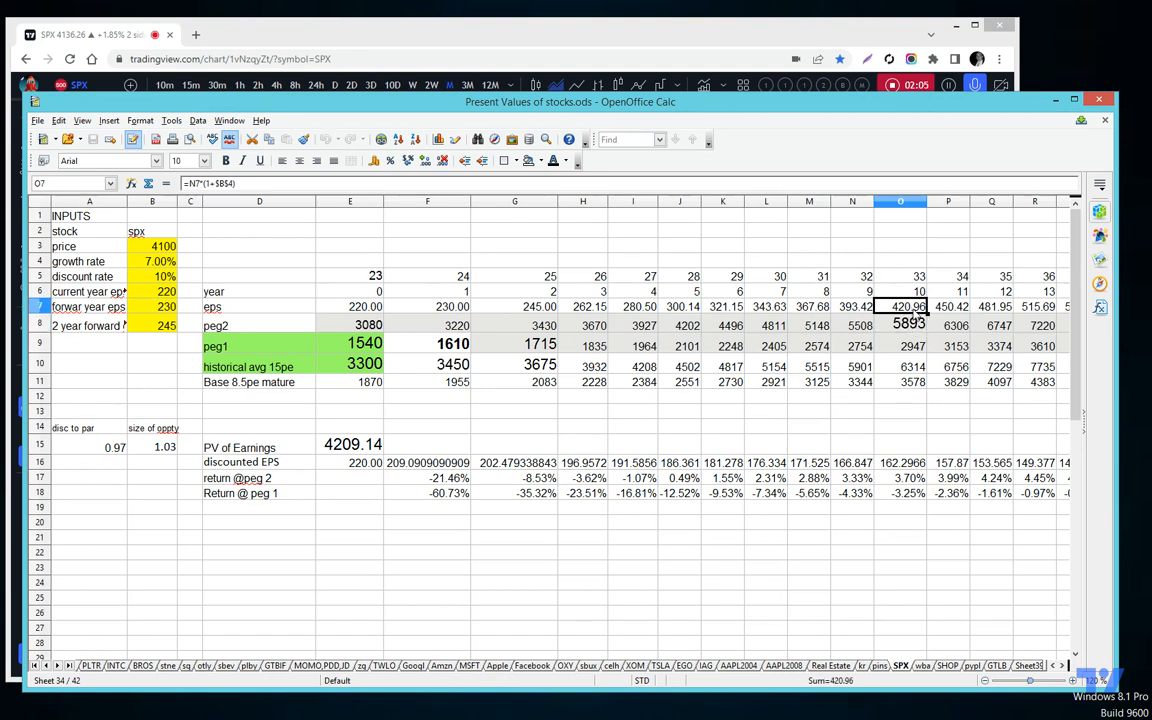
click(900, 324)
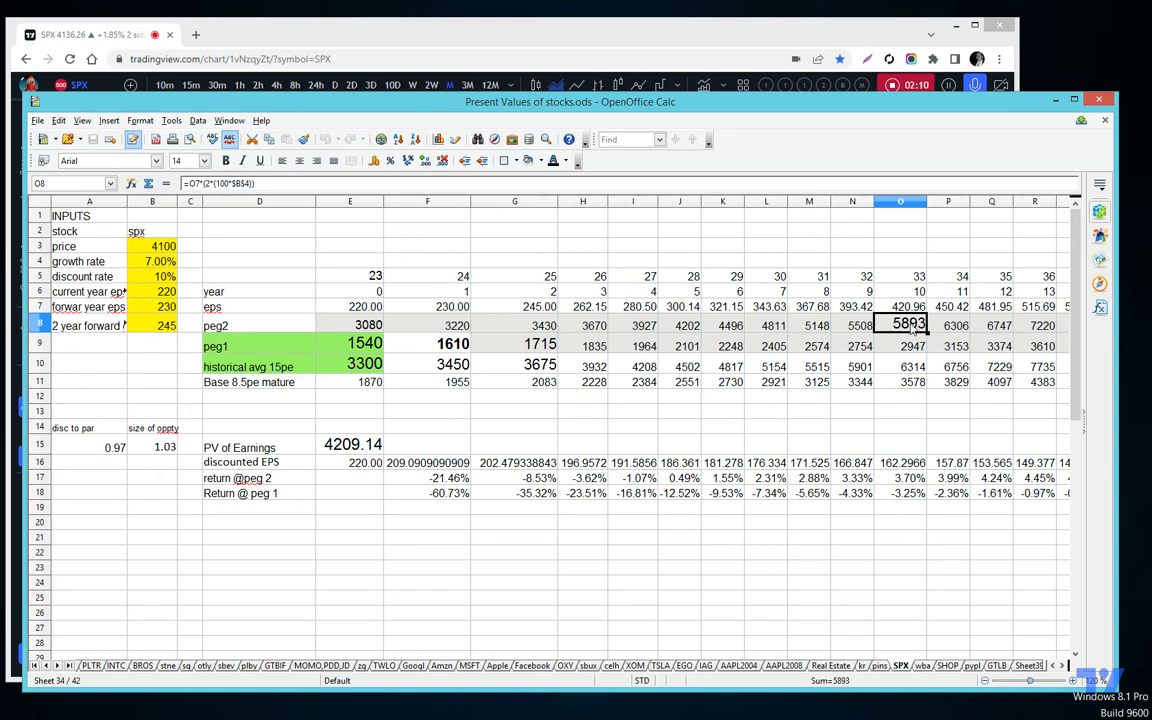
click(900, 344)
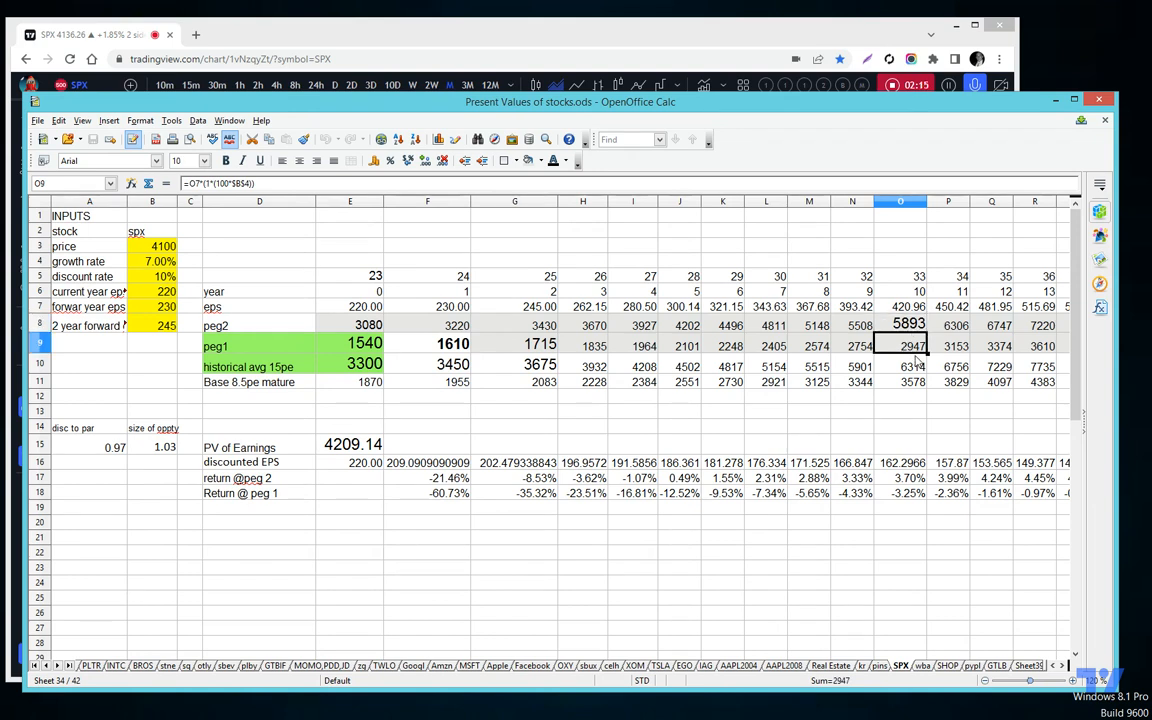
click(900, 364)
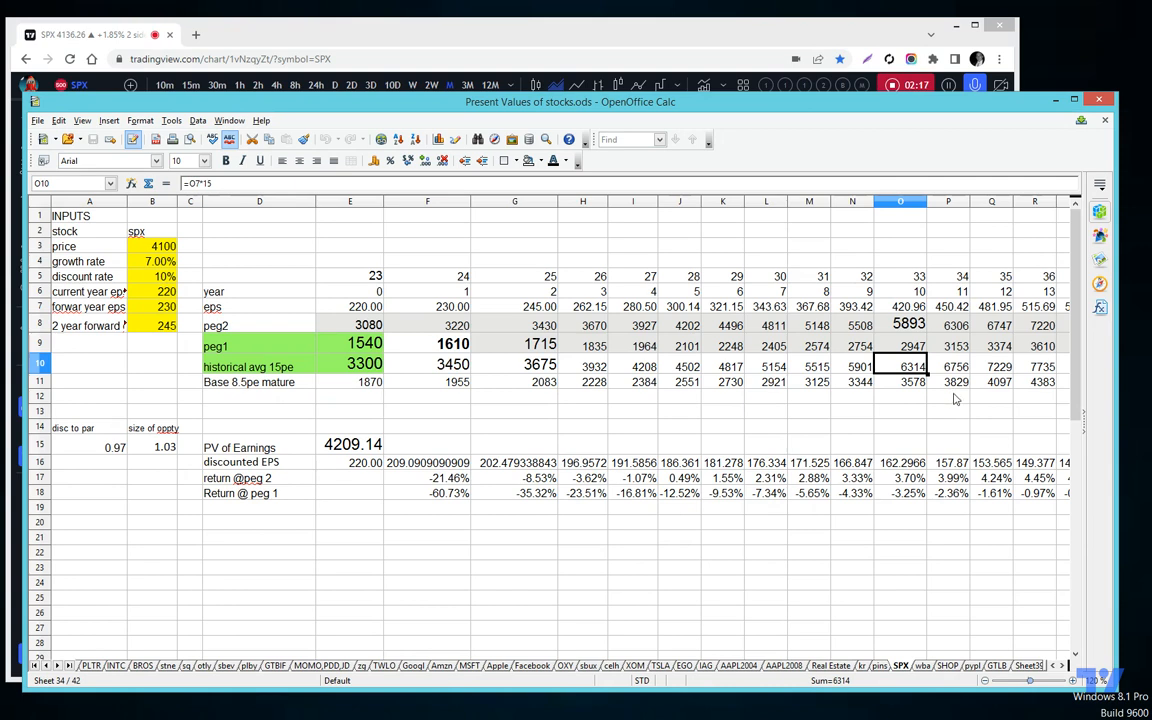
click(900, 382)
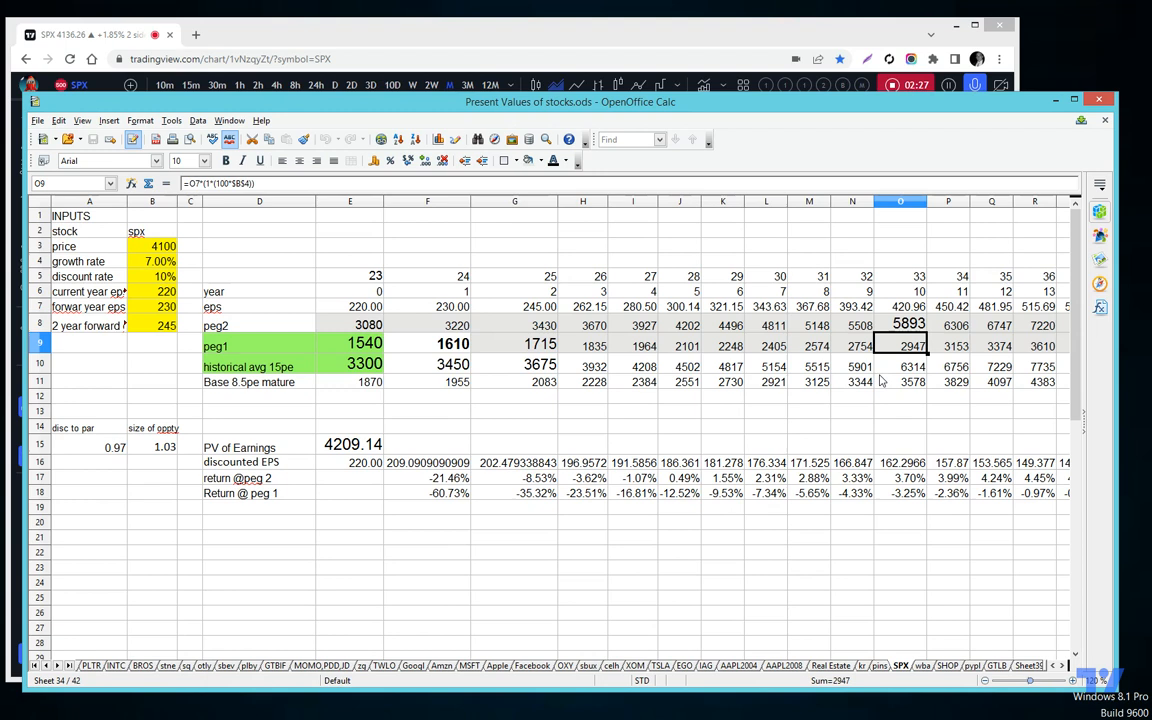
mouse_move(918, 378)
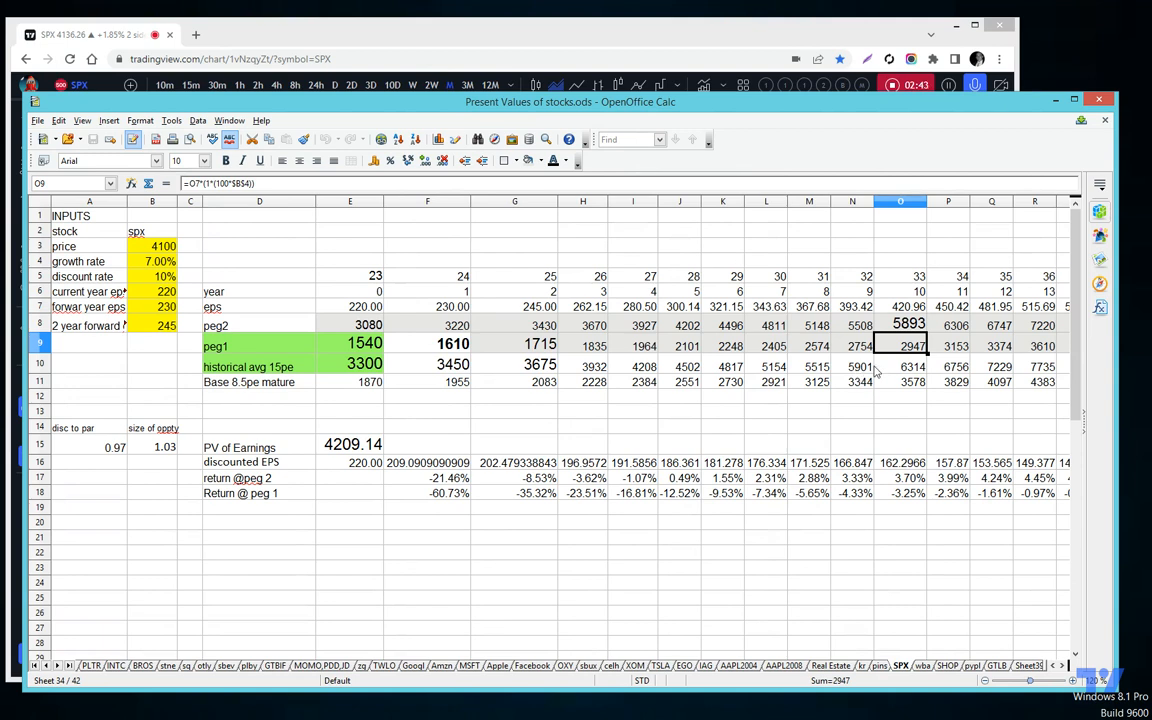
mouse_move(896, 348)
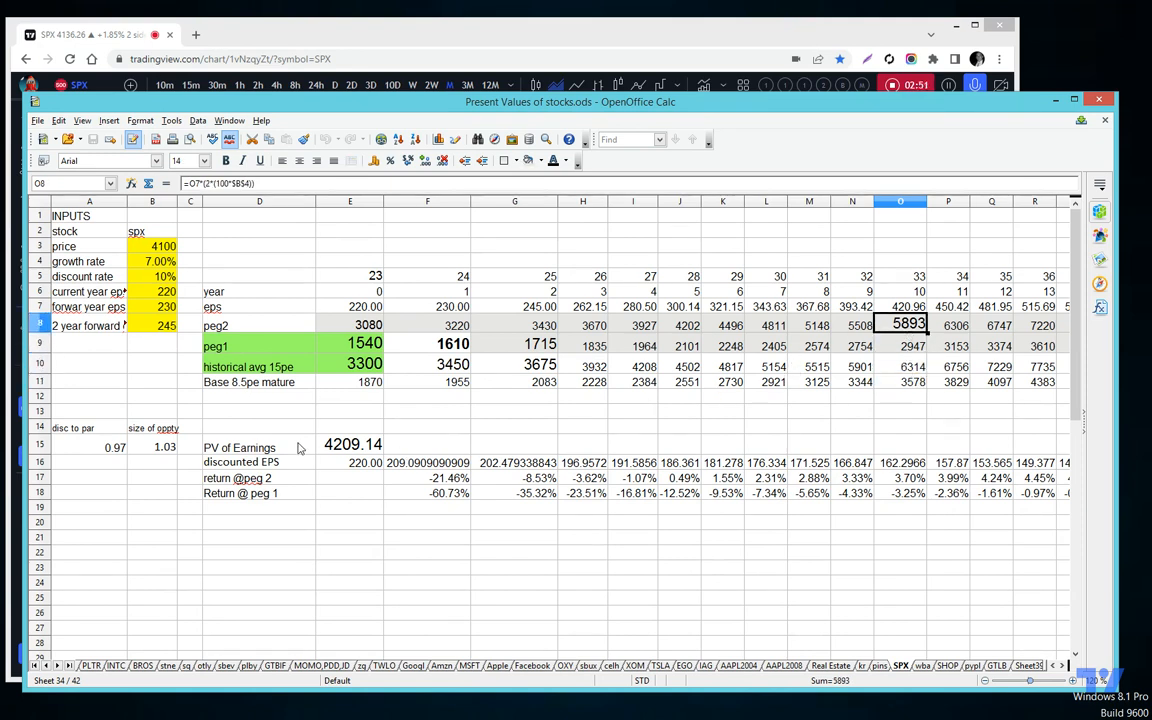
click(364, 344)
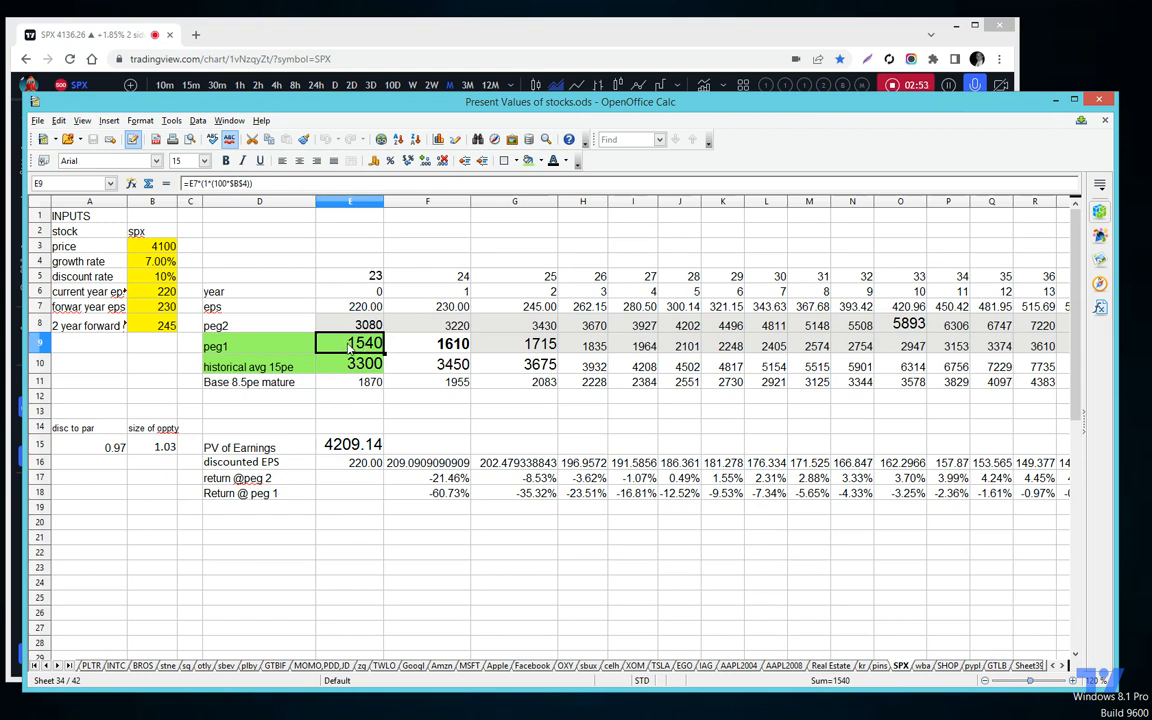
click(350, 276)
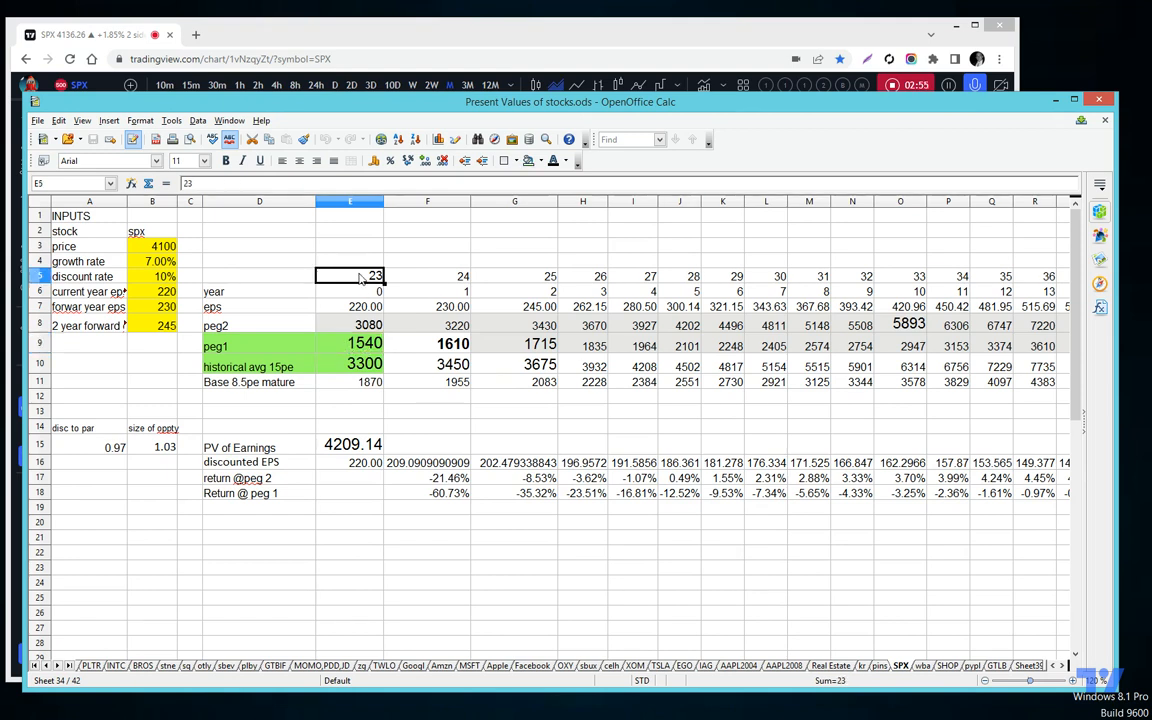
click(368, 324)
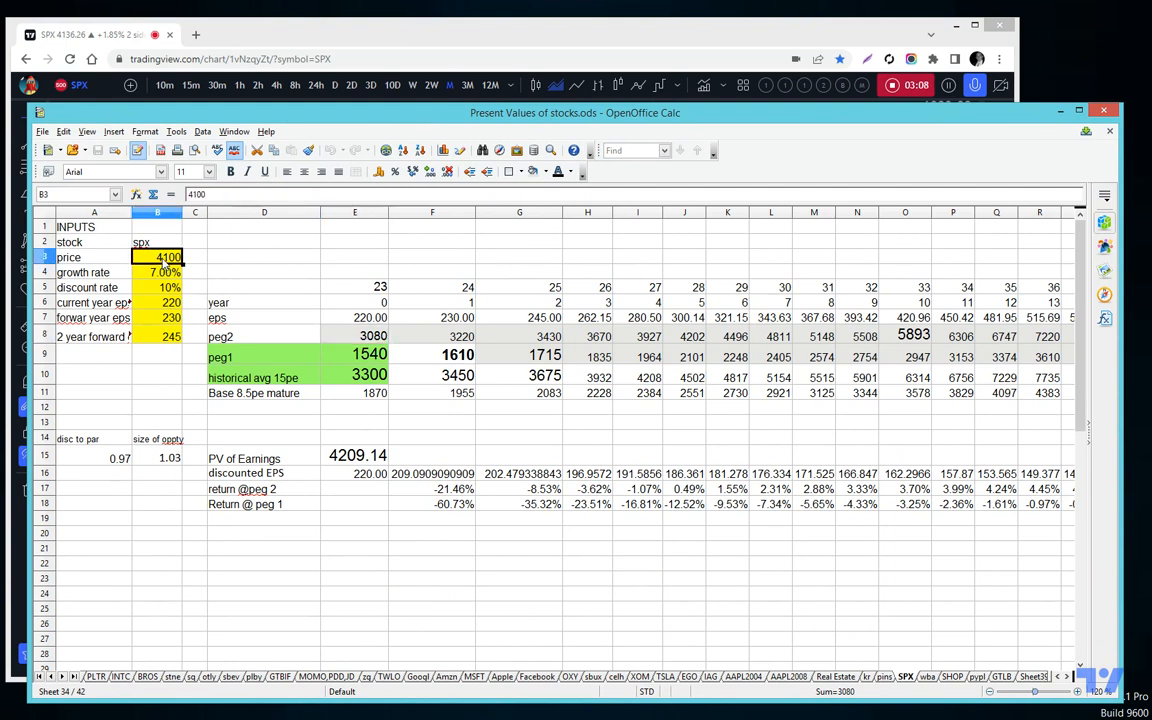
click(372, 336)
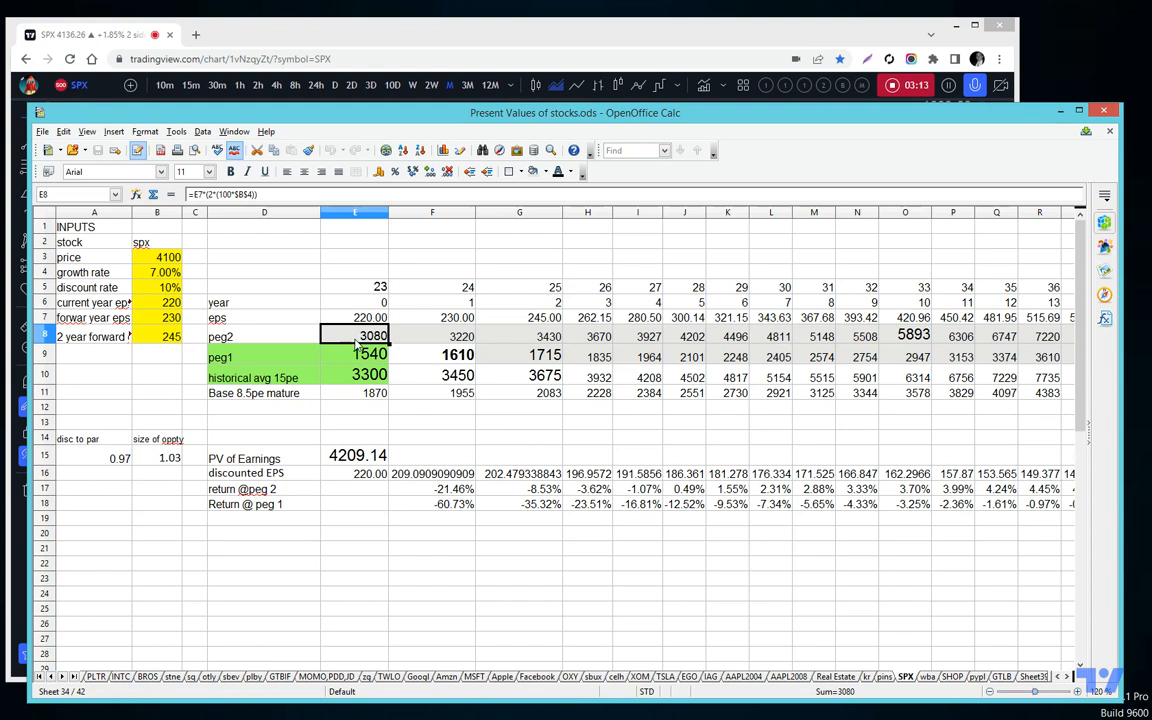
click(356, 316)
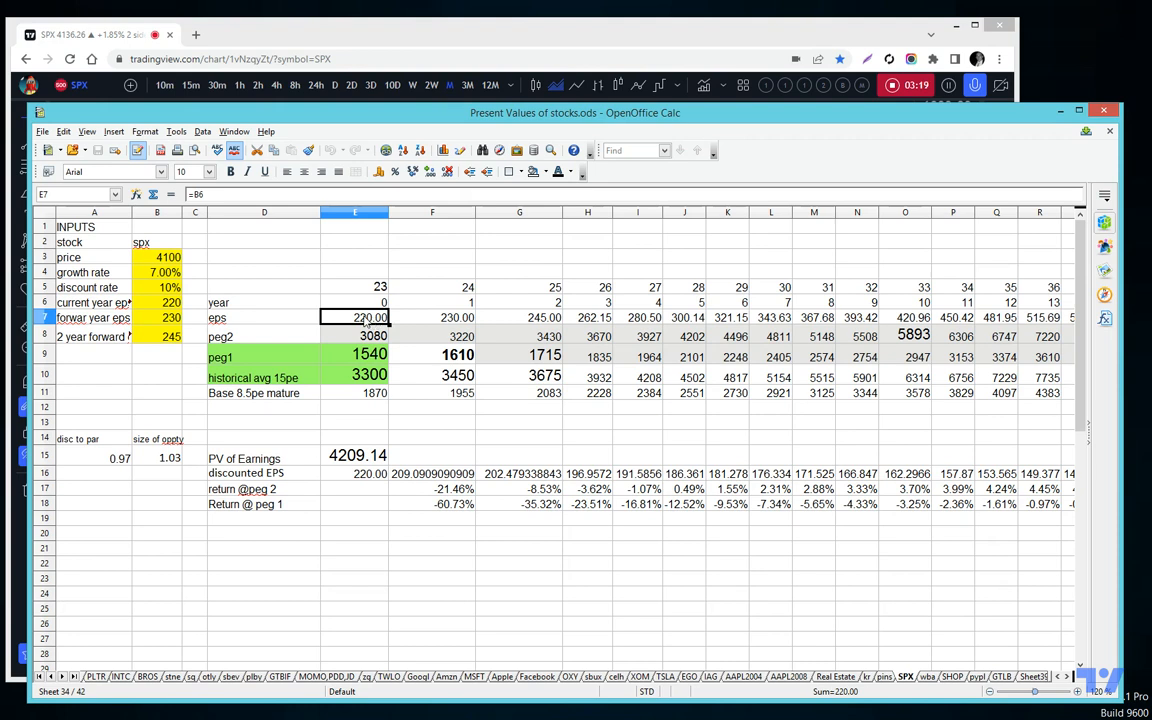
mouse_move(400, 360)
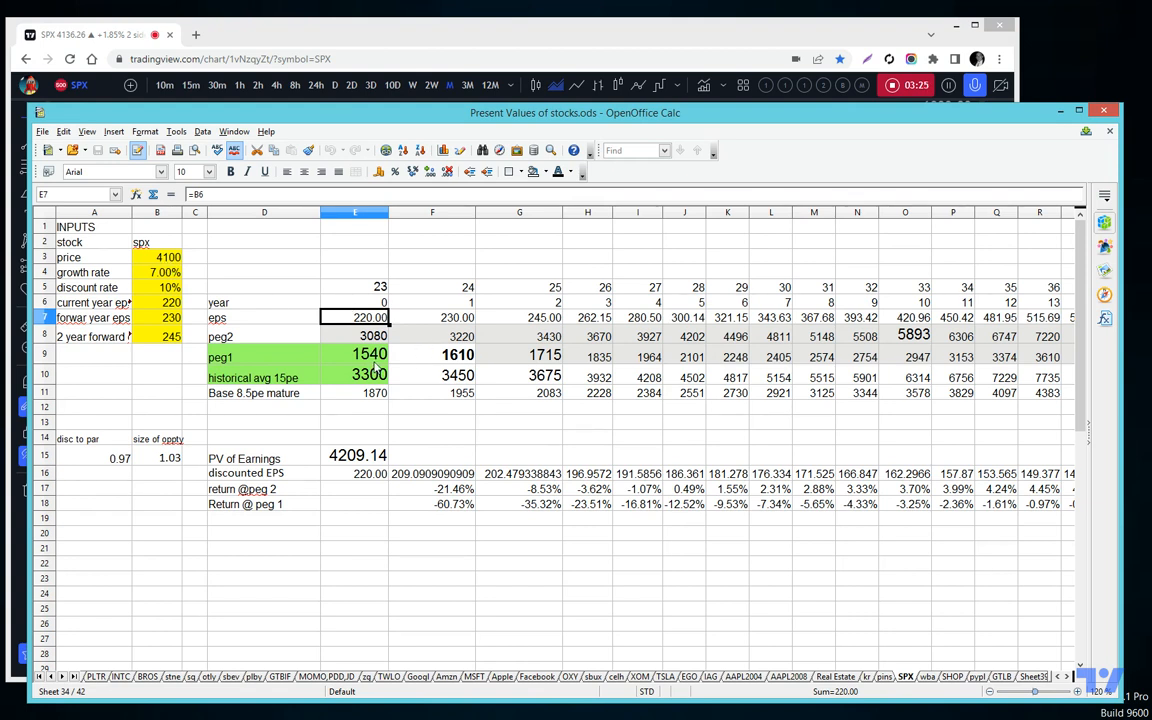
mouse_move(804, 362)
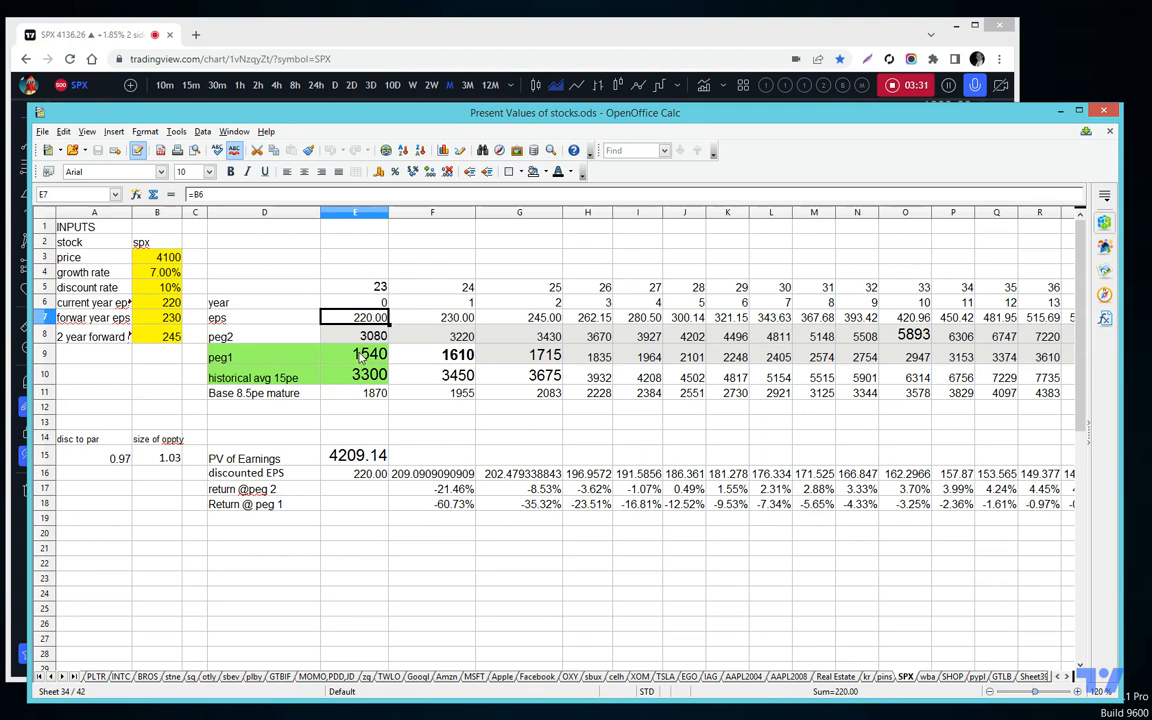
click(356, 356)
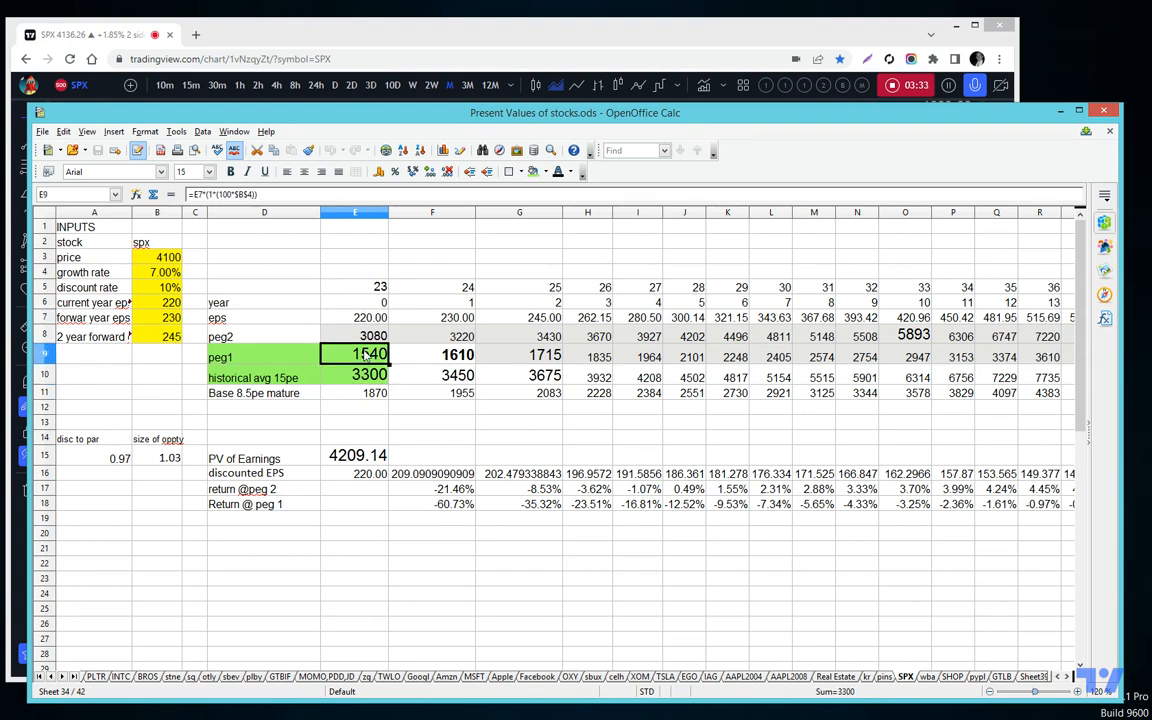
click(368, 374)
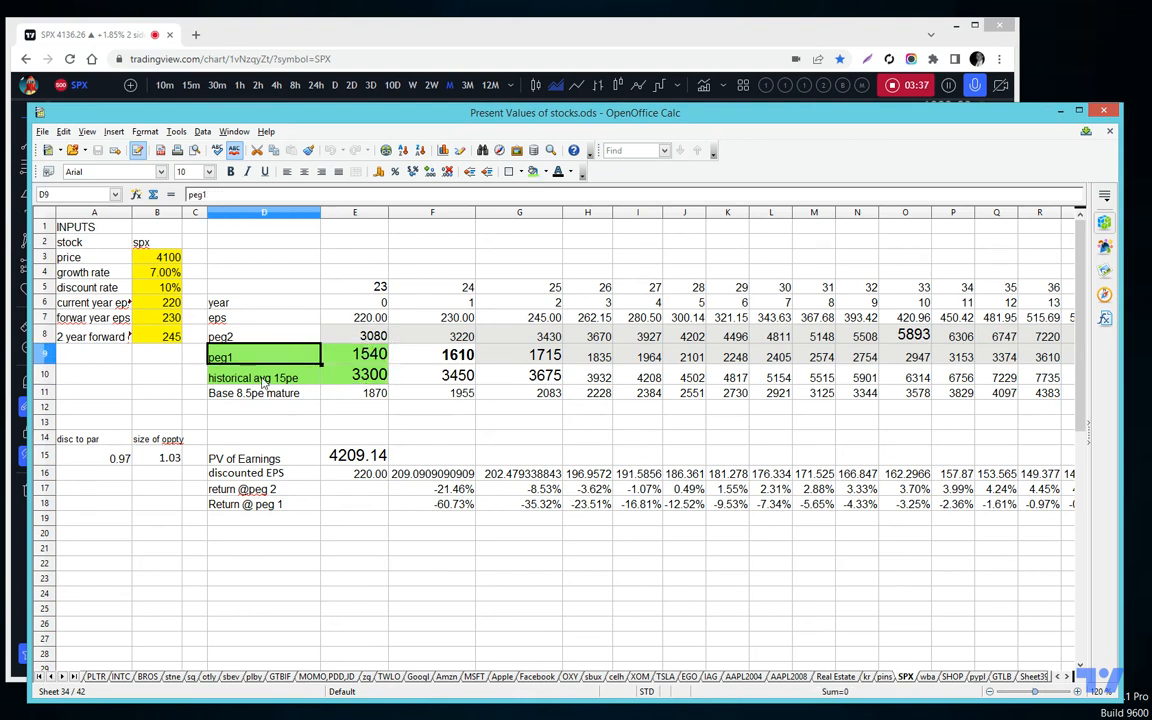
click(264, 376)
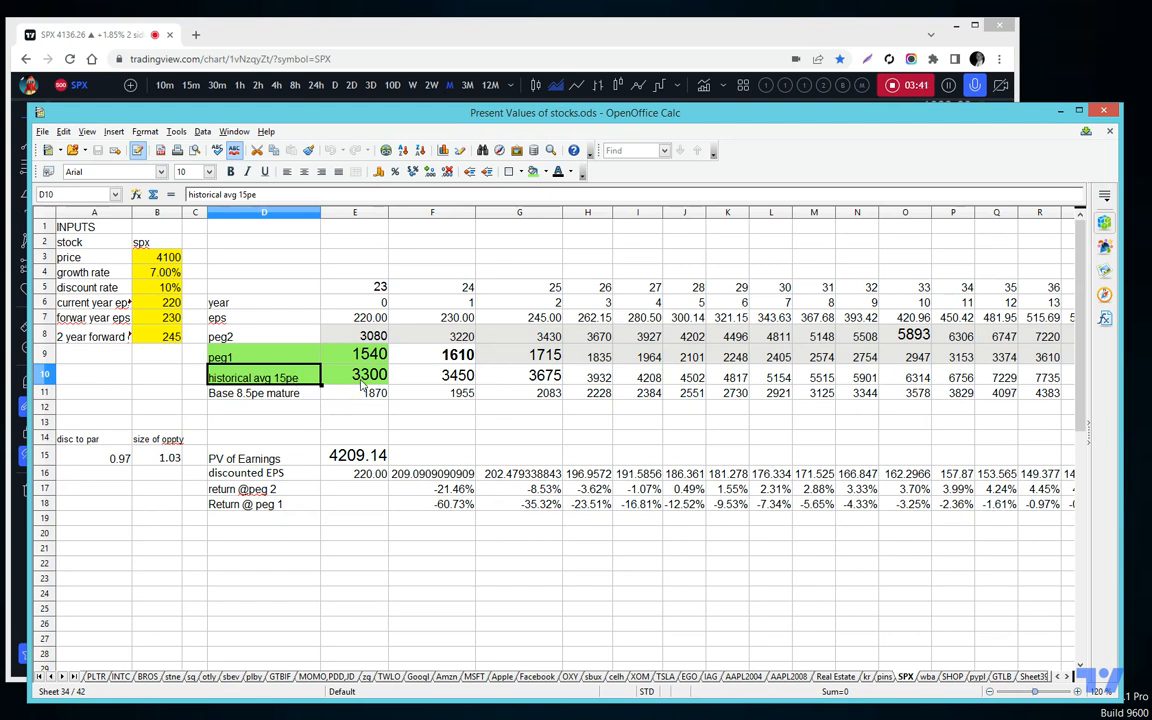
click(354, 374)
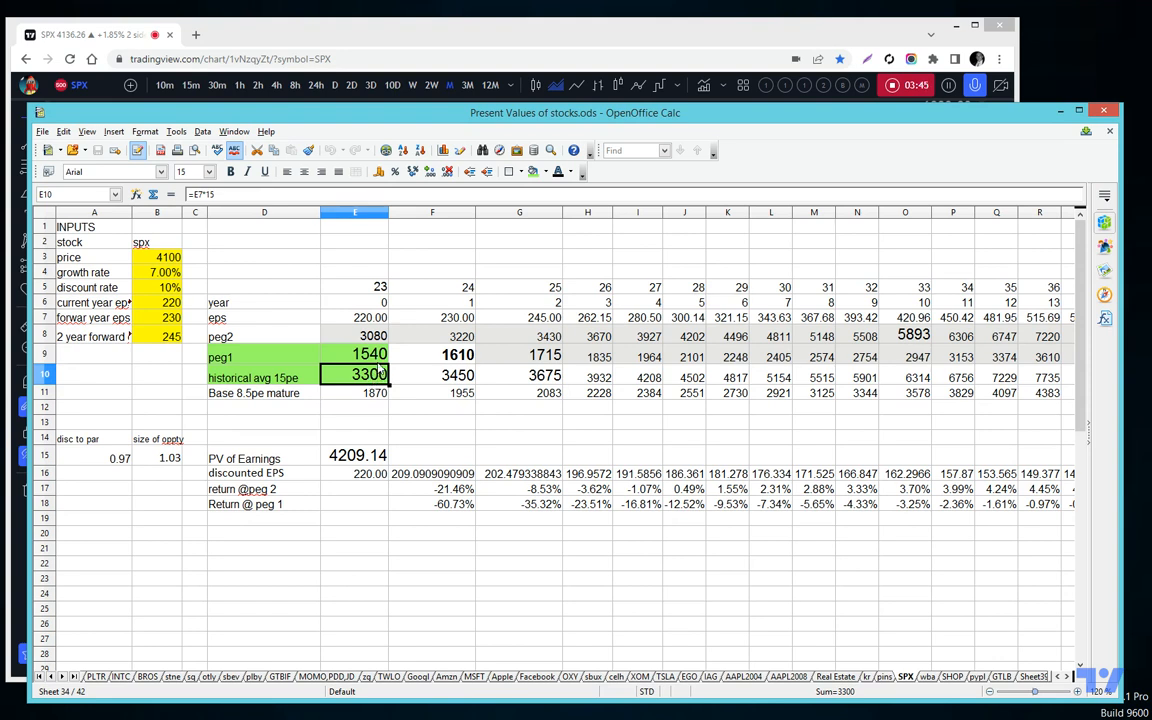
click(356, 356)
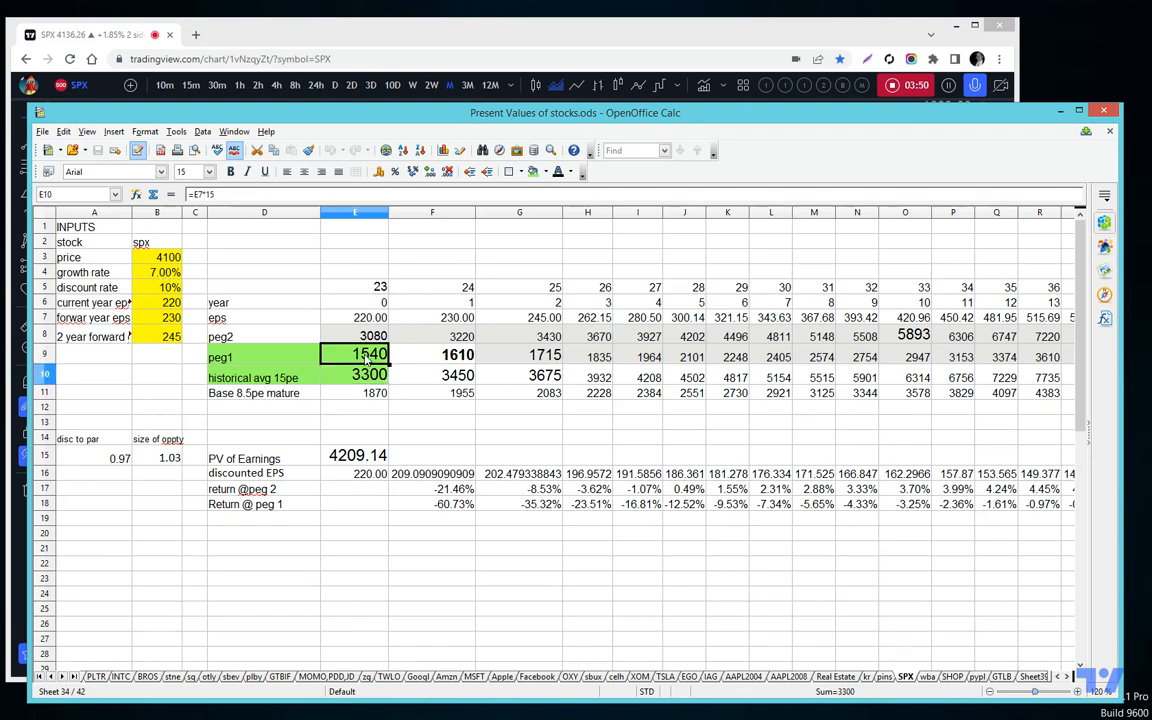
click(368, 374)
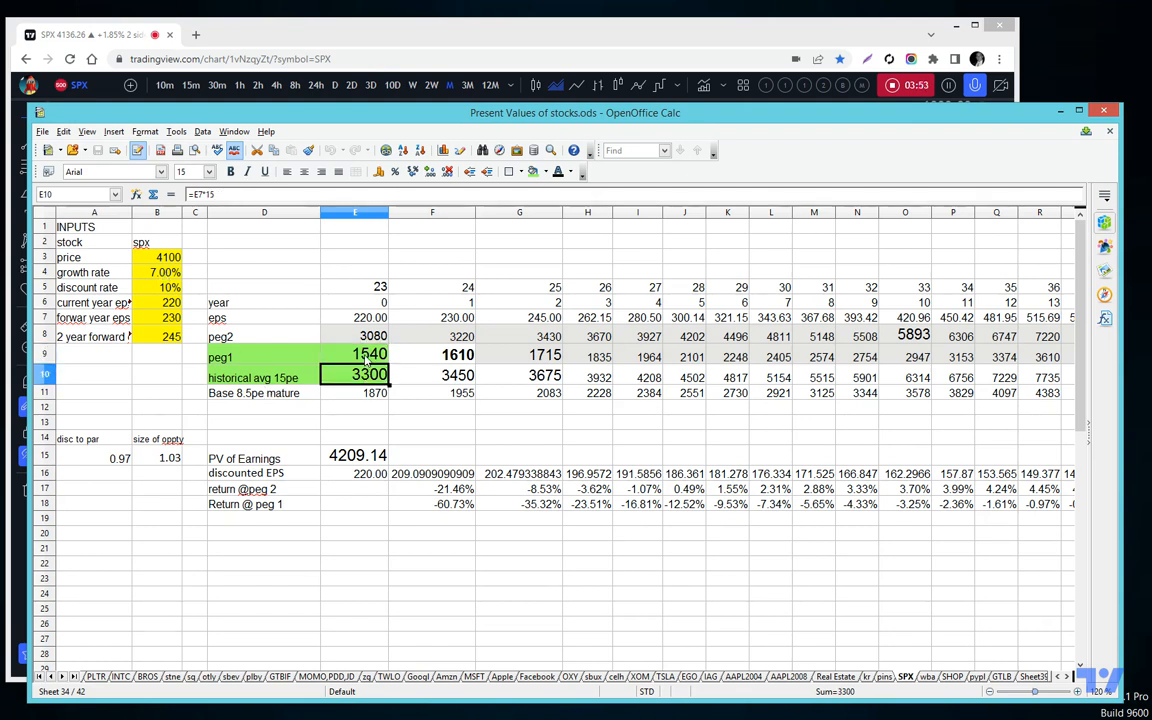
click(370, 354)
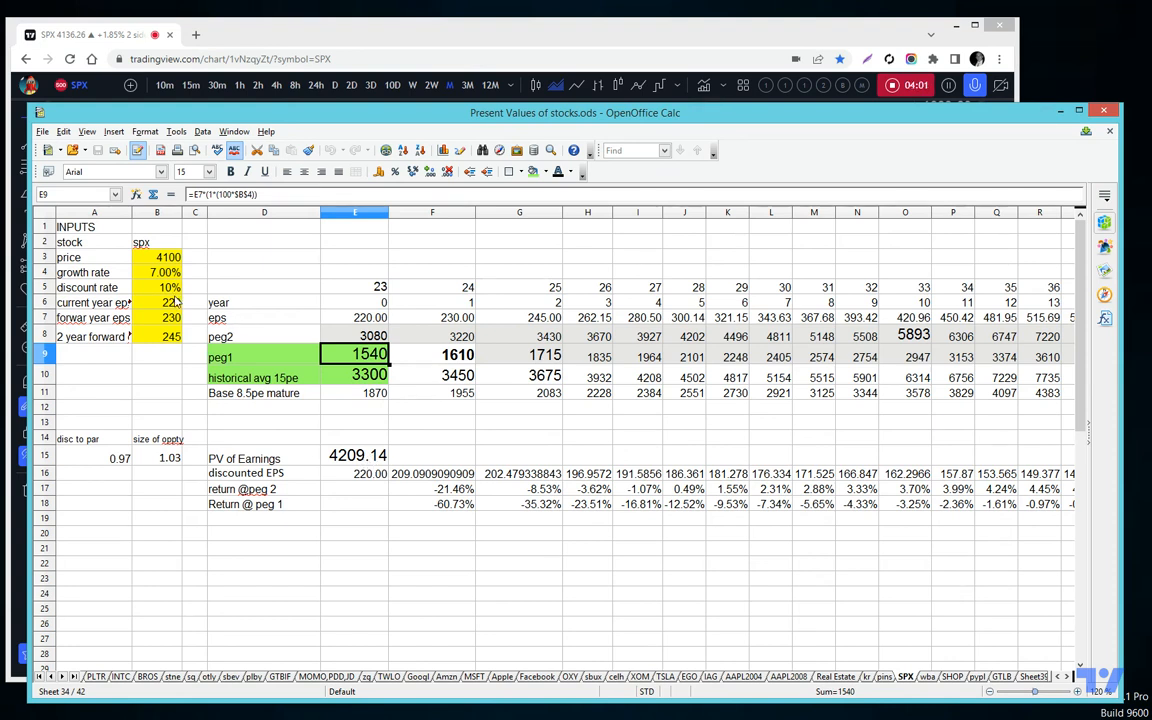
Inspect the 10% discount rate, the first-year peg1 valuation and the 220 eps cell on the SPX sheet.
click(168, 288)
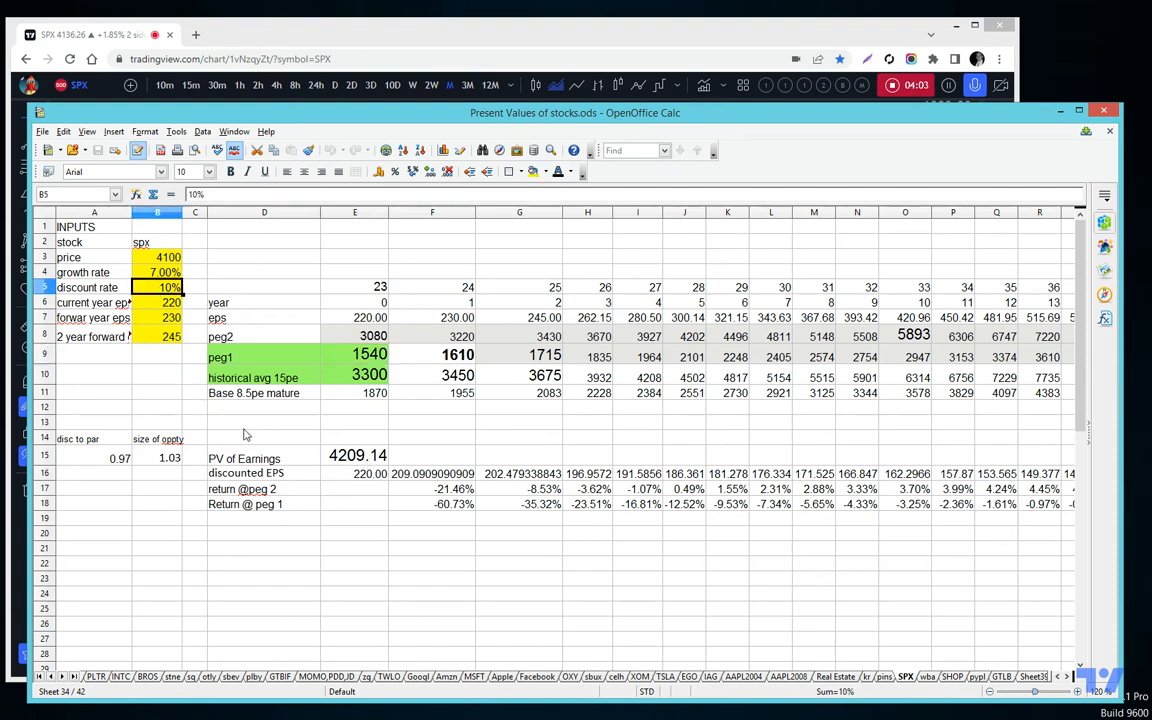
mouse_move(936, 350)
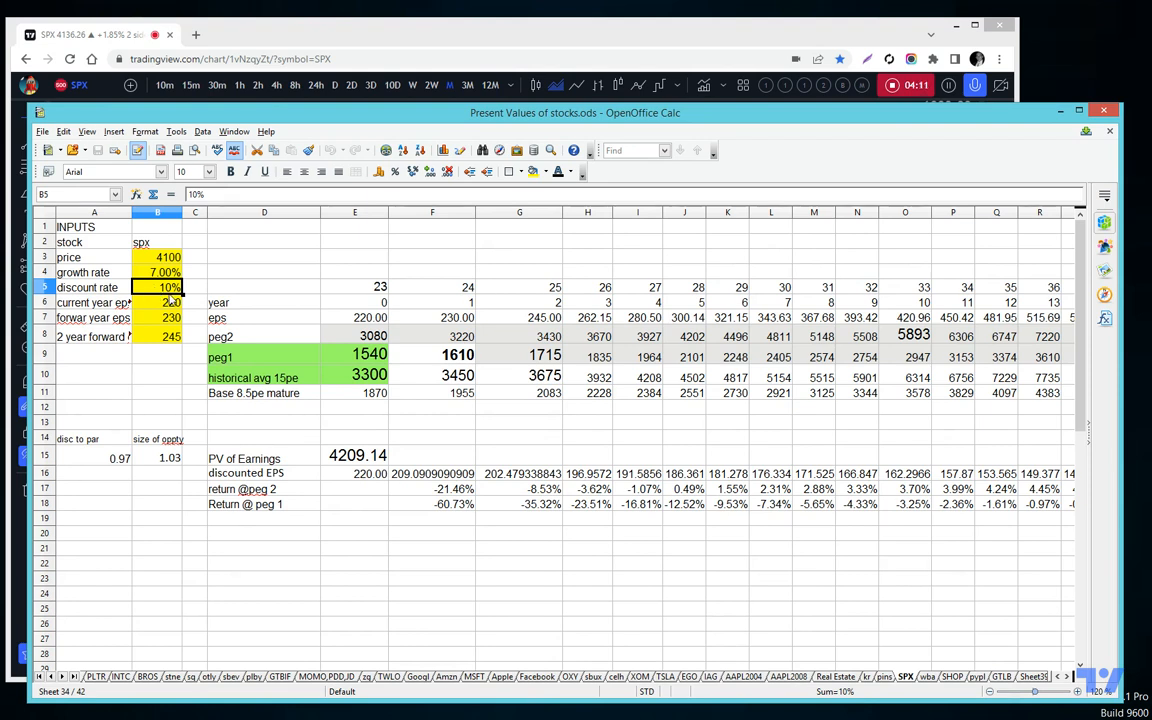
click(356, 356)
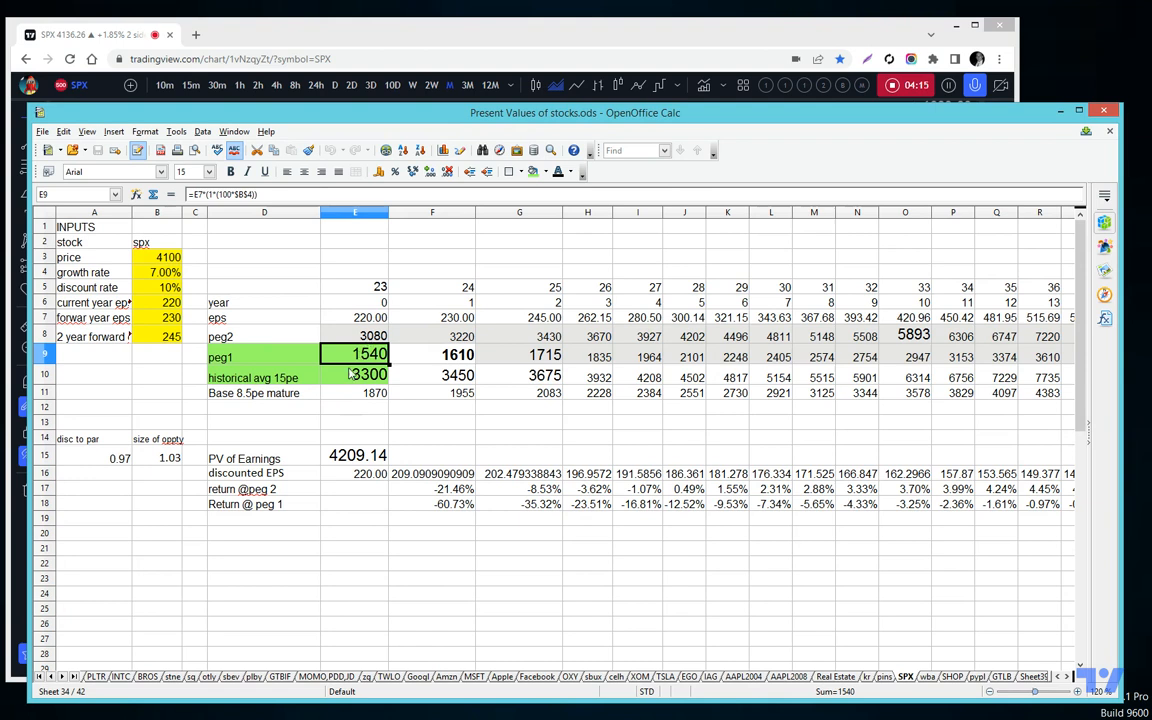
click(356, 316)
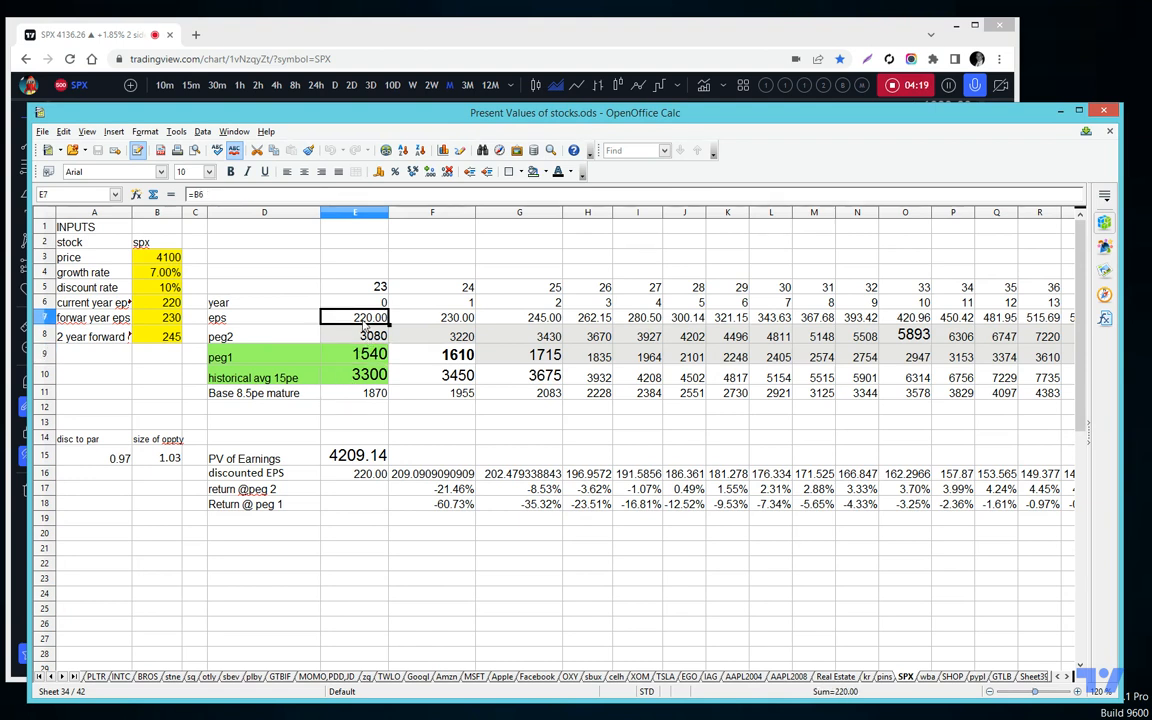
mouse_move(858, 482)
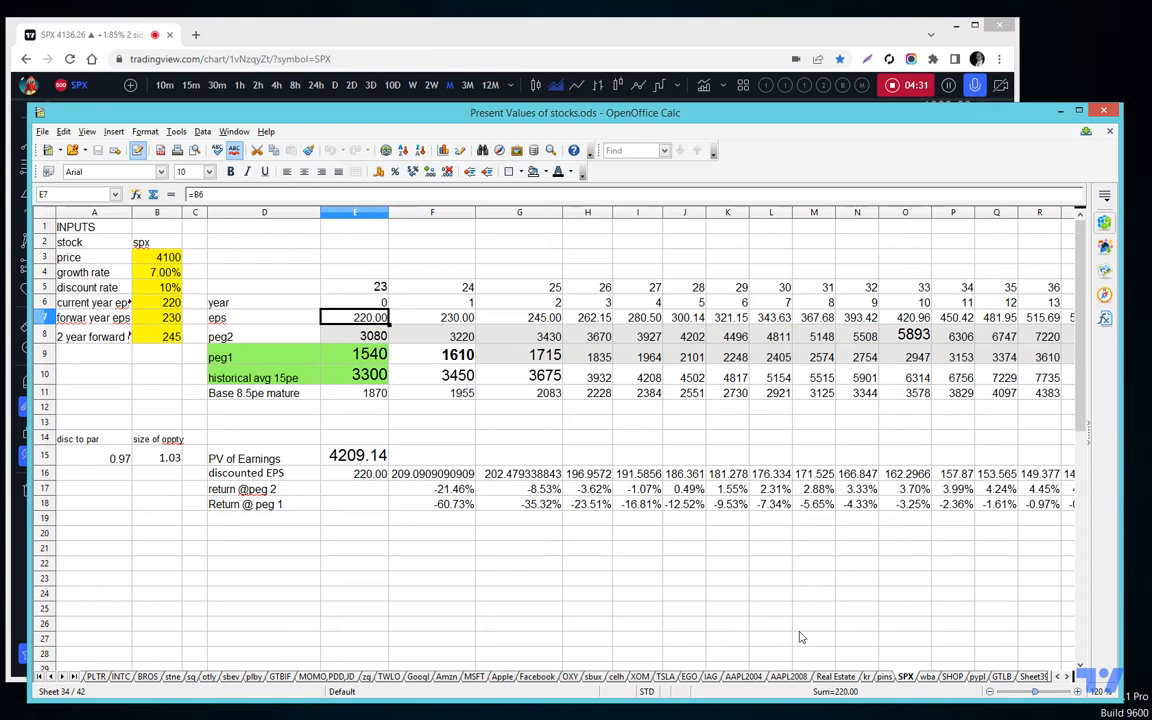
mouse_move(796, 680)
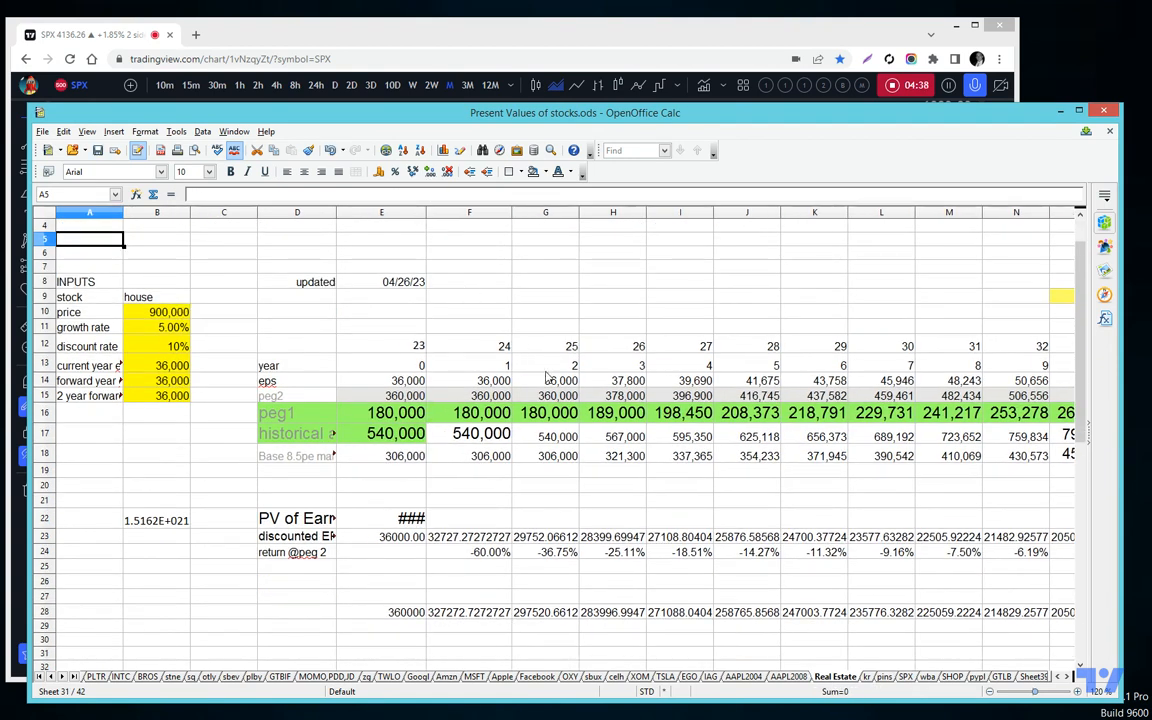
Lower the Real Estate sheet's house price input from 900,000 to 600,000 so returns recalculate.
click(382, 518)
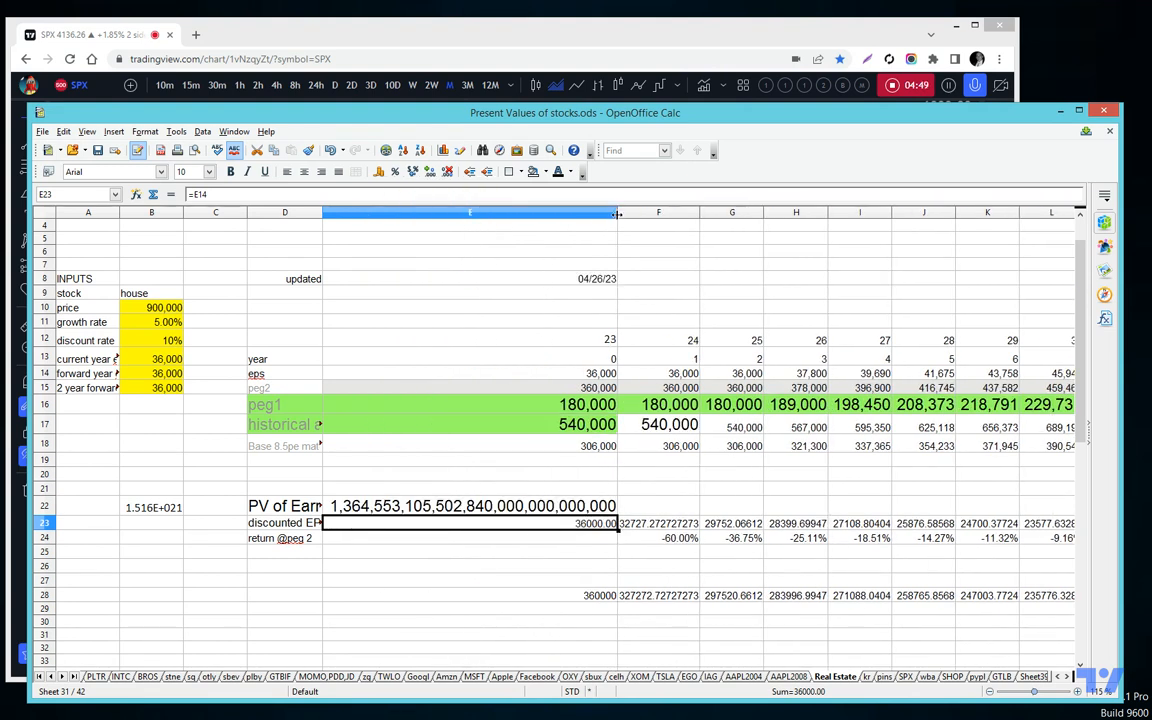
drag(616, 212, 430, 212)
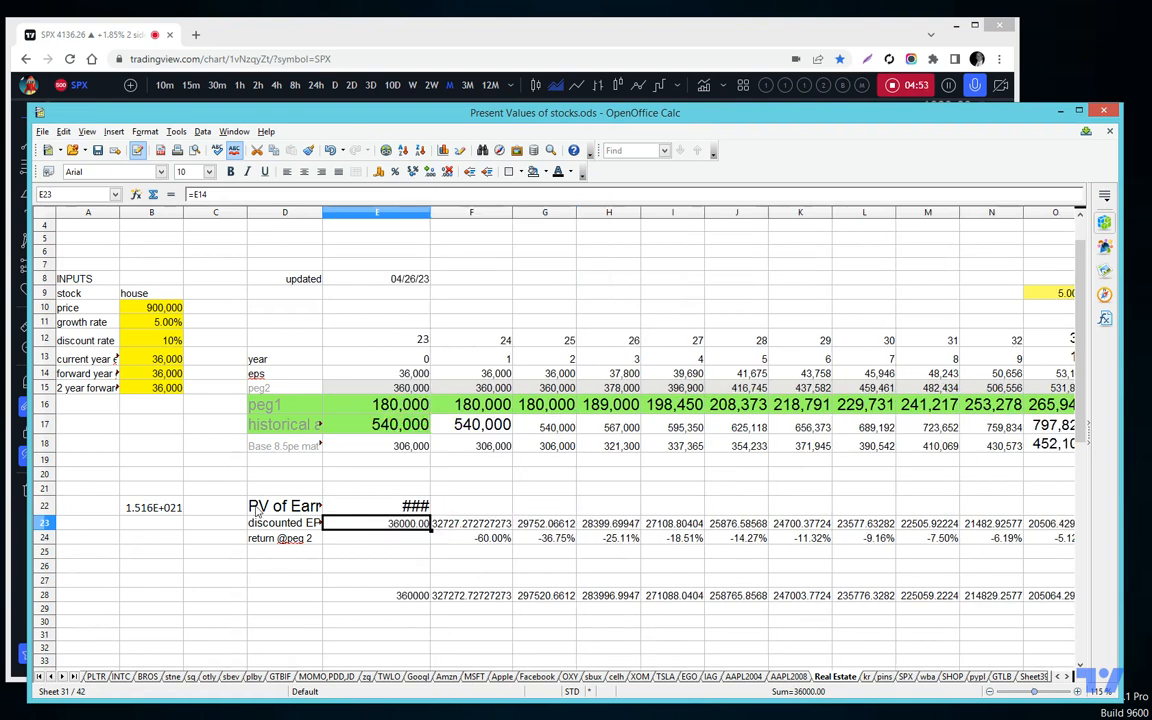
click(152, 308)
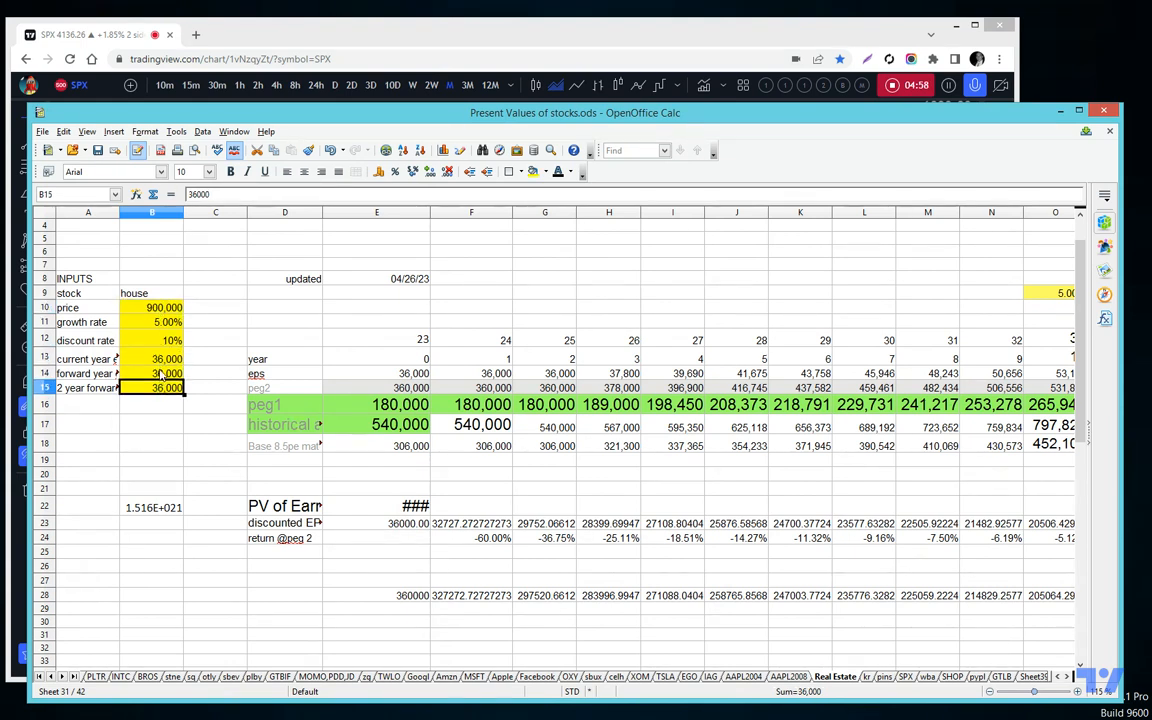
mouse_move(700, 480)
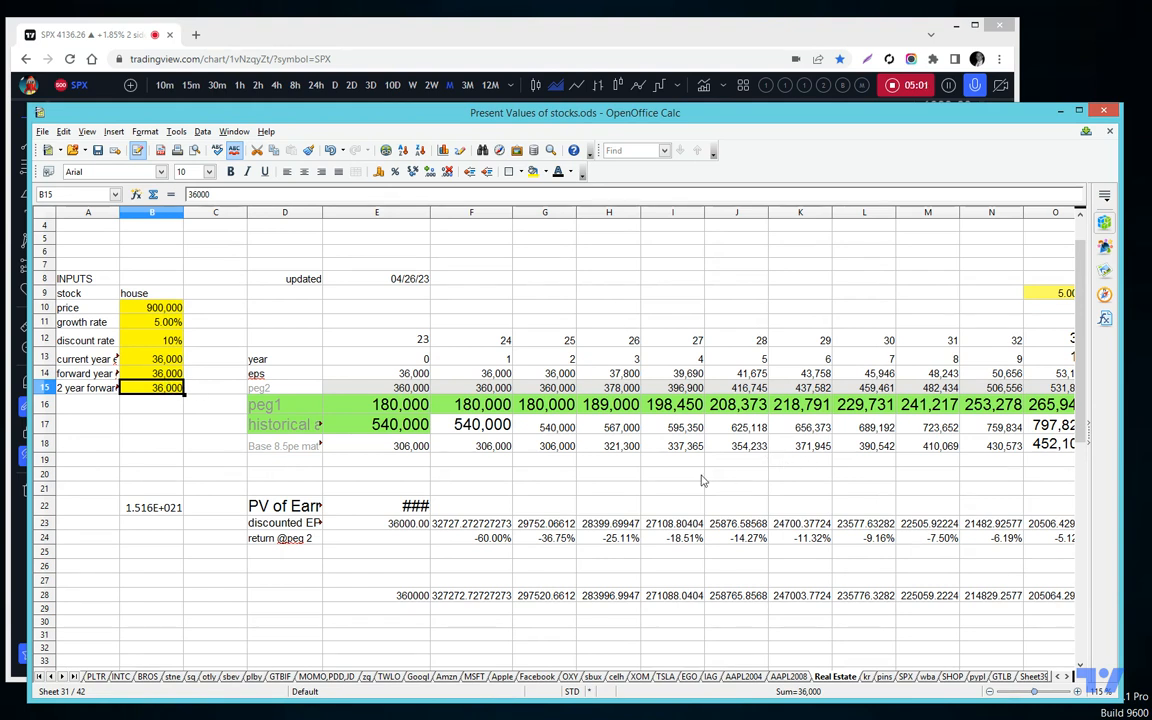
mouse_move(144, 314)
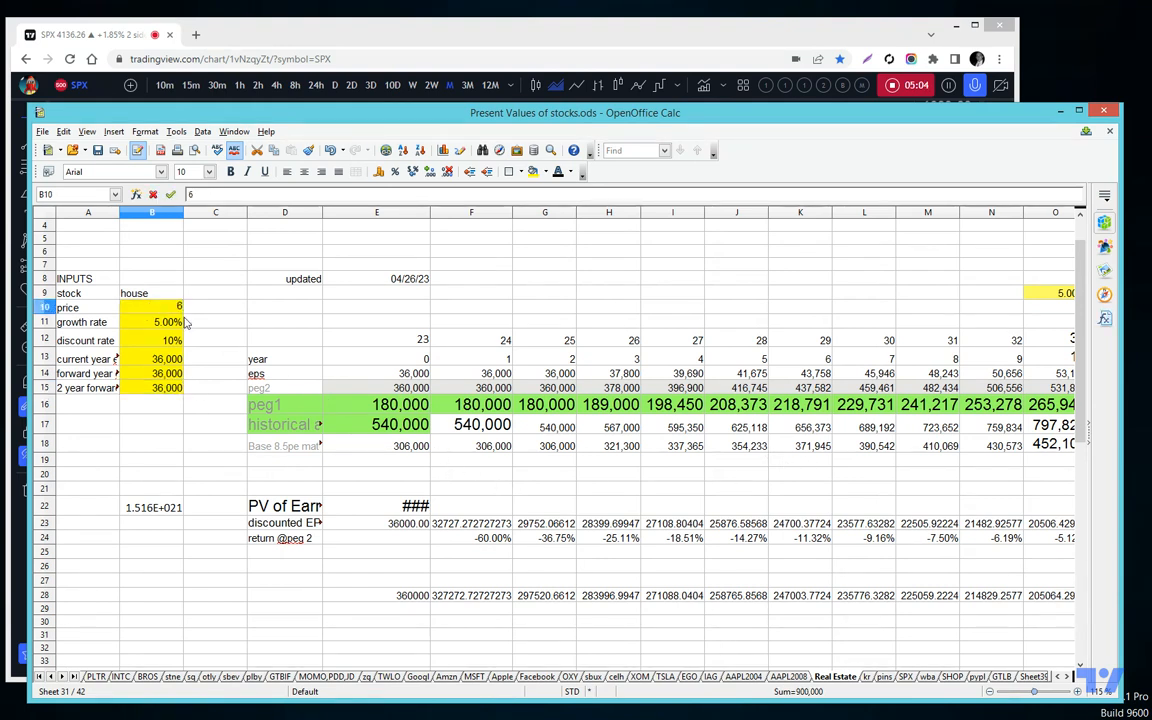
text(60000)
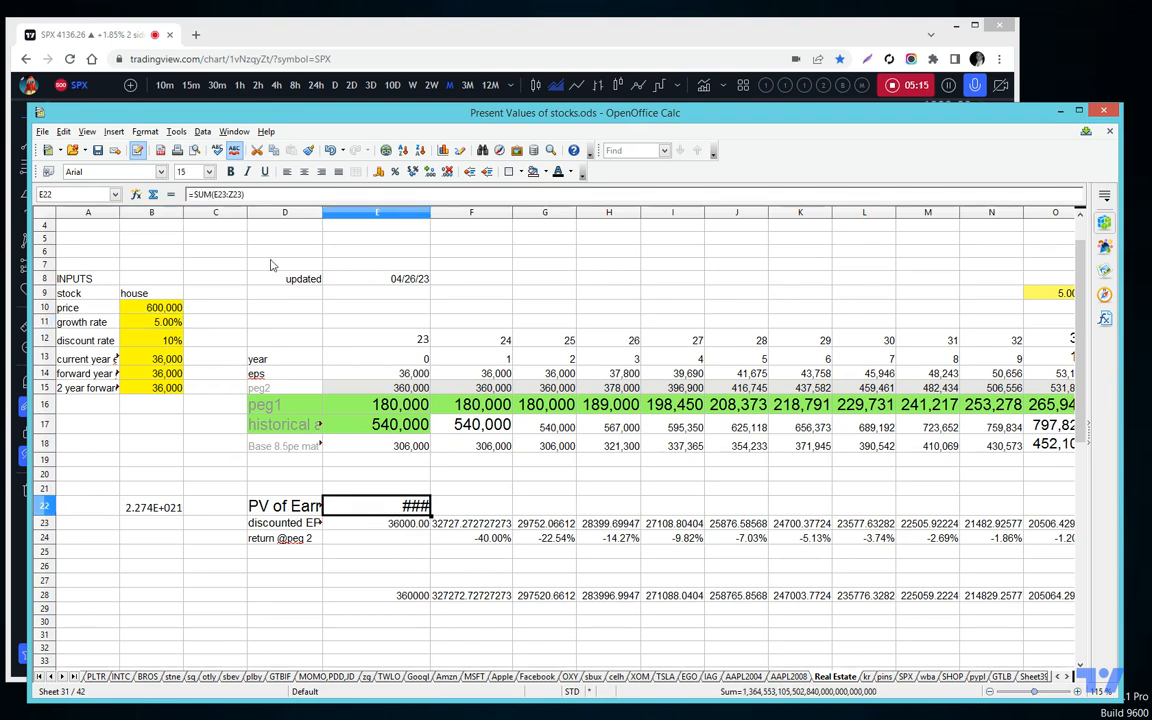
mouse_move(216, 384)
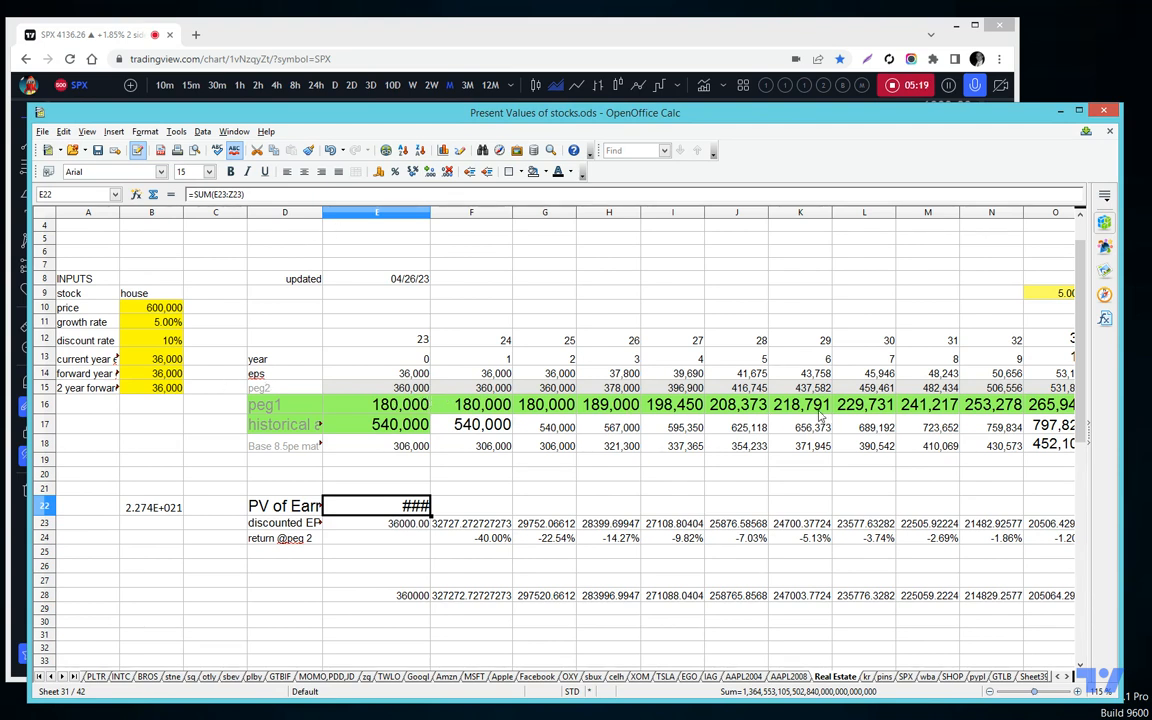
mouse_move(940, 406)
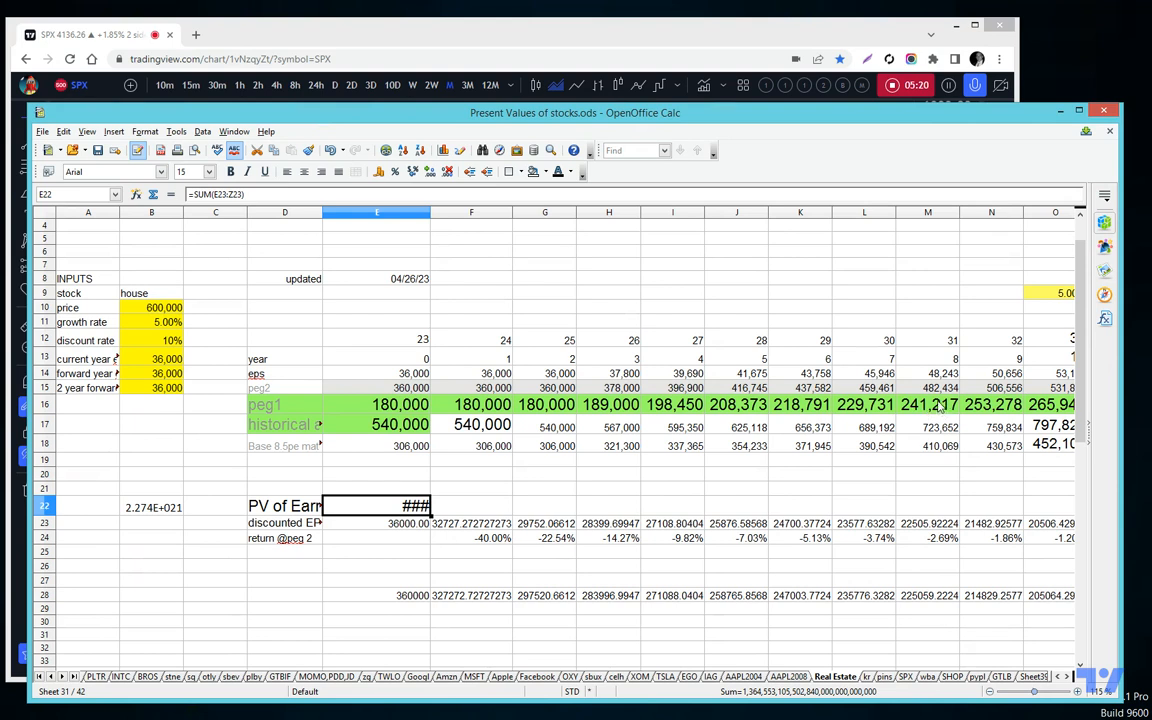
mouse_move(158, 412)
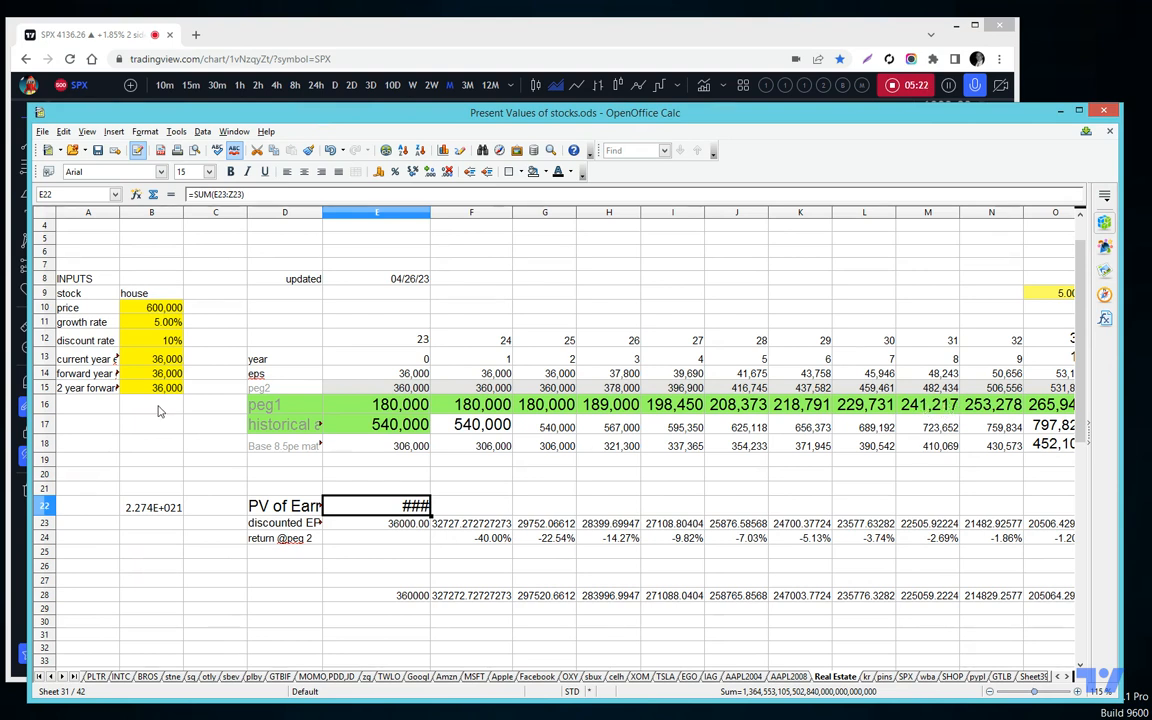
mouse_move(448, 468)
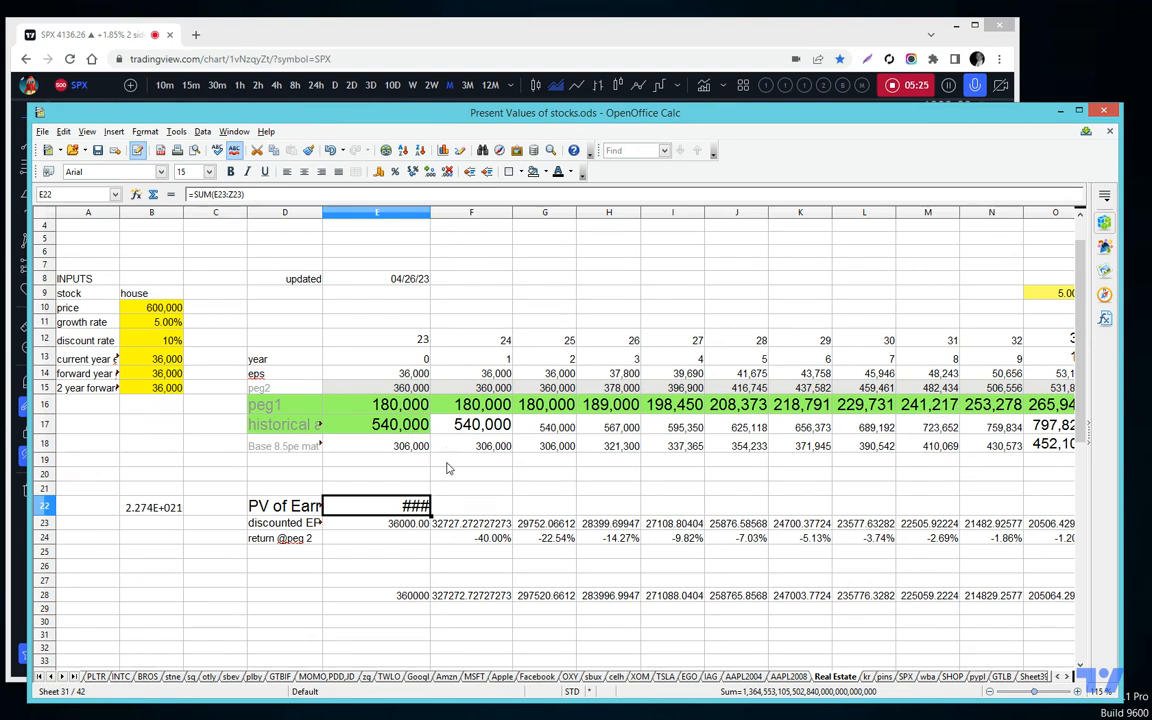
mouse_move(1002, 410)
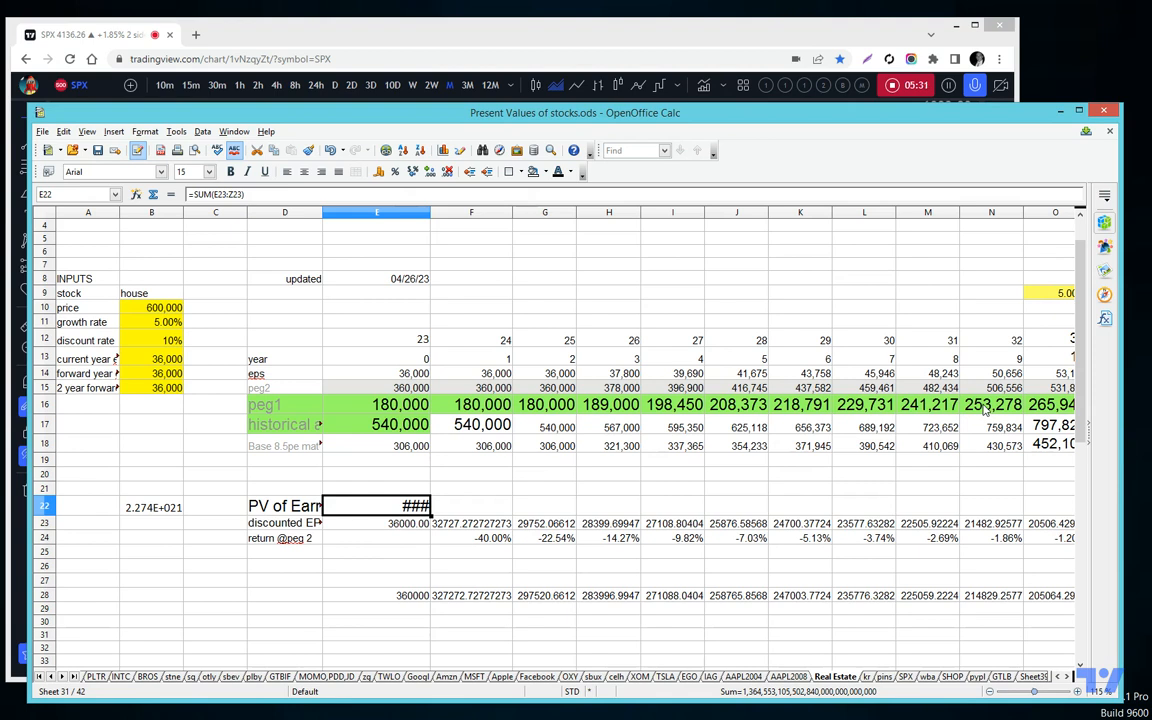
mouse_move(822, 536)
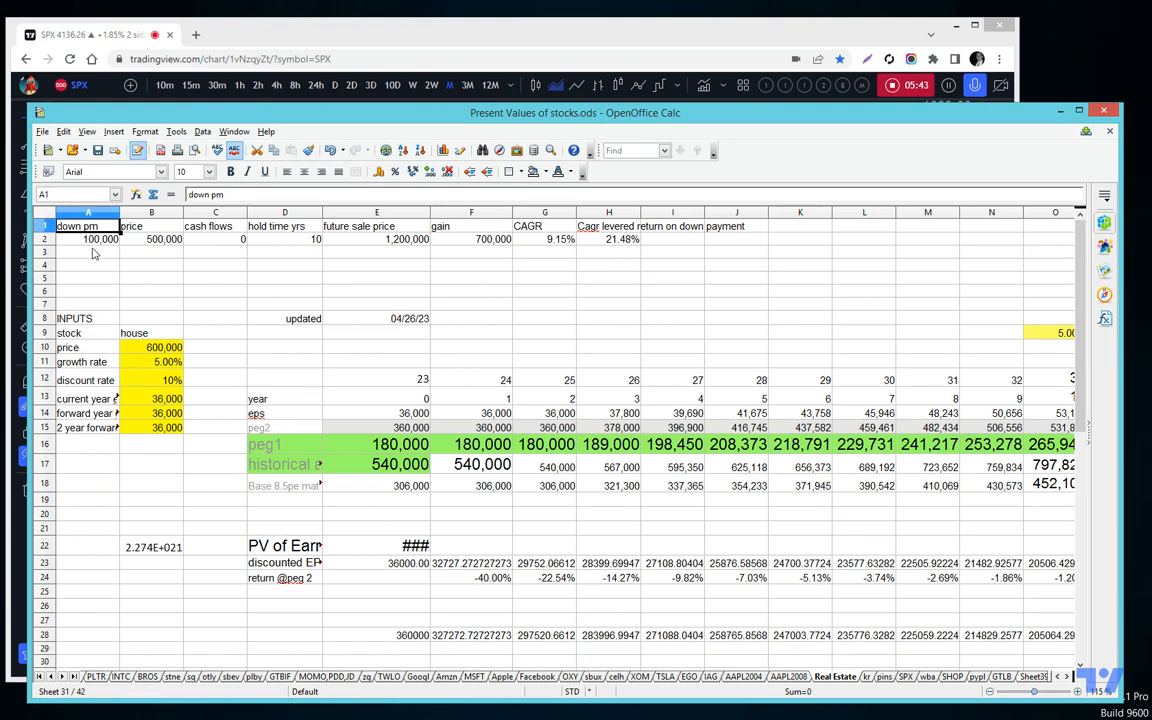
click(100, 238)
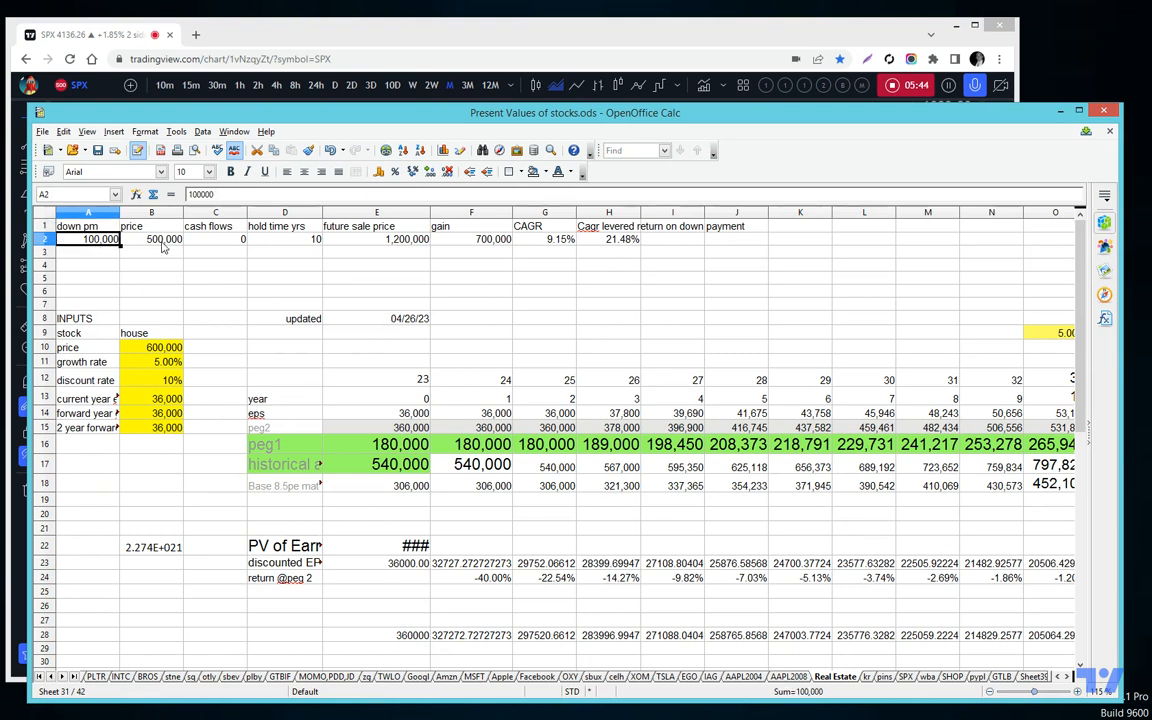
click(404, 240)
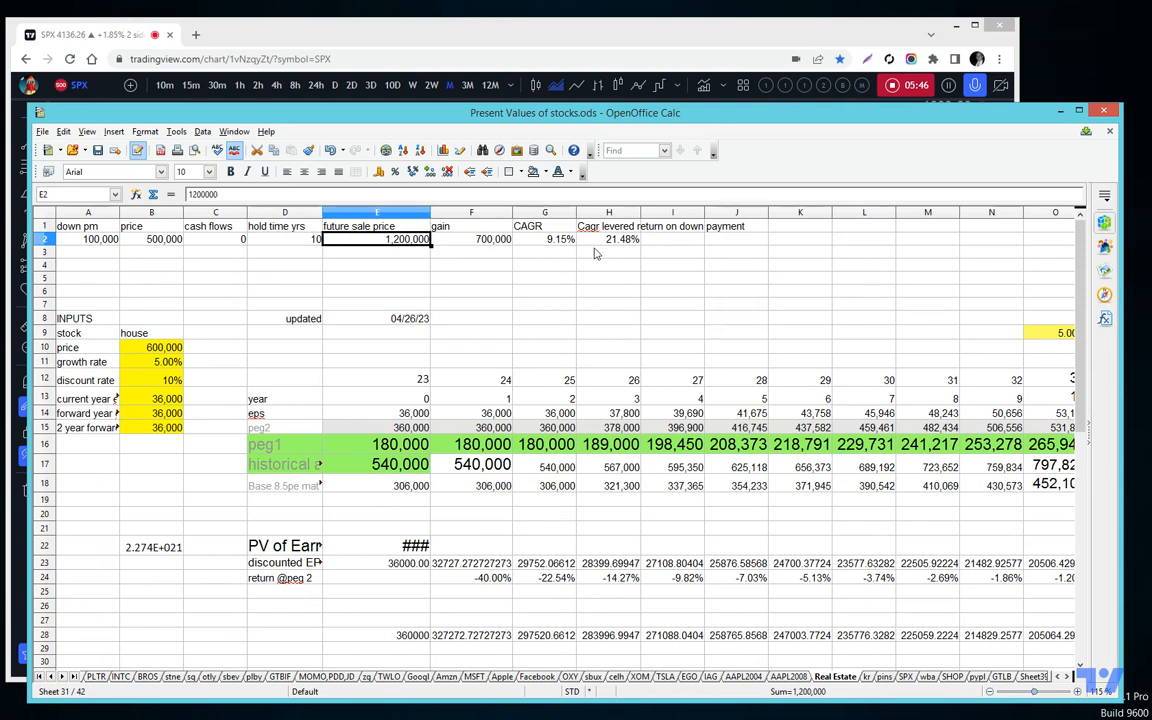
click(608, 240)
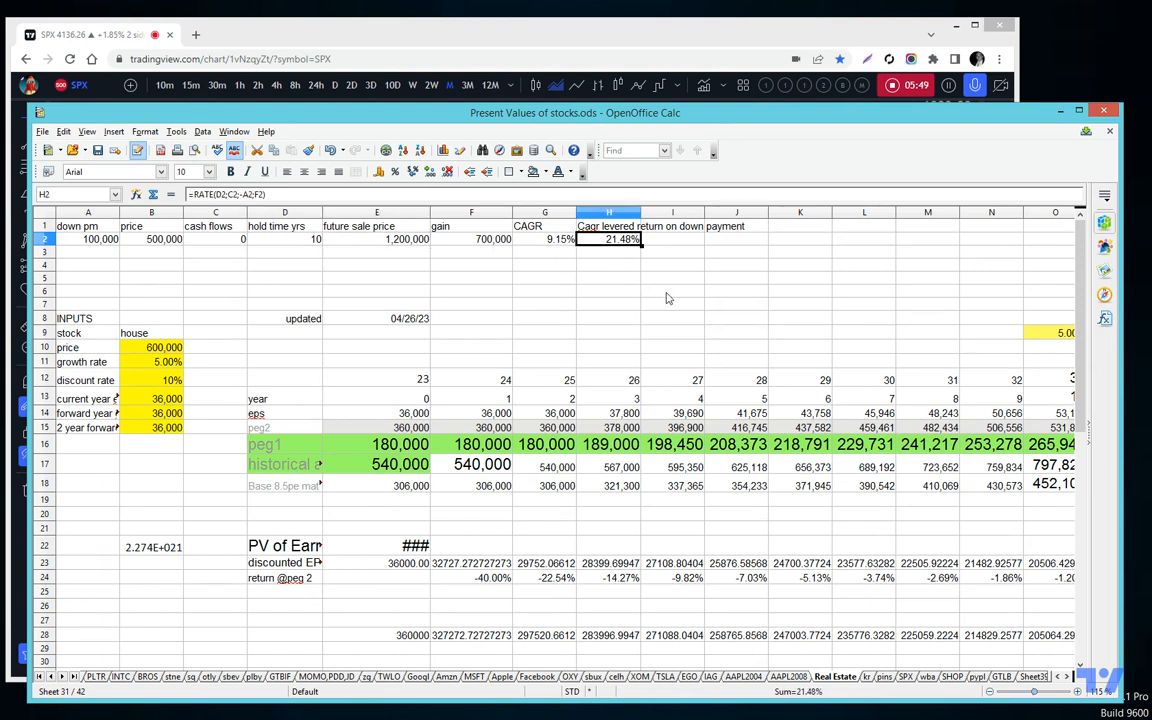
click(544, 240)
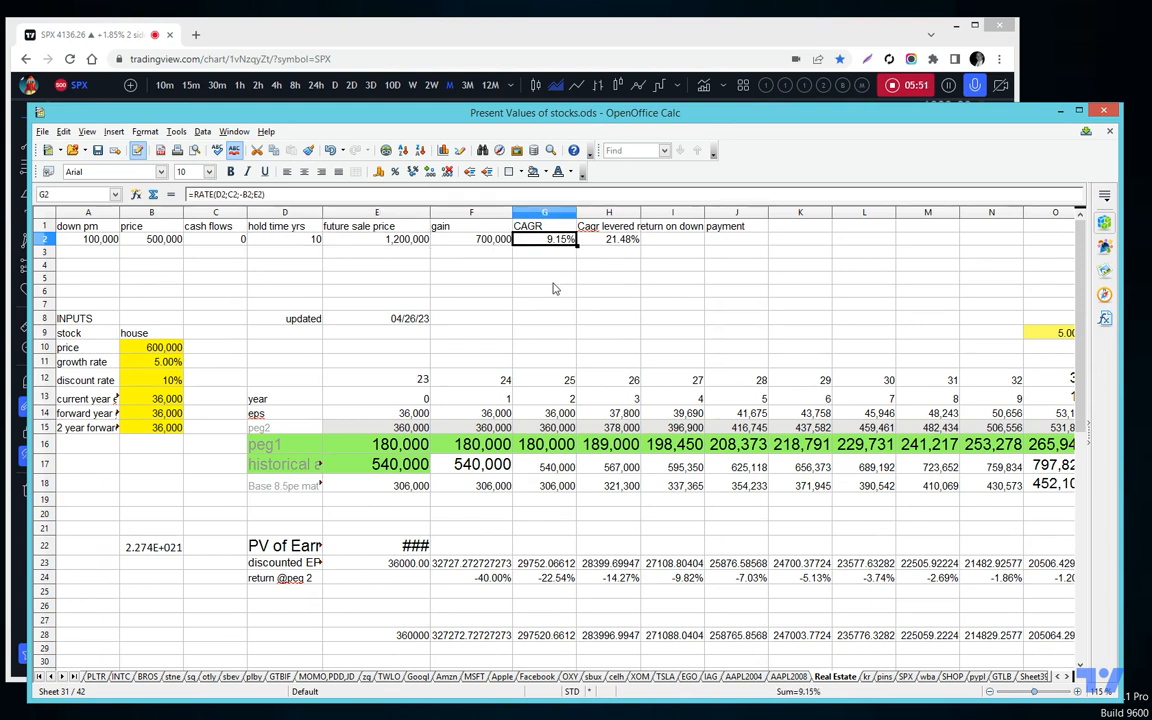
mouse_move(464, 304)
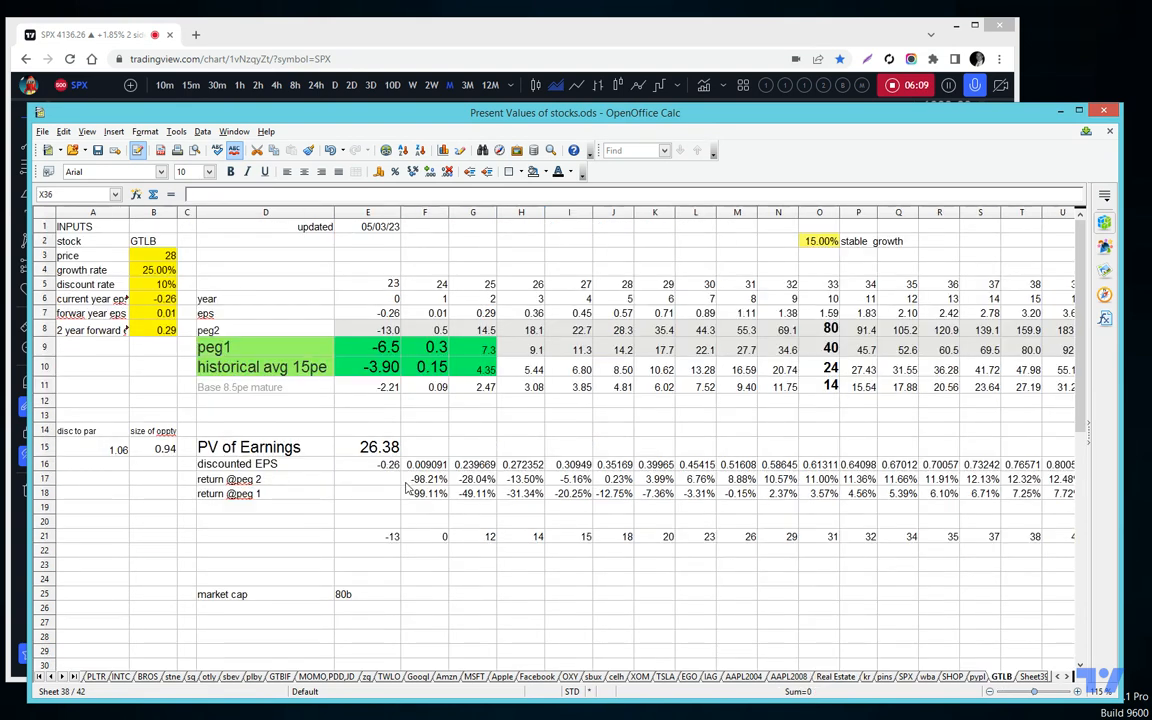
Show the GTLB sheet and select its stock name input, with PV of Earnings at 26.38.
click(152, 240)
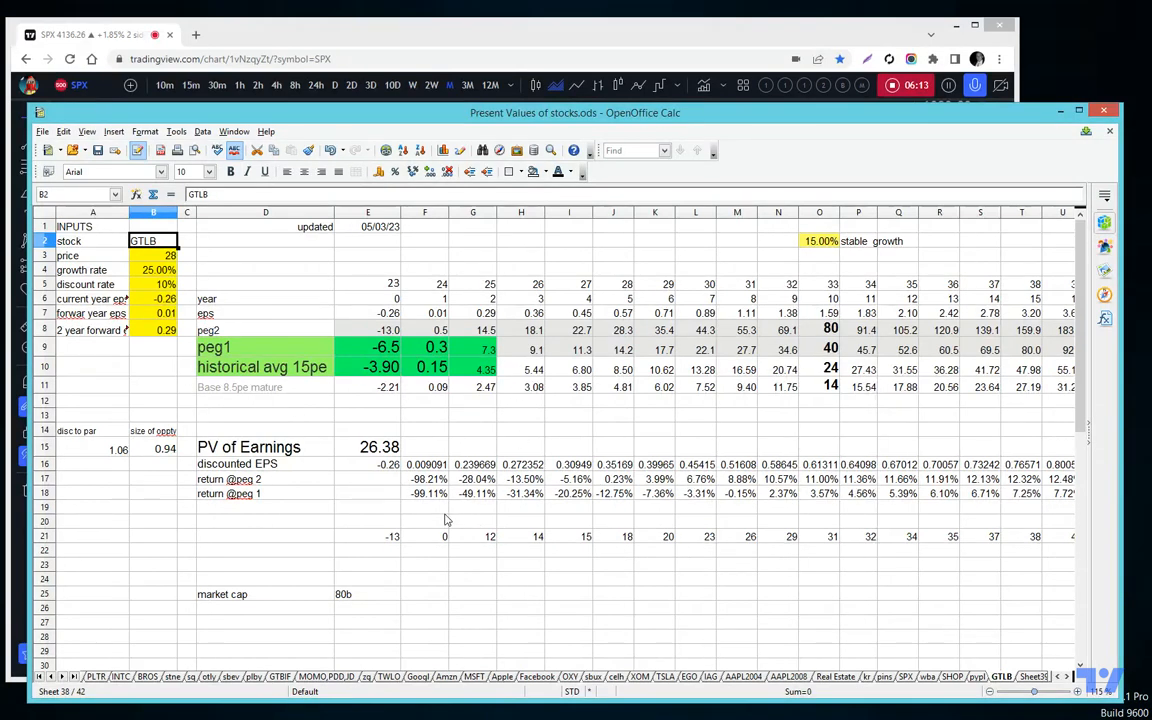
mouse_move(908, 684)
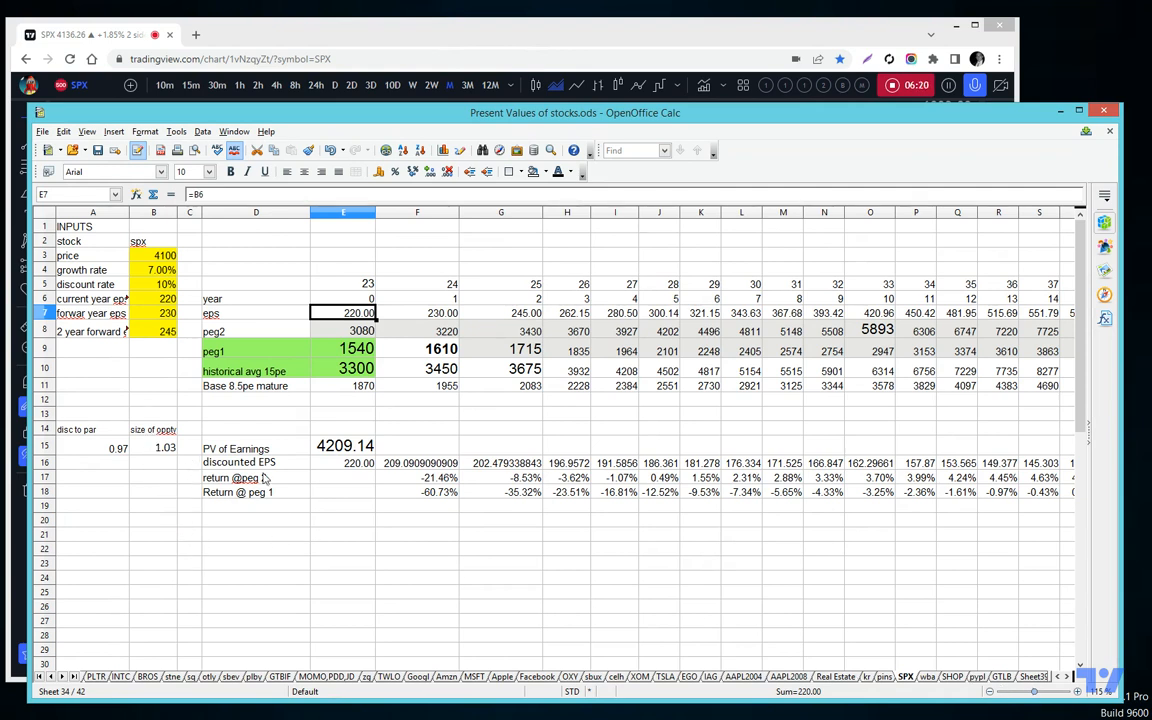
Inspect the SPX price input of 4100 and the PV of Earnings SUM formula totalling 4209.14.
click(152, 256)
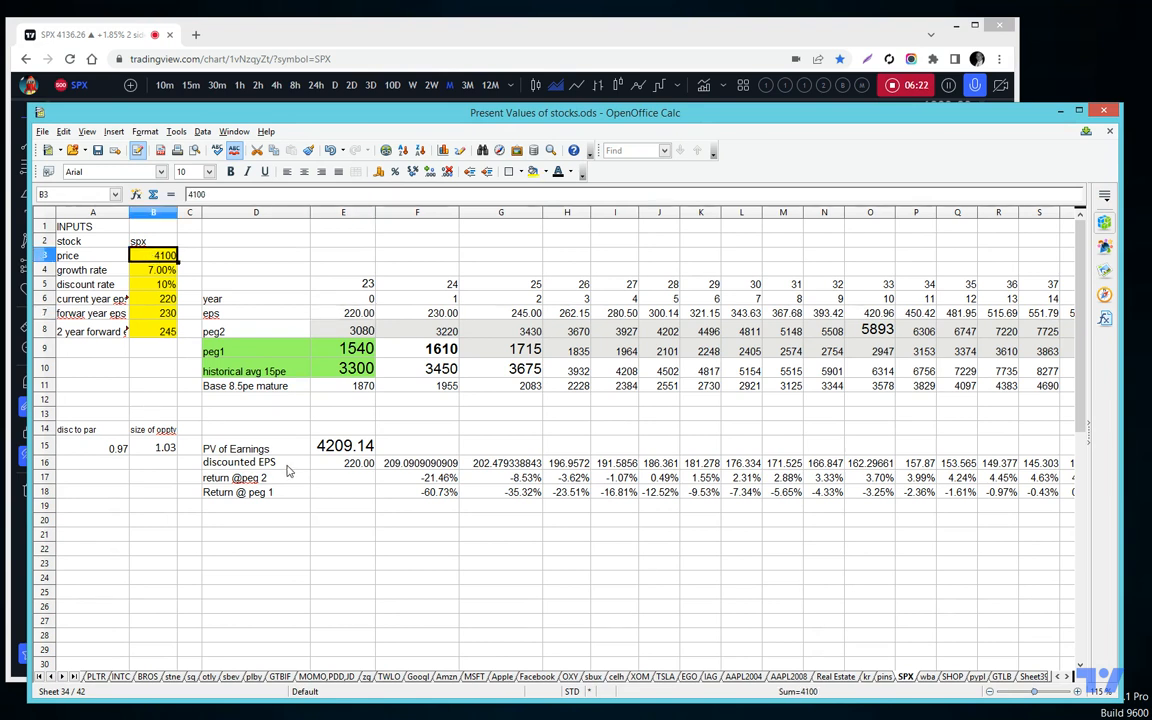
click(344, 444)
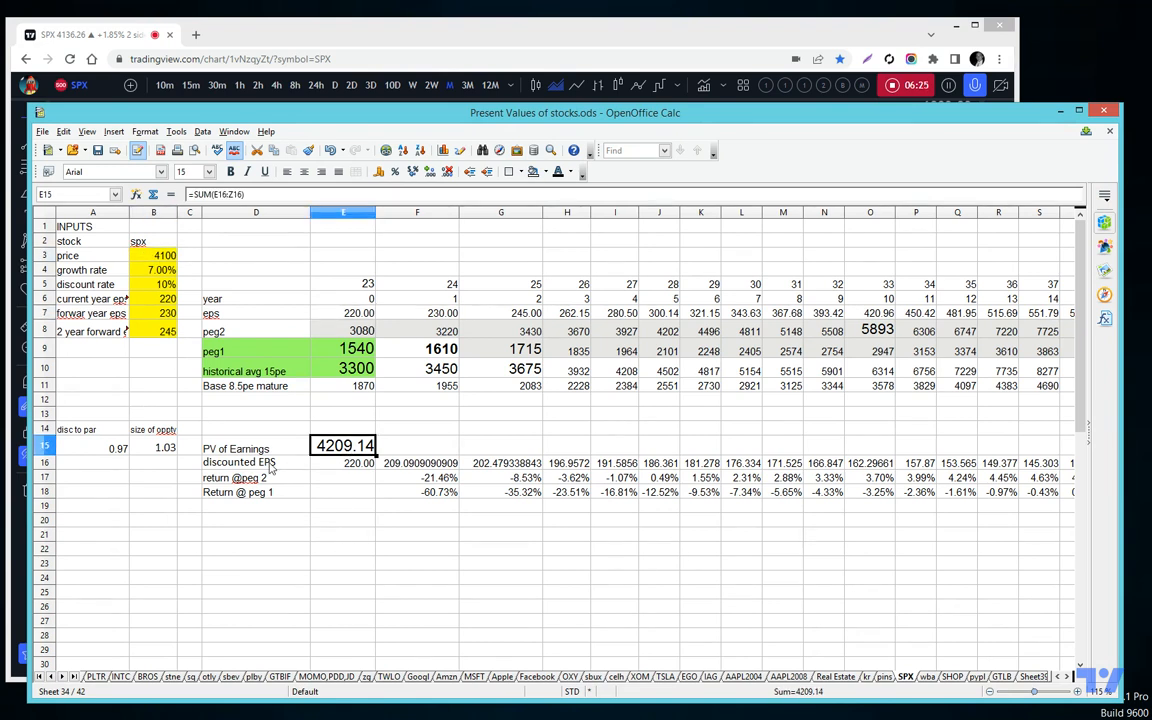
mouse_move(338, 448)
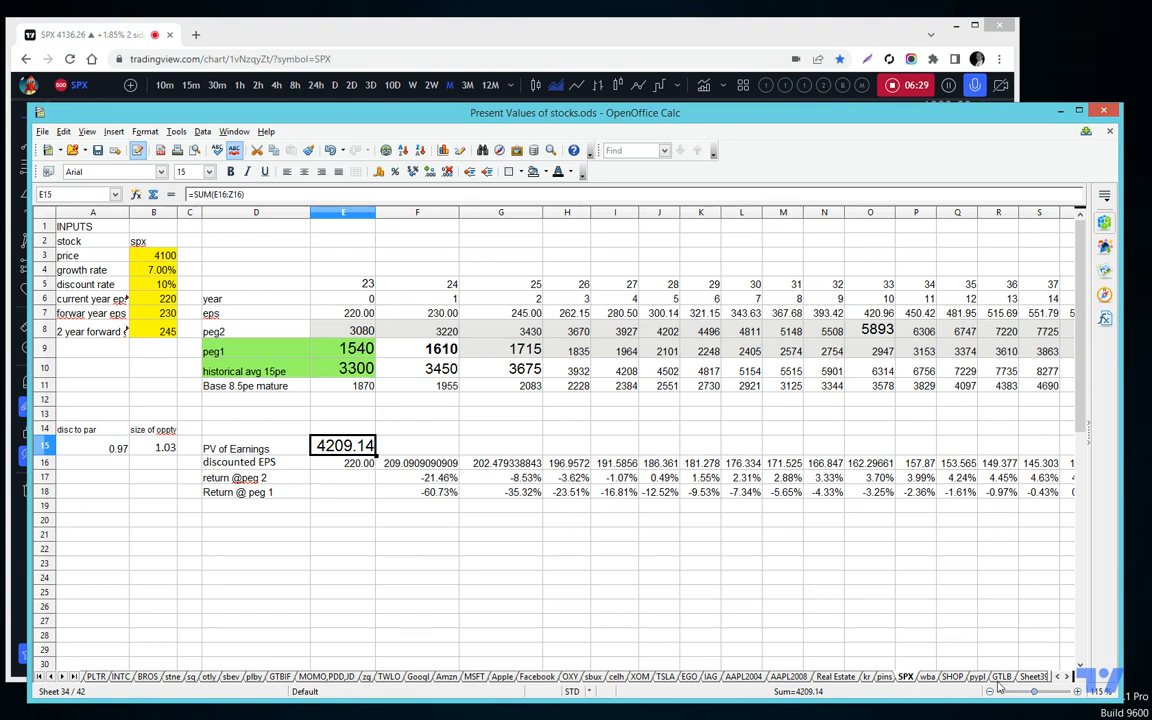
click(1004, 676)
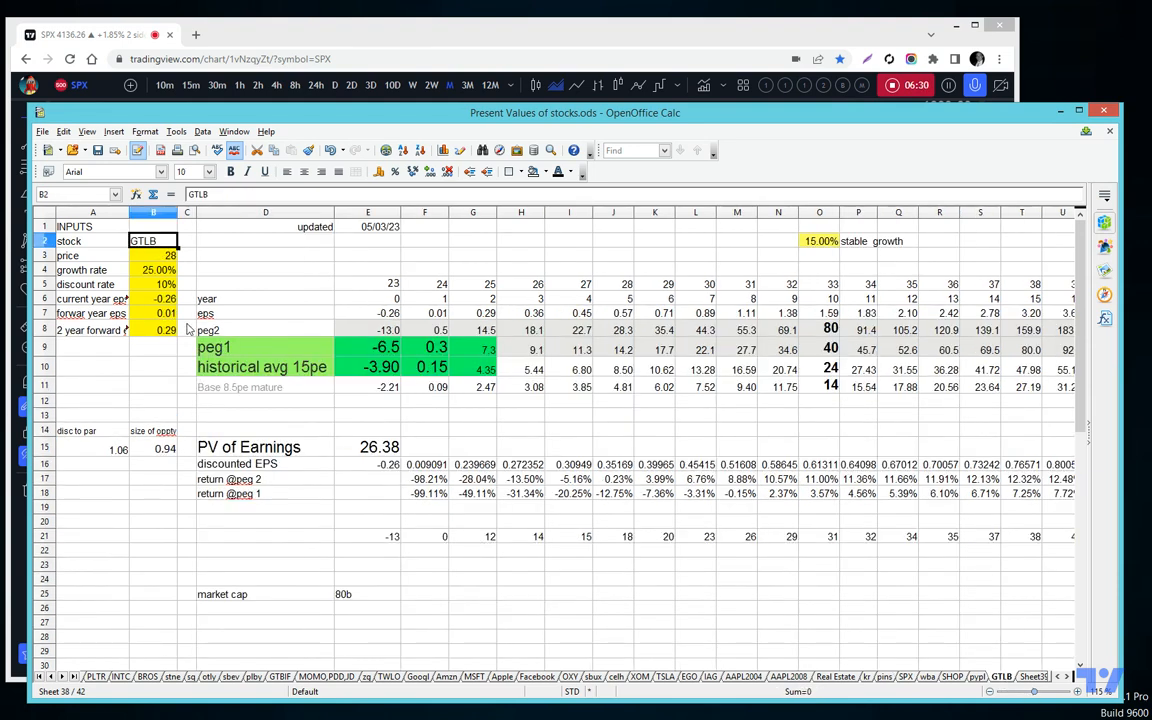
mouse_move(164, 452)
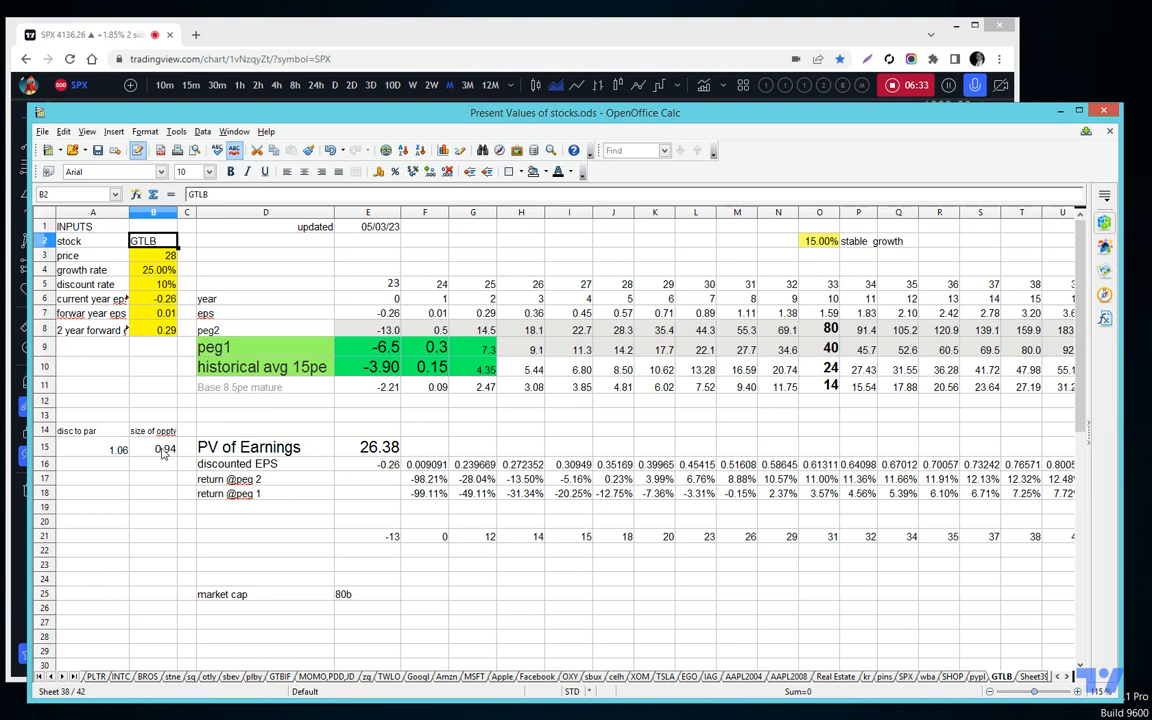
mouse_move(164, 470)
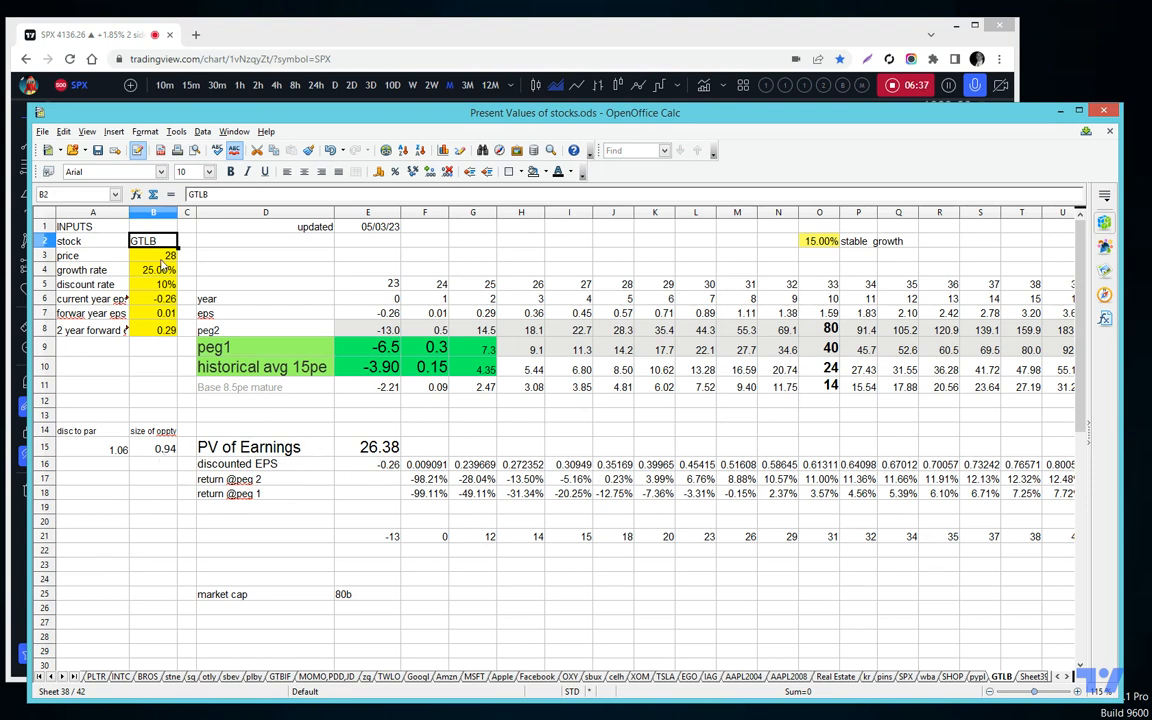
click(368, 330)
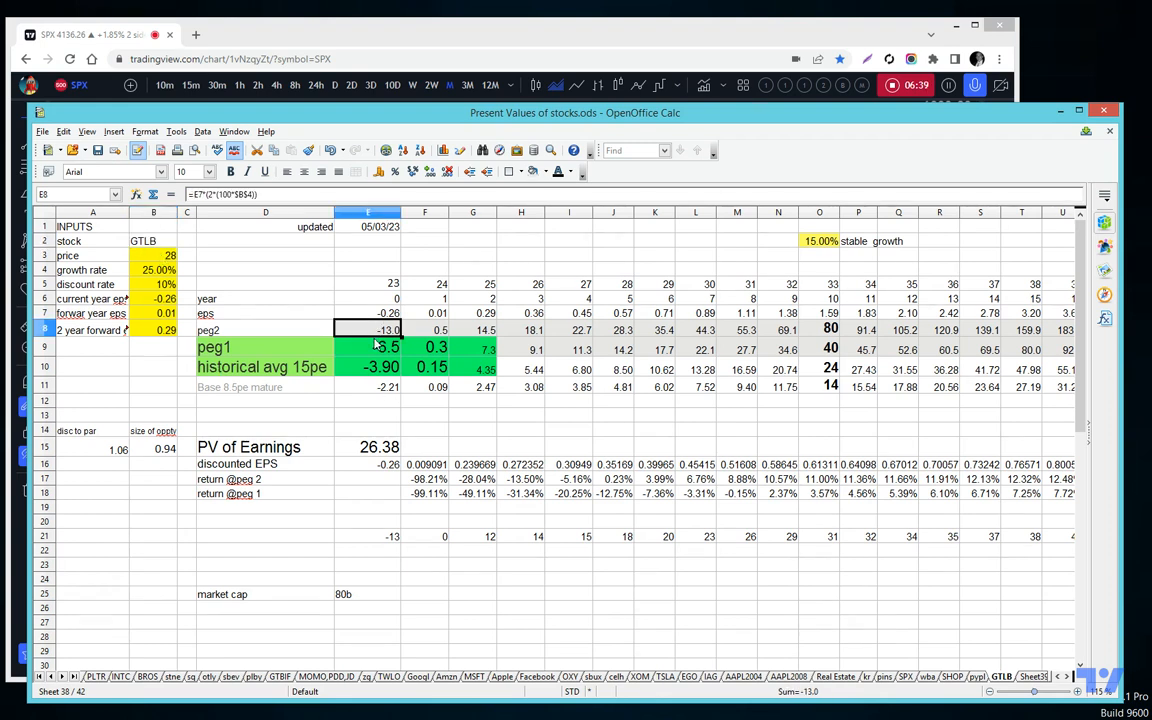
click(368, 368)
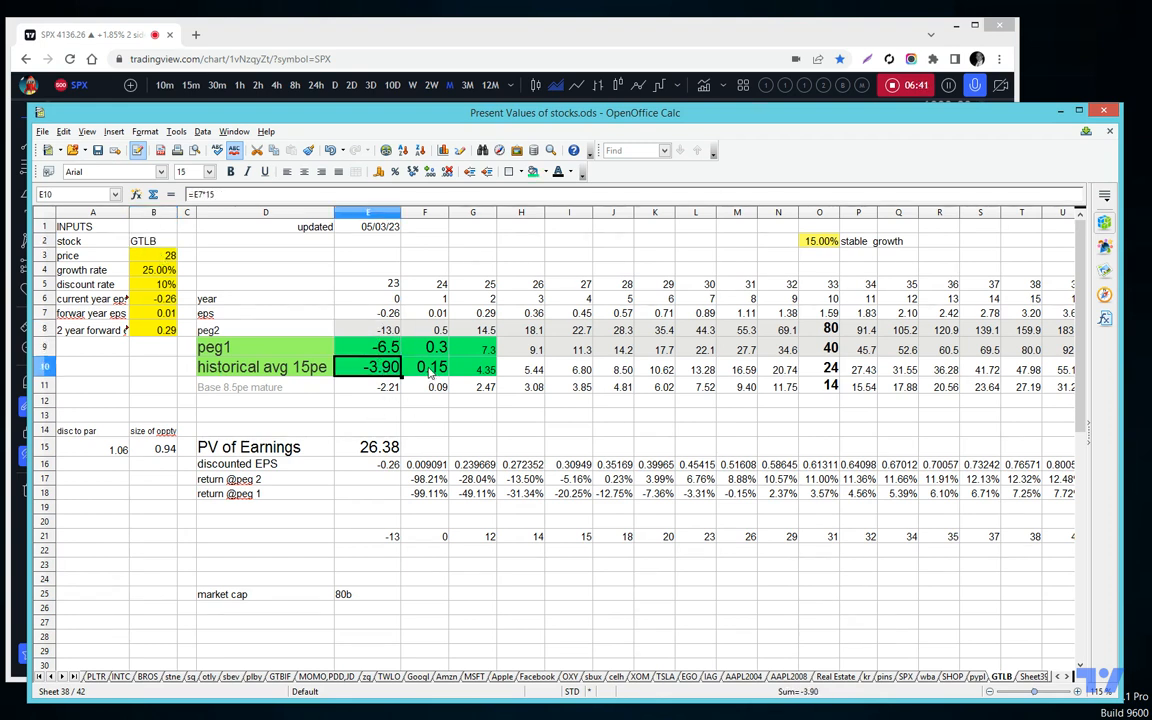
mouse_move(810, 358)
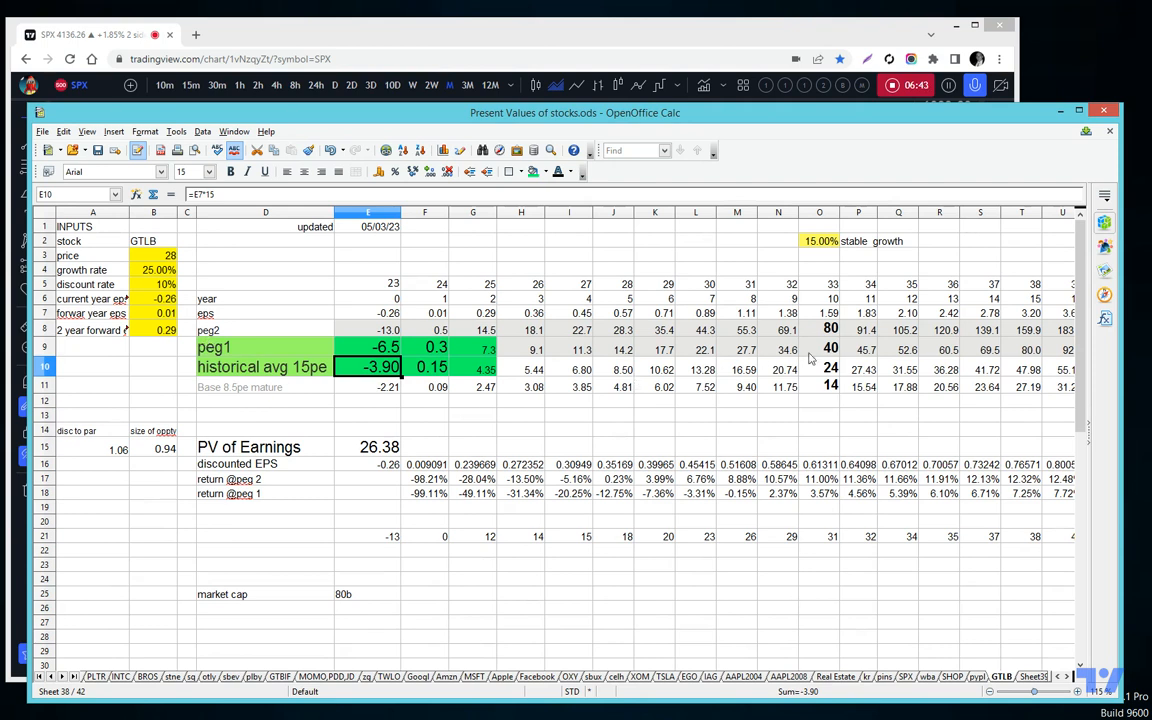
mouse_move(828, 330)
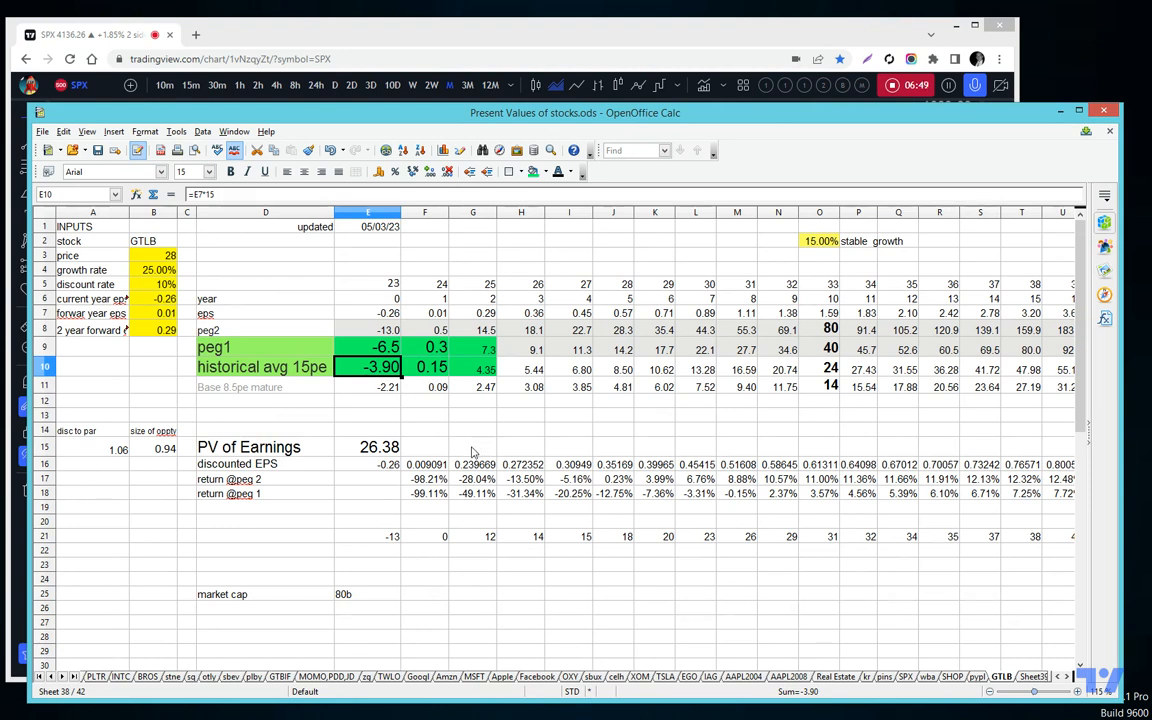
mouse_move(496, 384)
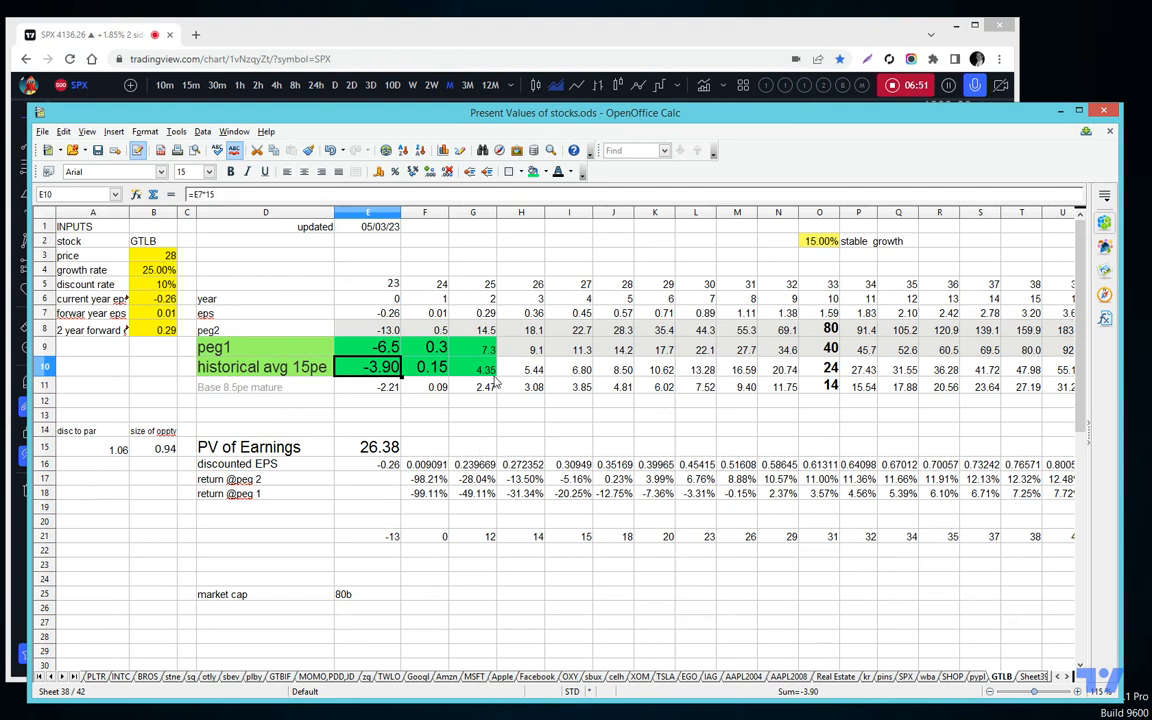
mouse_move(490, 350)
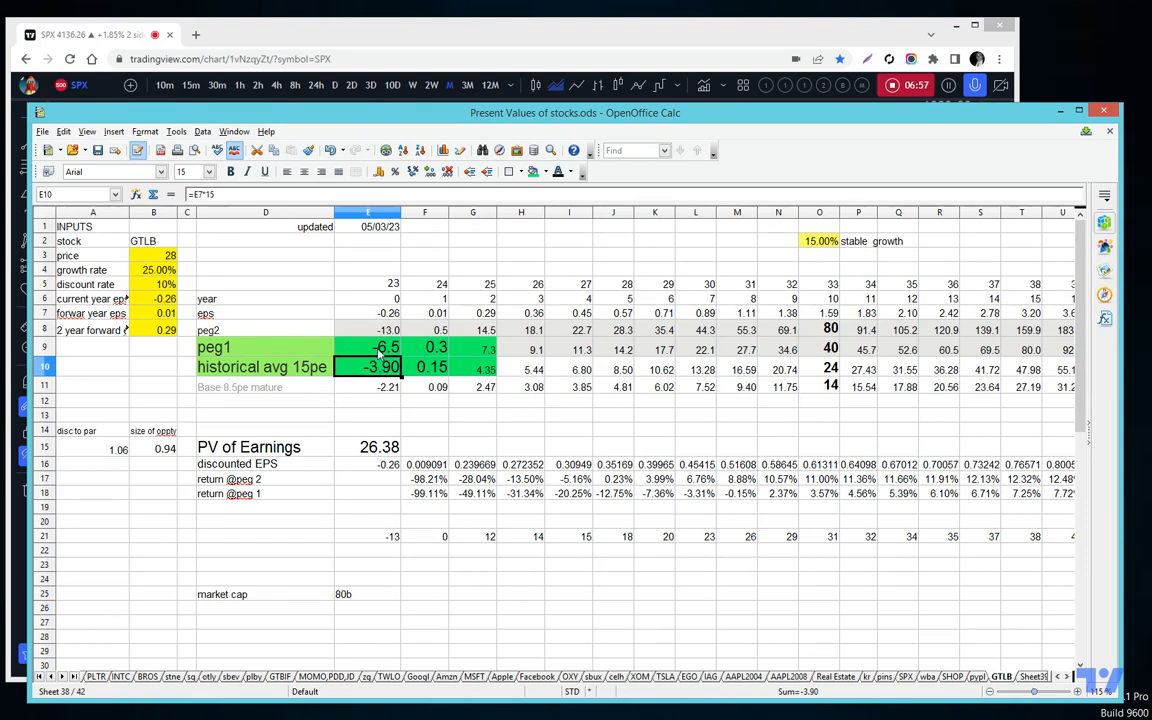
click(424, 348)
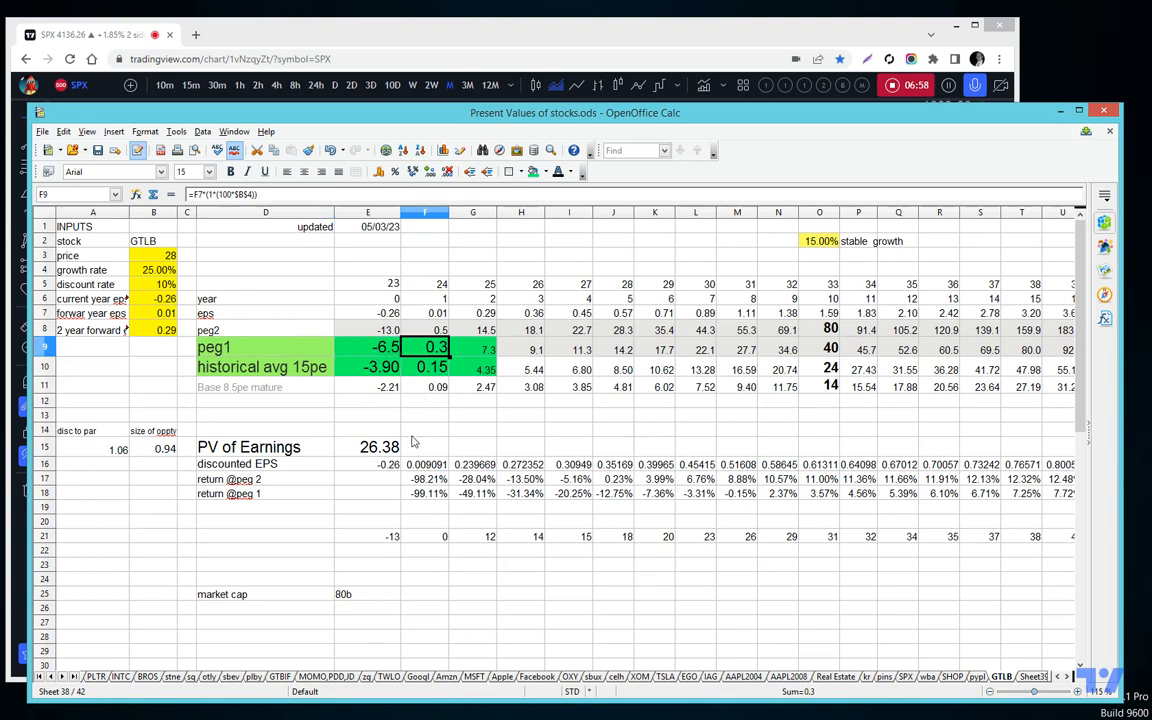
mouse_move(430, 522)
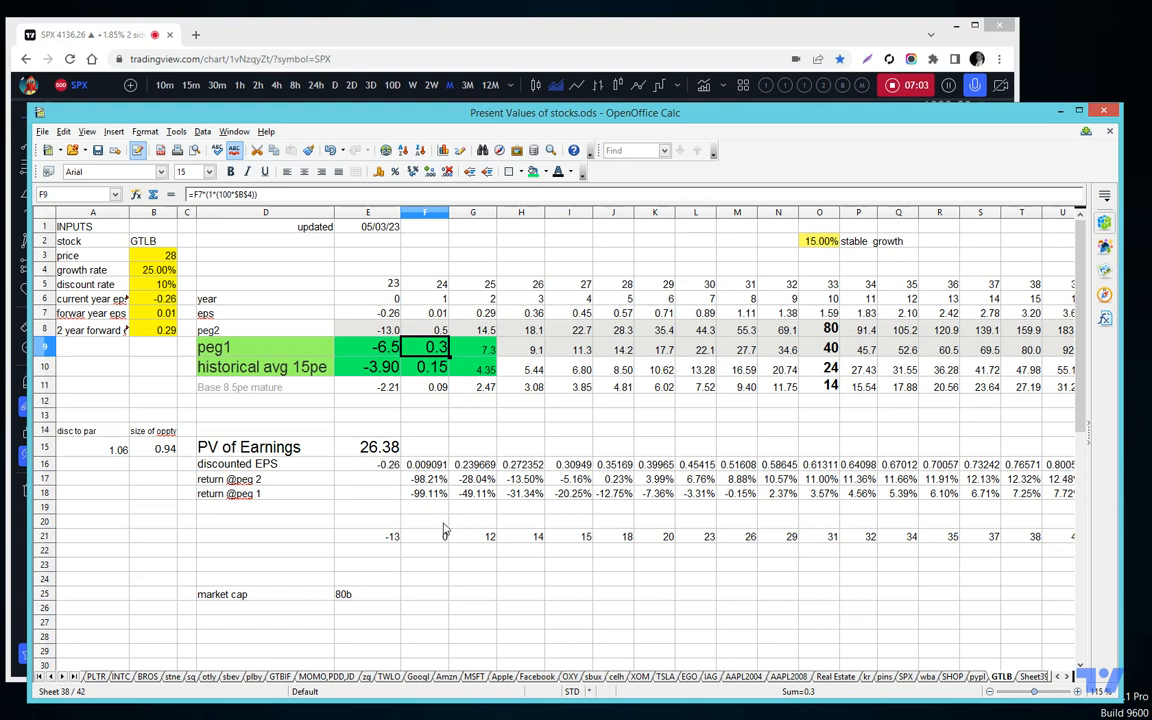
click(368, 312)
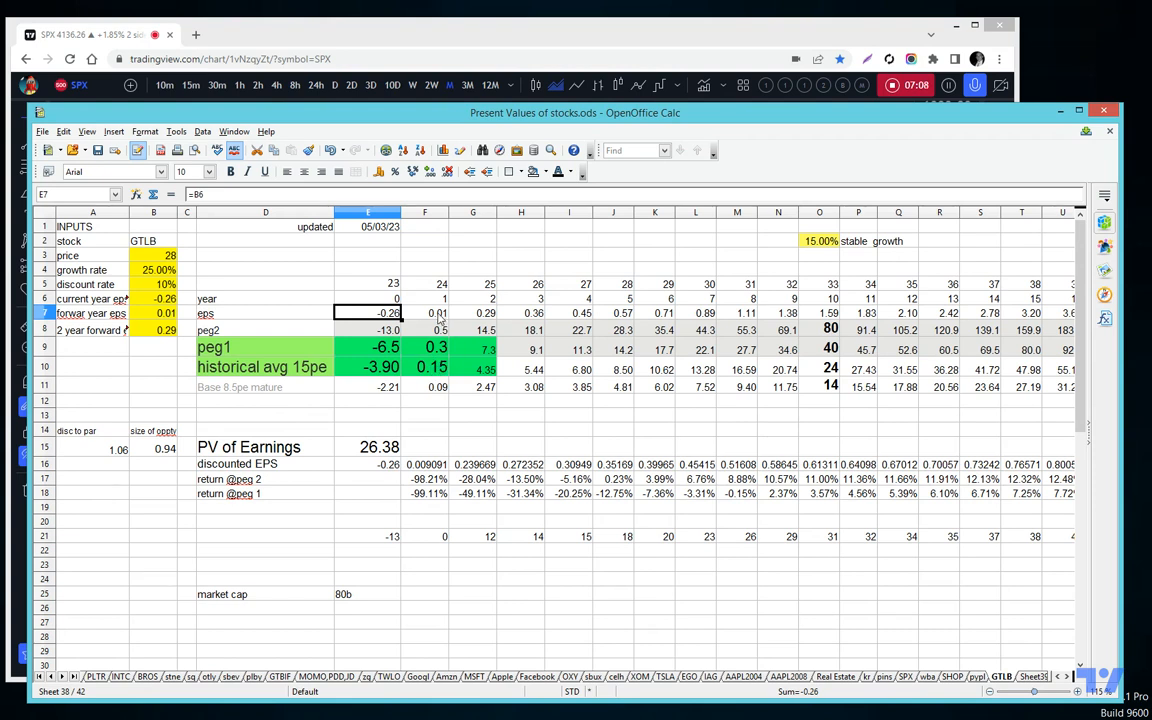
Inspect GTLB's later-year eps (14.5) and peg2 price formulas (28.3) before leaving for SPX.
click(472, 312)
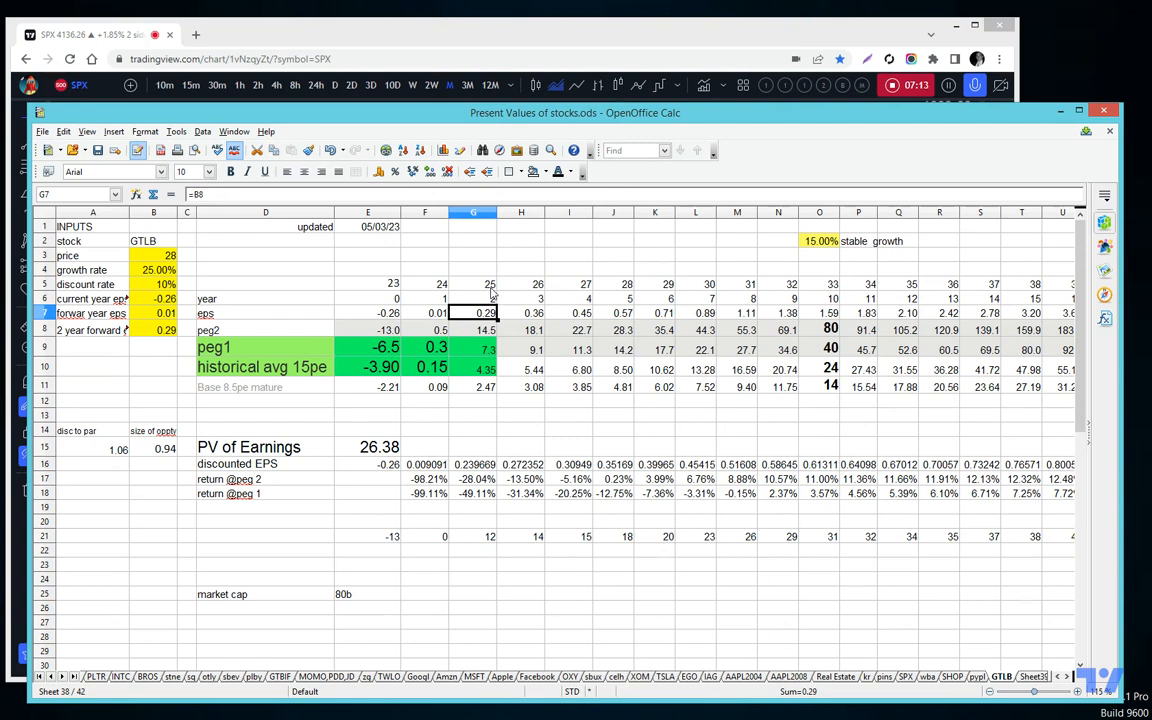
click(472, 348)
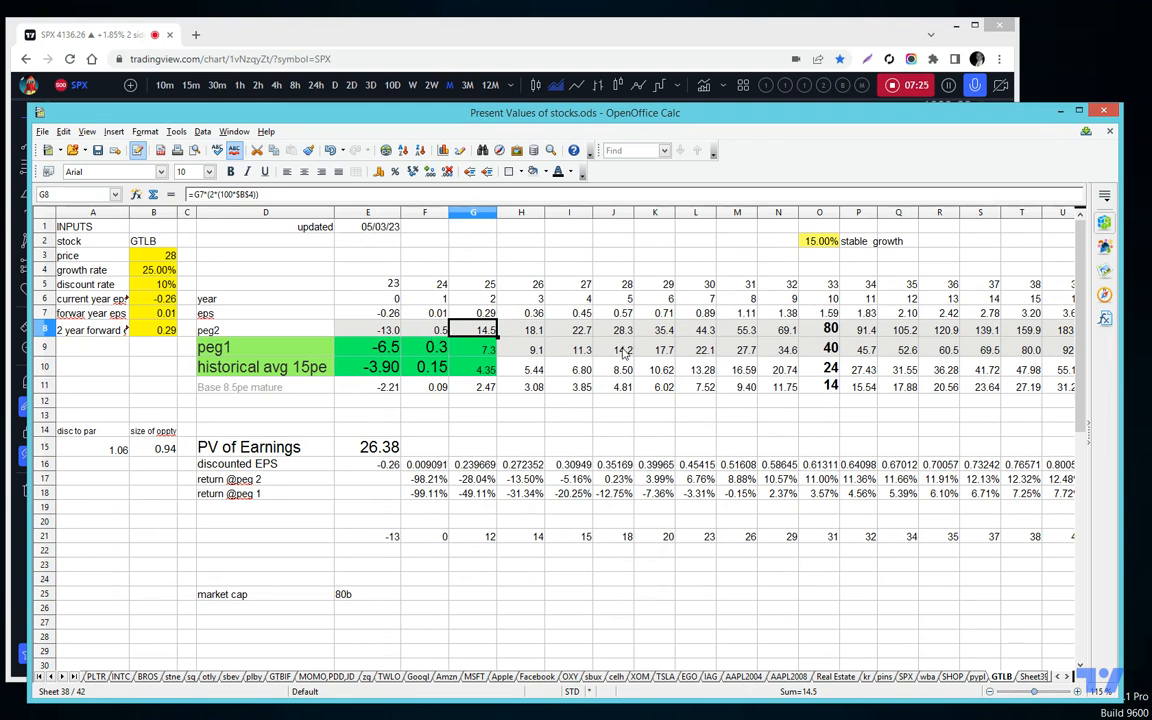
click(612, 330)
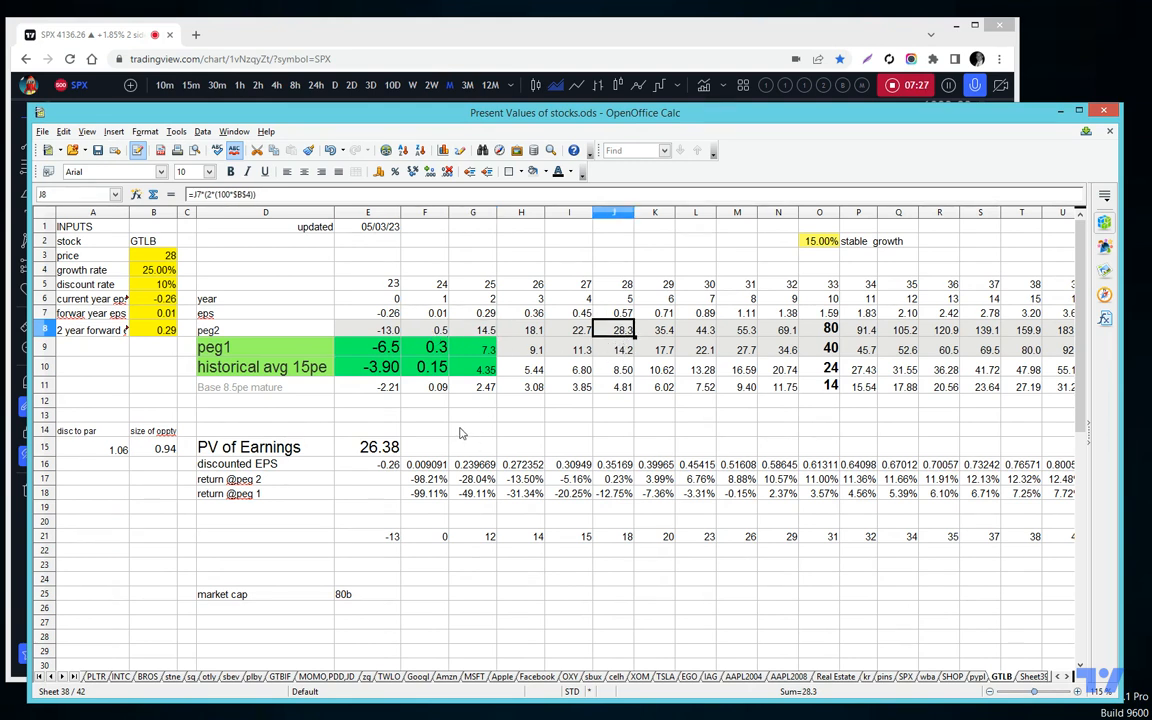
mouse_move(460, 458)
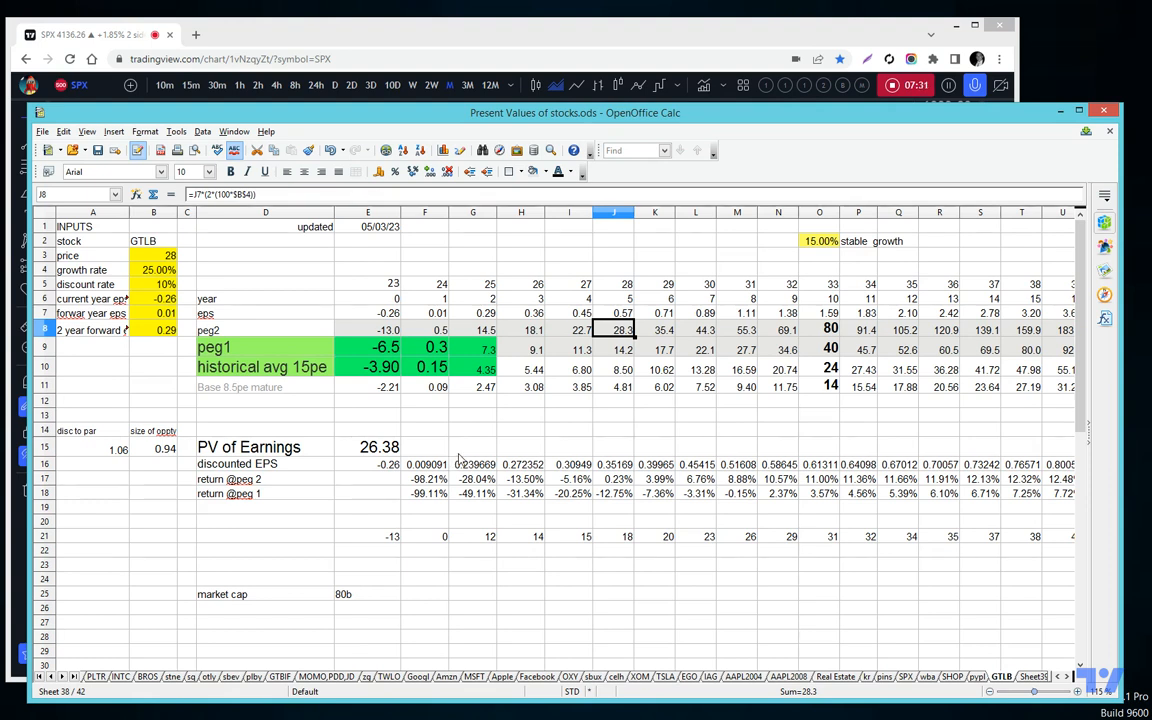
mouse_move(660, 400)
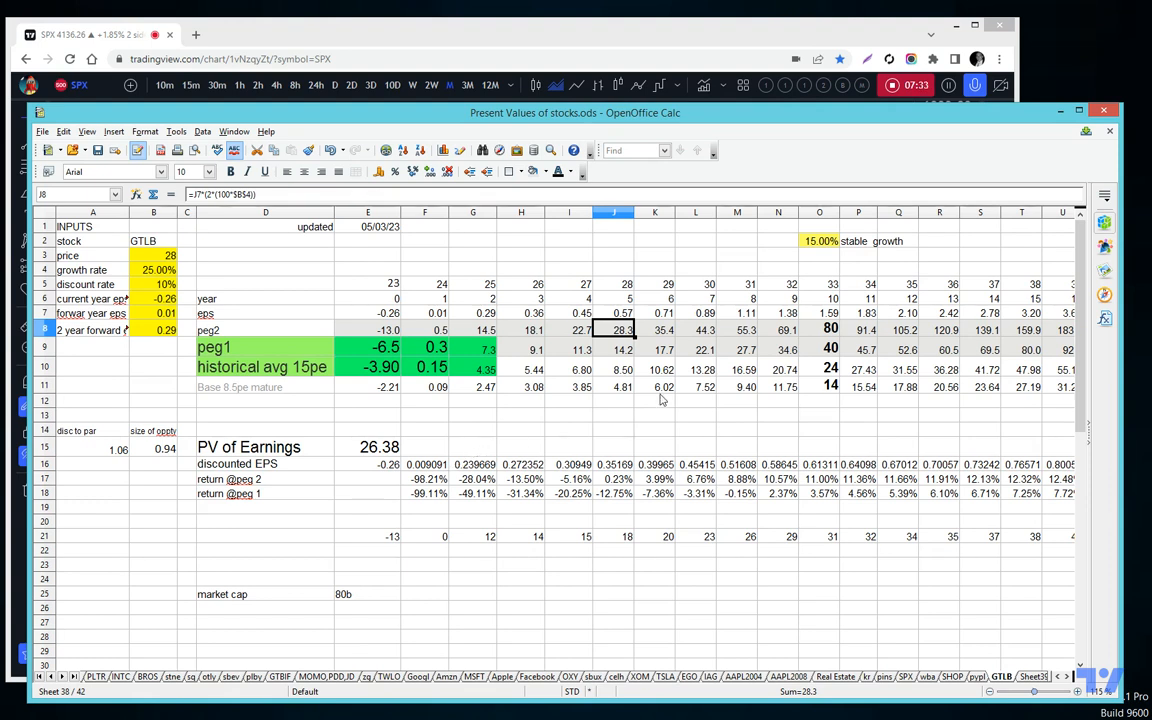
mouse_move(760, 376)
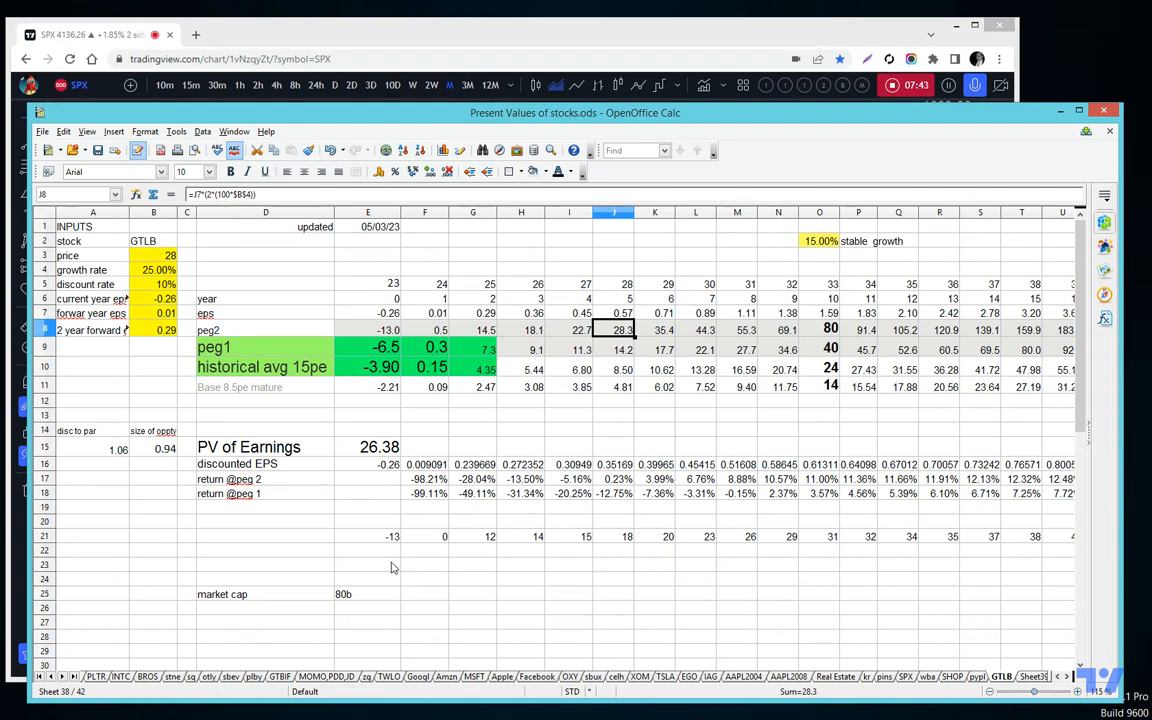
mouse_move(732, 536)
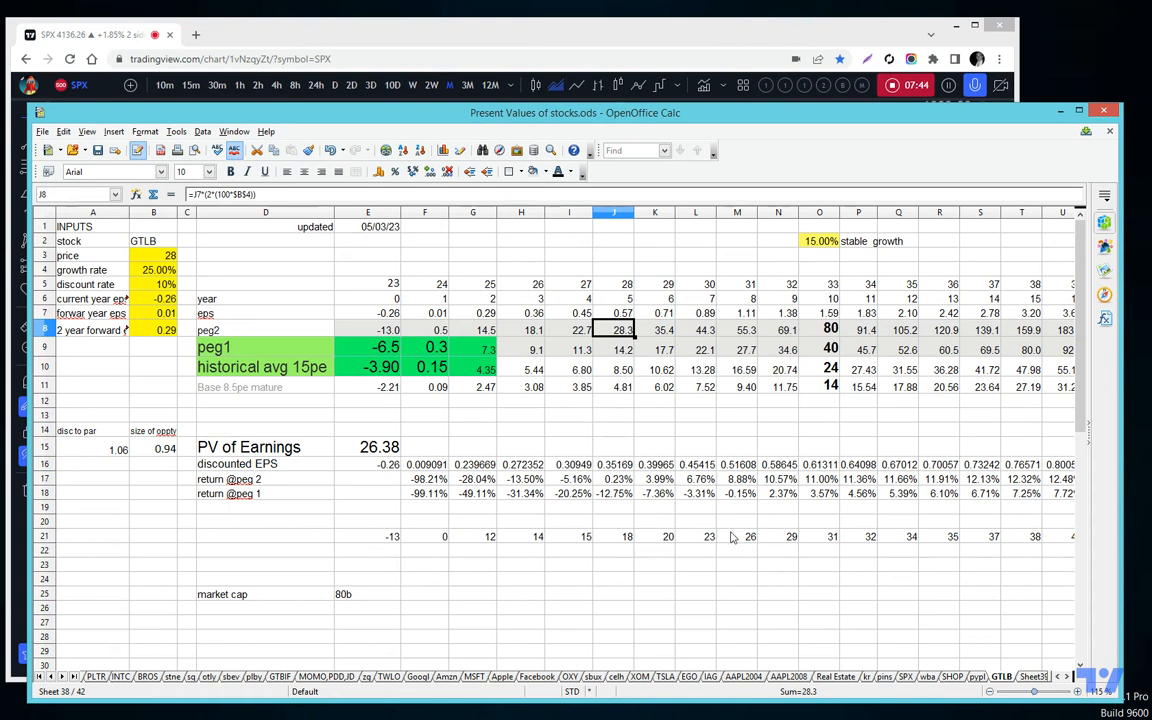
mouse_move(504, 472)
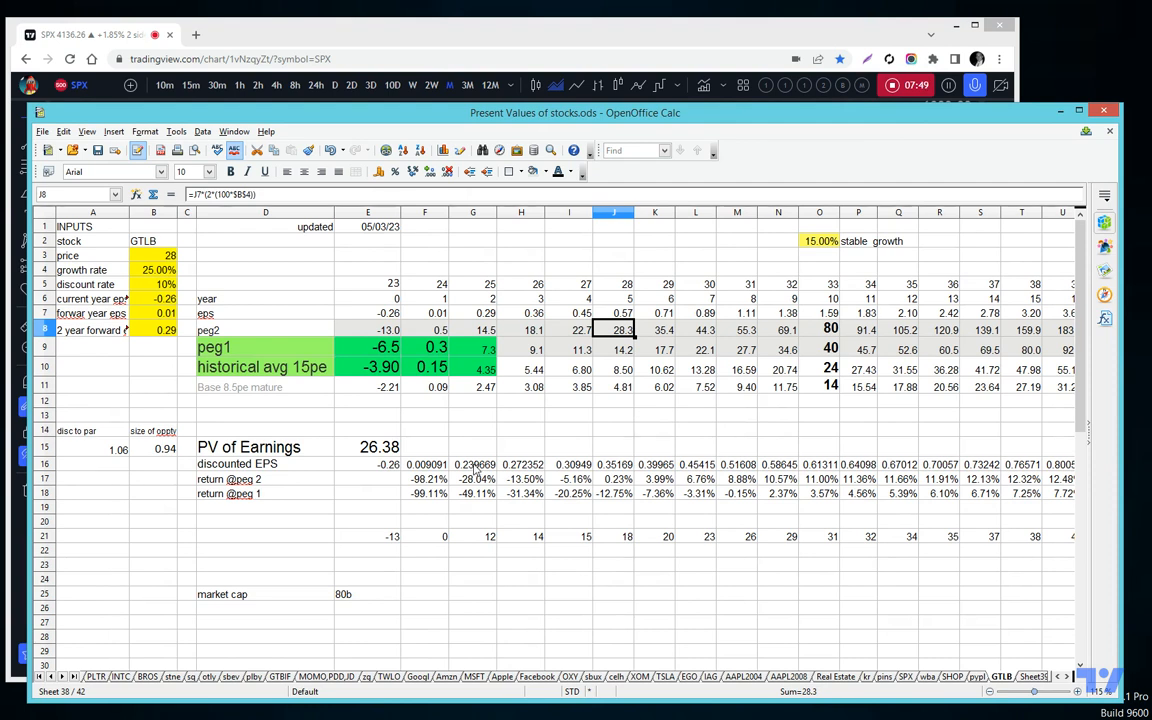
mouse_move(936, 688)
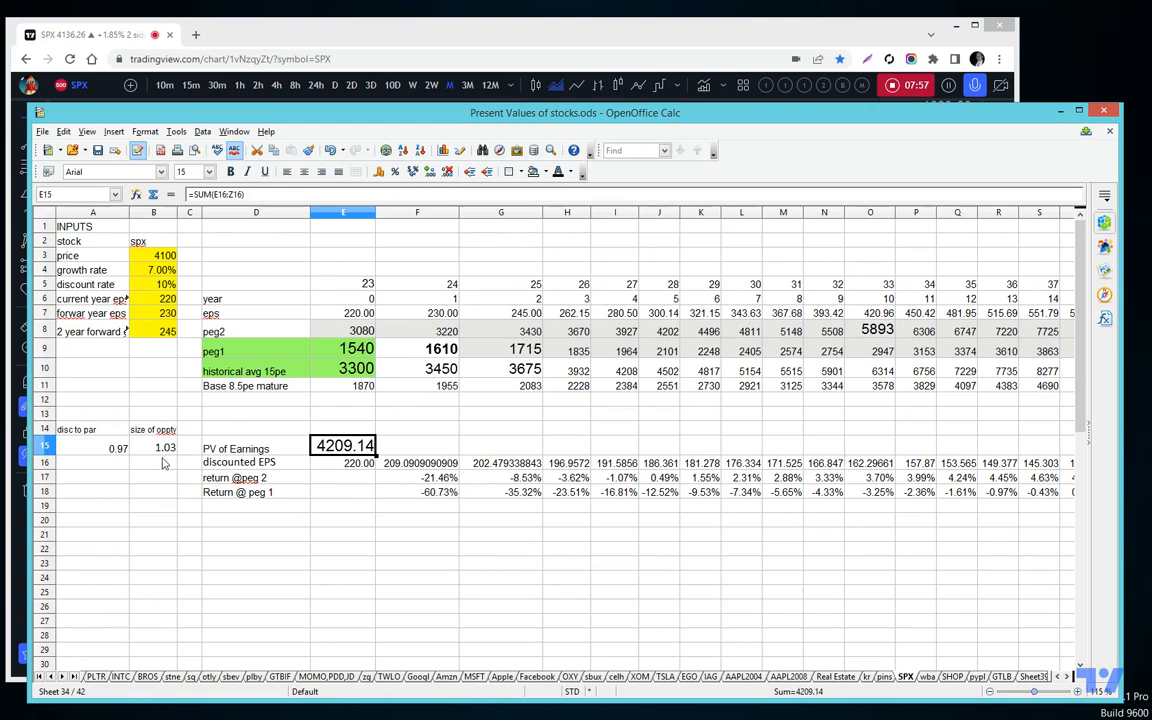
click(152, 448)
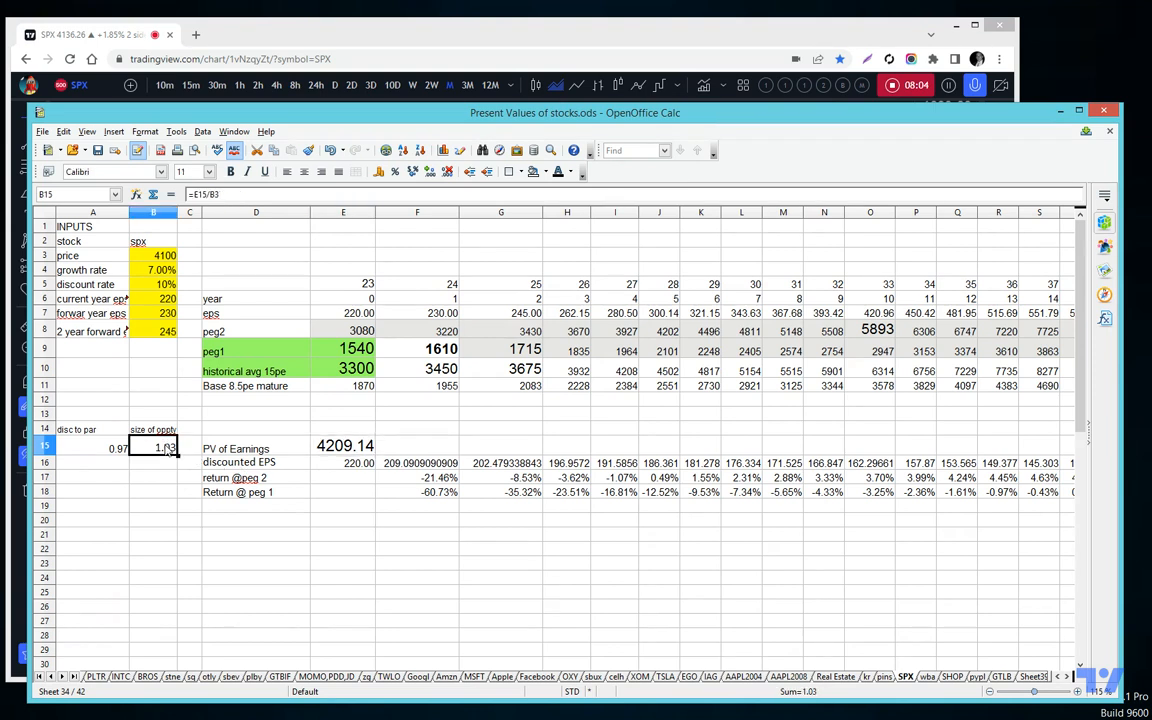
click(92, 448)
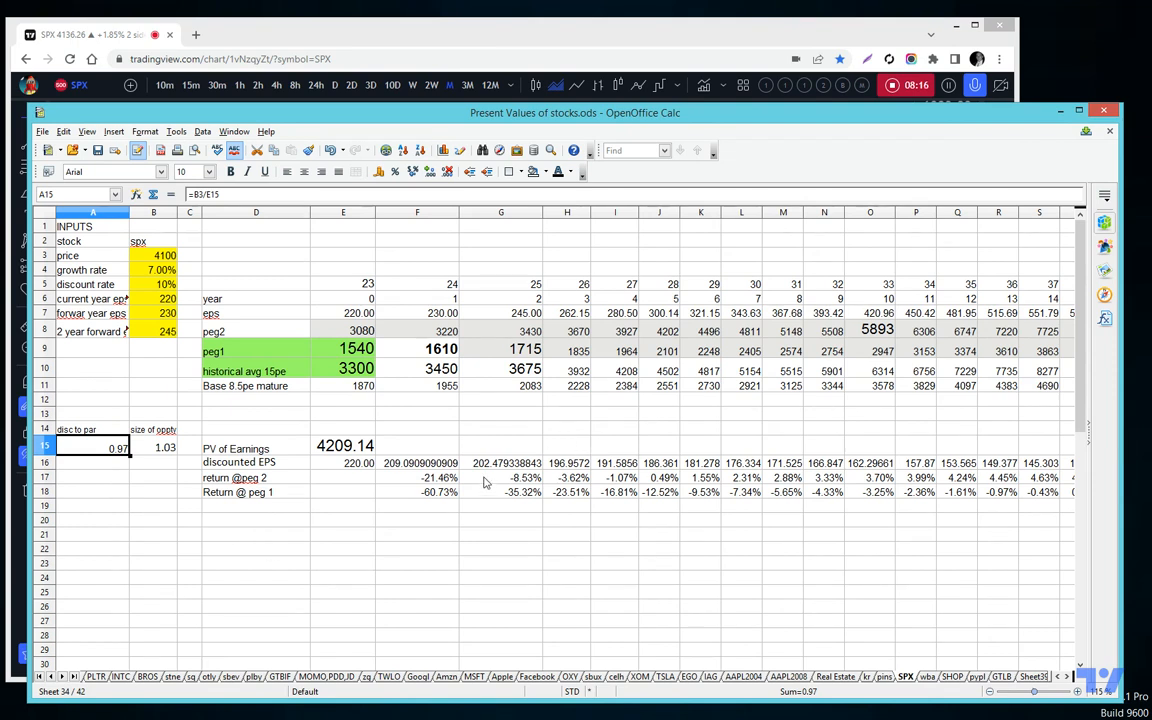
mouse_move(416, 548)
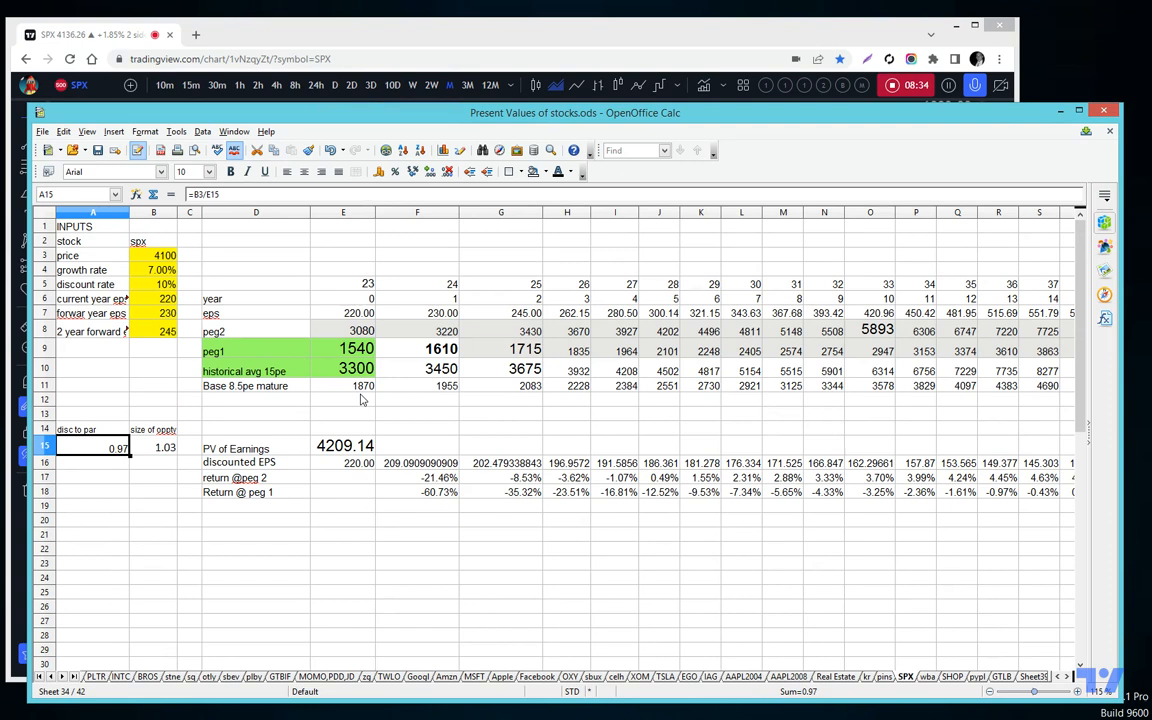
mouse_move(416, 428)
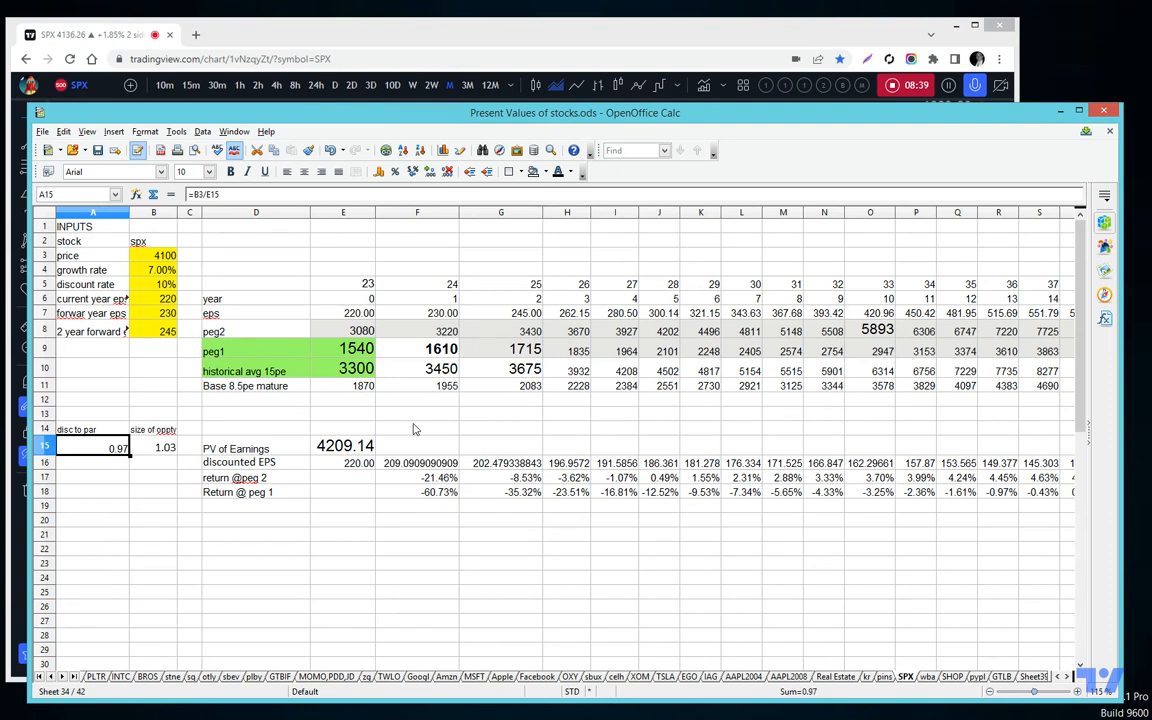
mouse_move(512, 452)
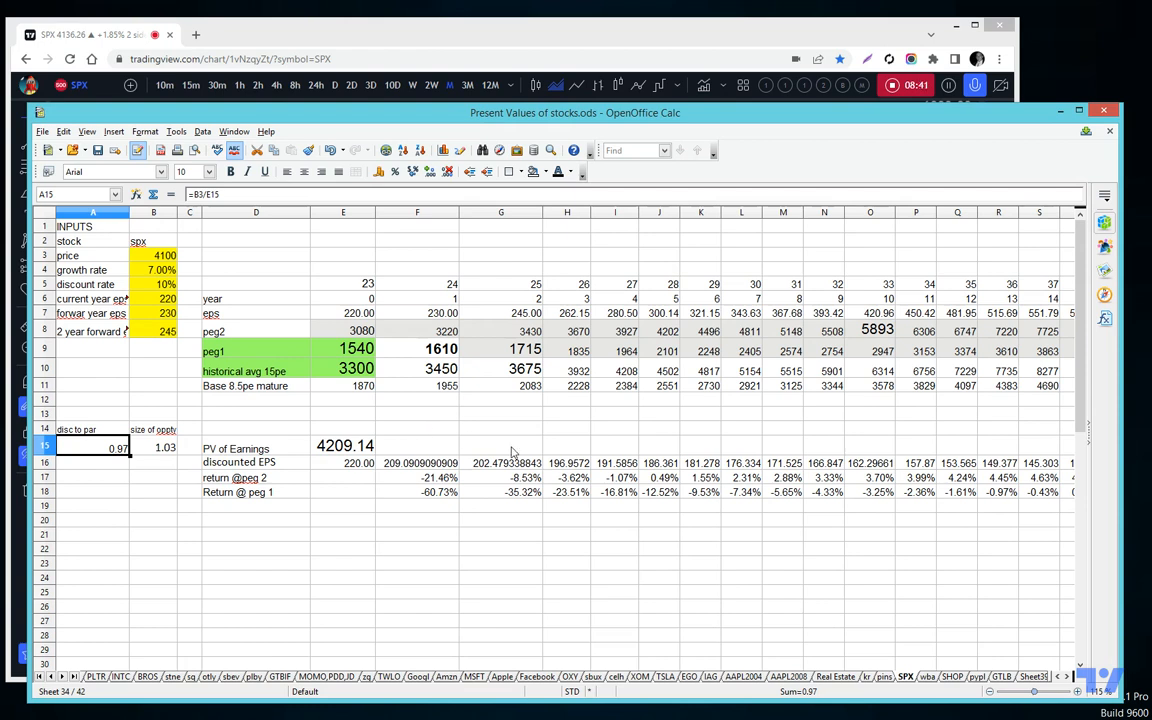
mouse_move(812, 440)
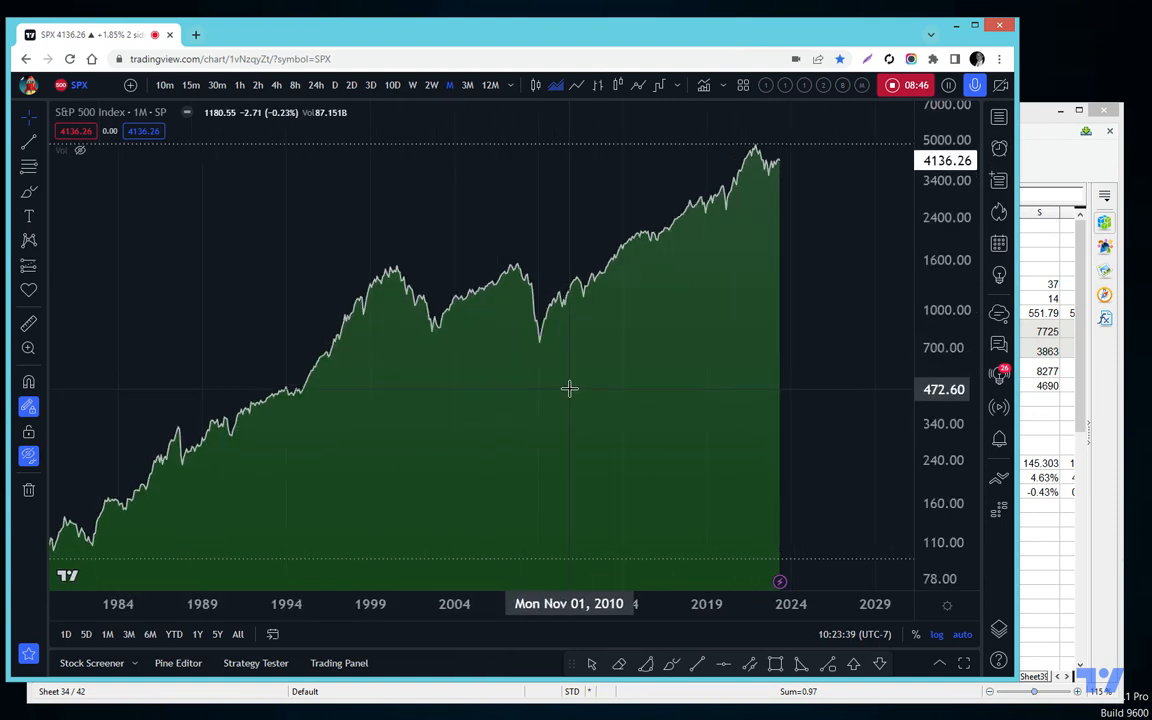
mouse_move(740, 328)
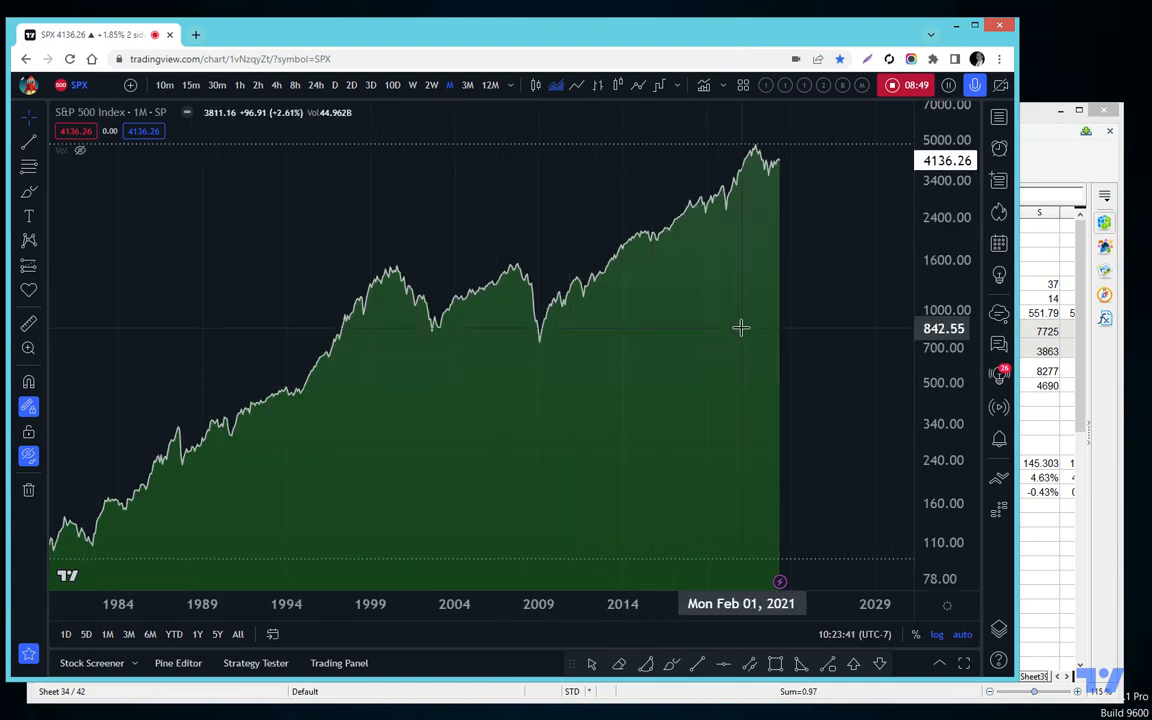
mouse_move(828, 332)
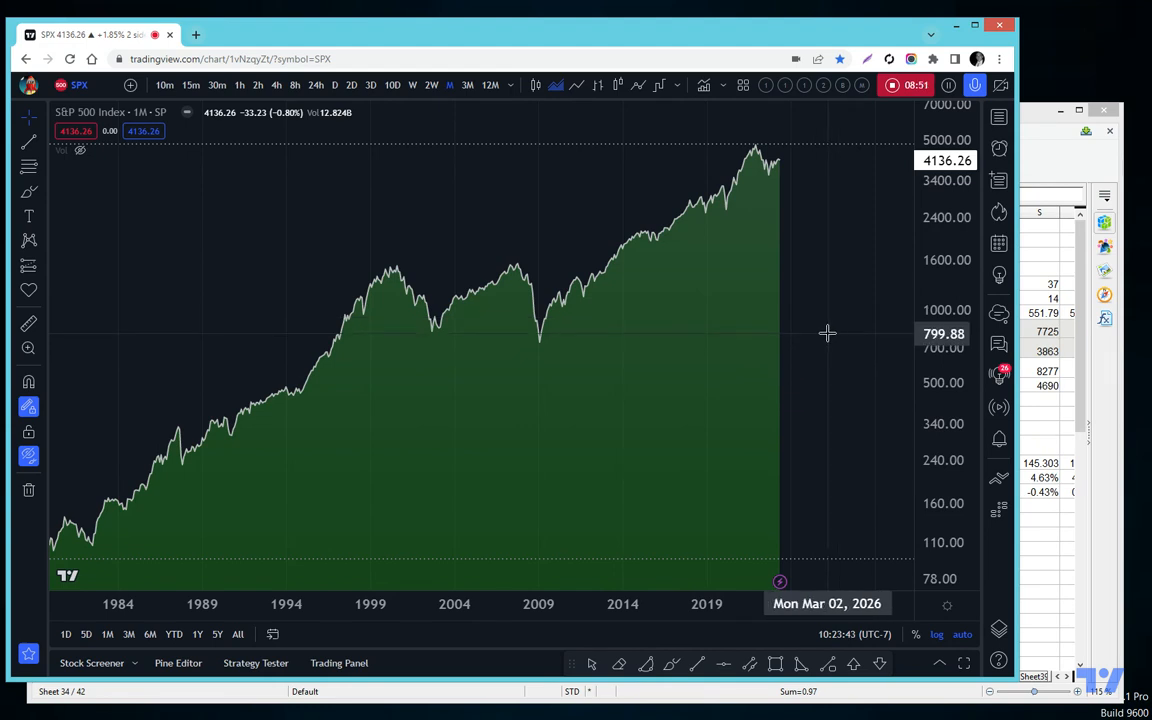
mouse_move(832, 224)
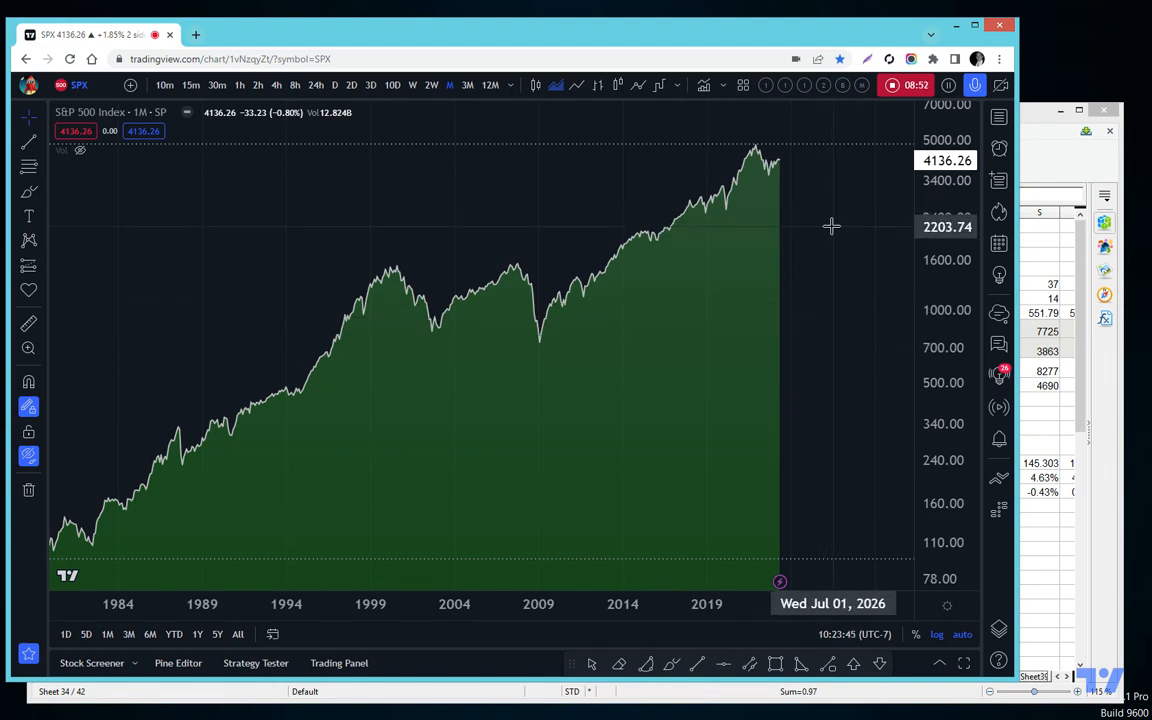